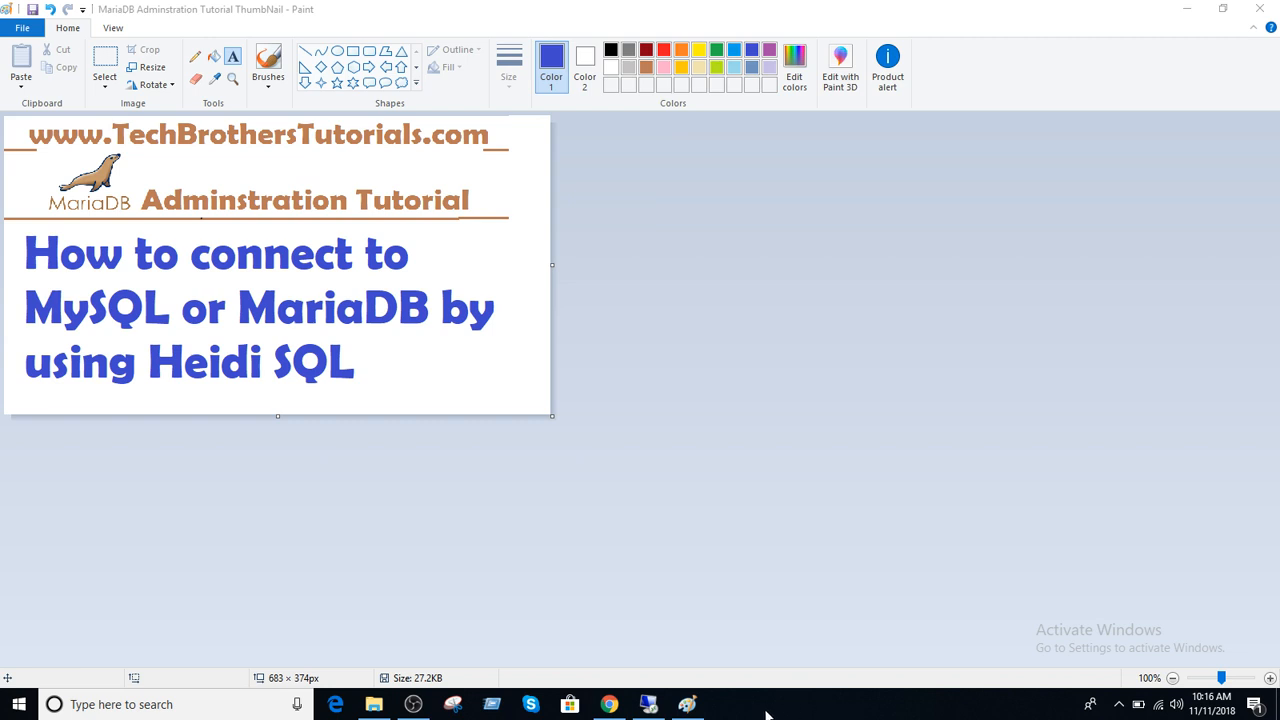
pyautogui.moveTo(765, 704)
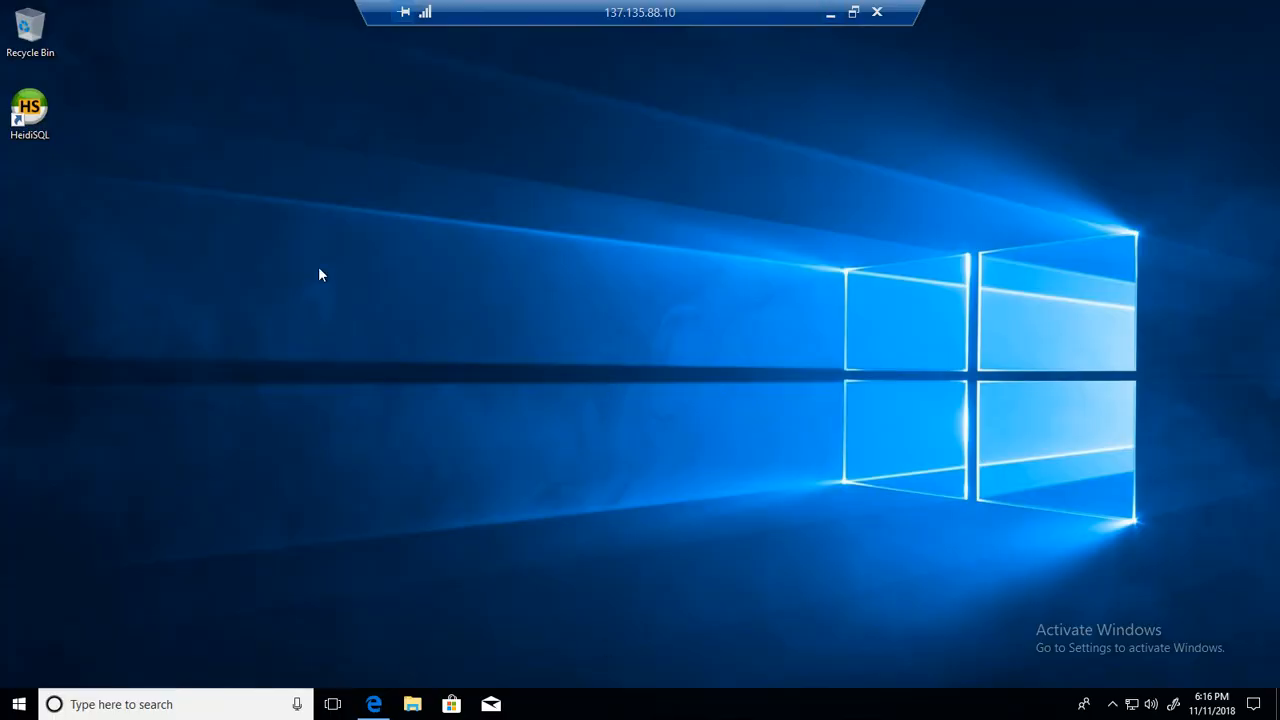
pyautogui.moveTo(402, 285)
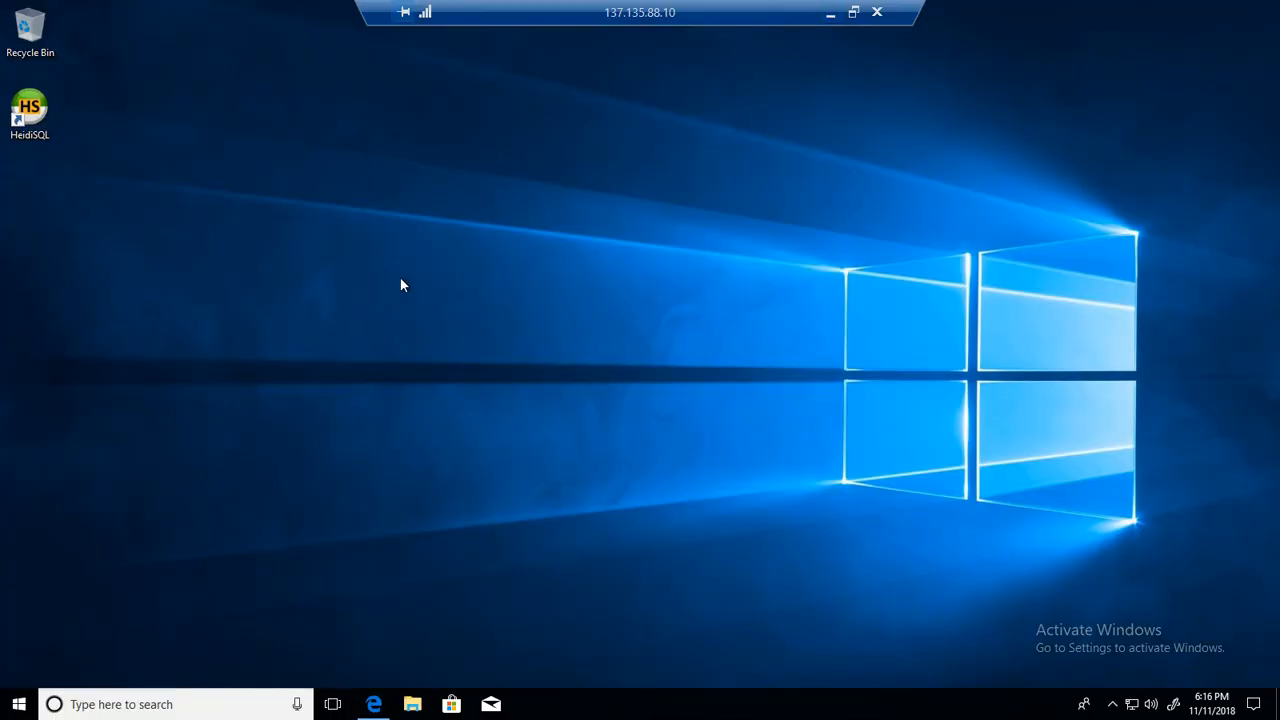
# Launch PuTTY and open an SSH connection to TechBrothersIT-Node1 on port 22
pyautogui.click(30, 113)
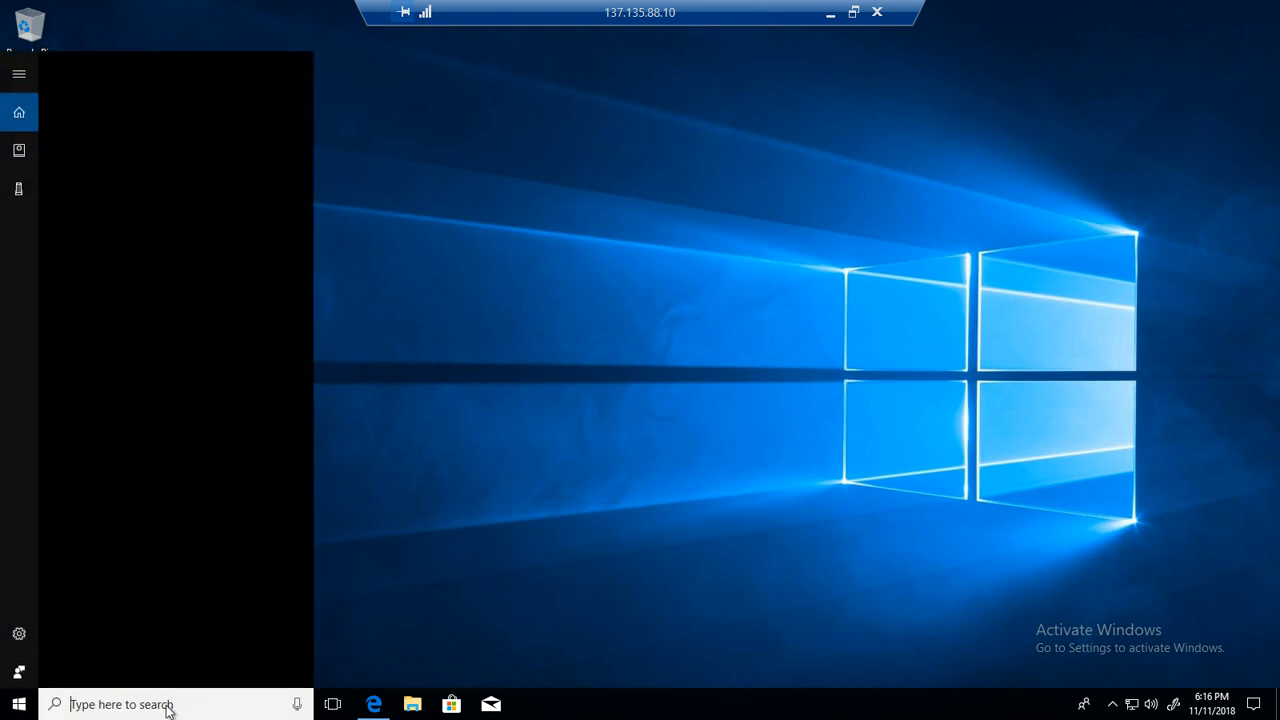
pyautogui.write('pu')
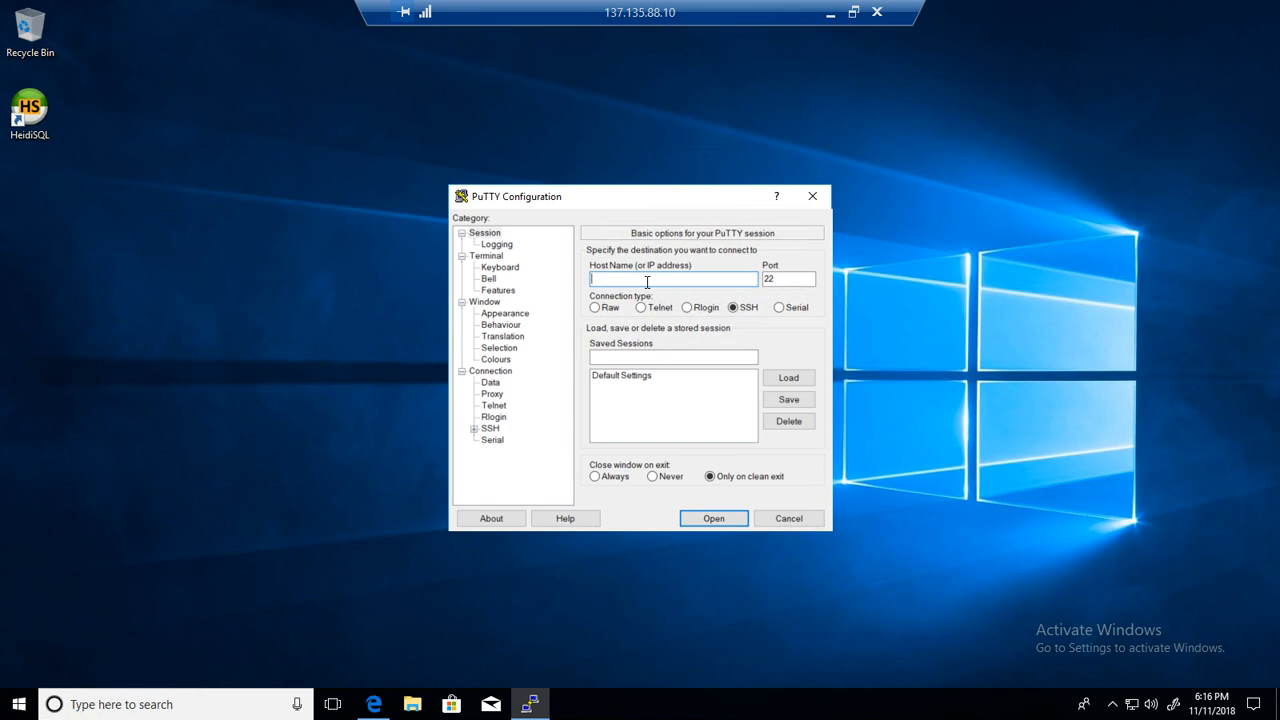
pyautogui.write('TechBrothers')
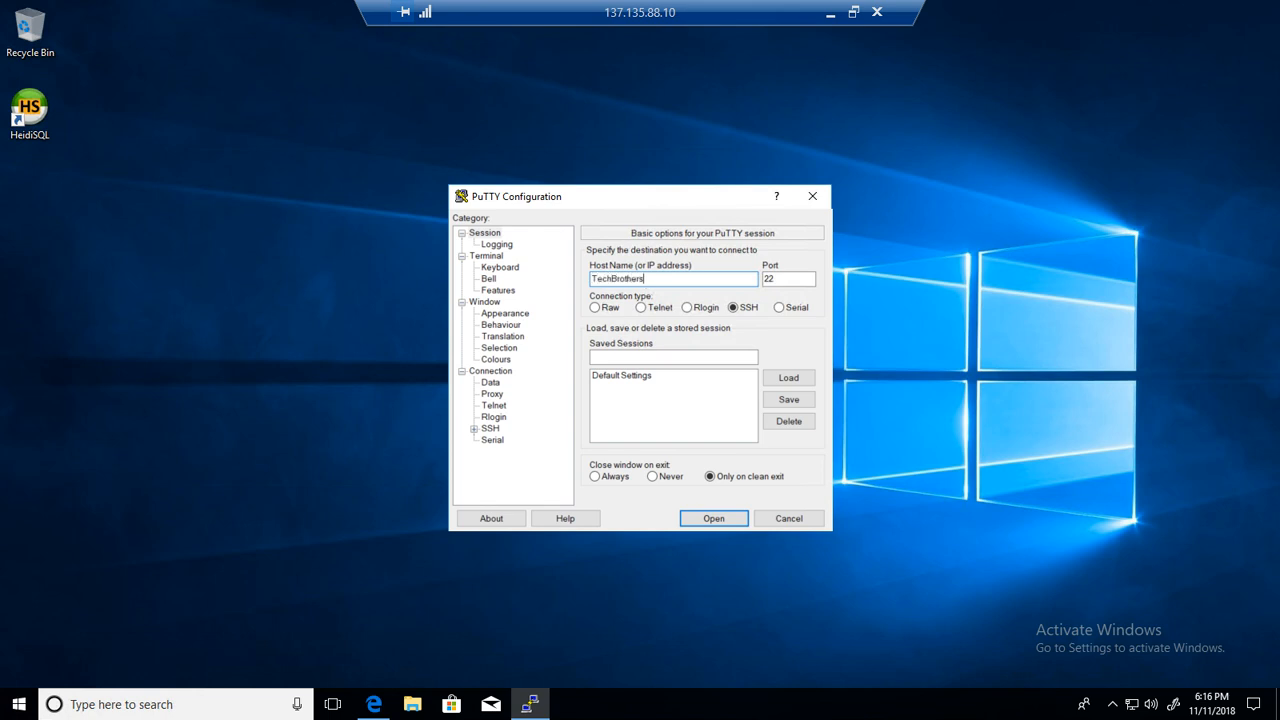
pyautogui.write('IT-N')
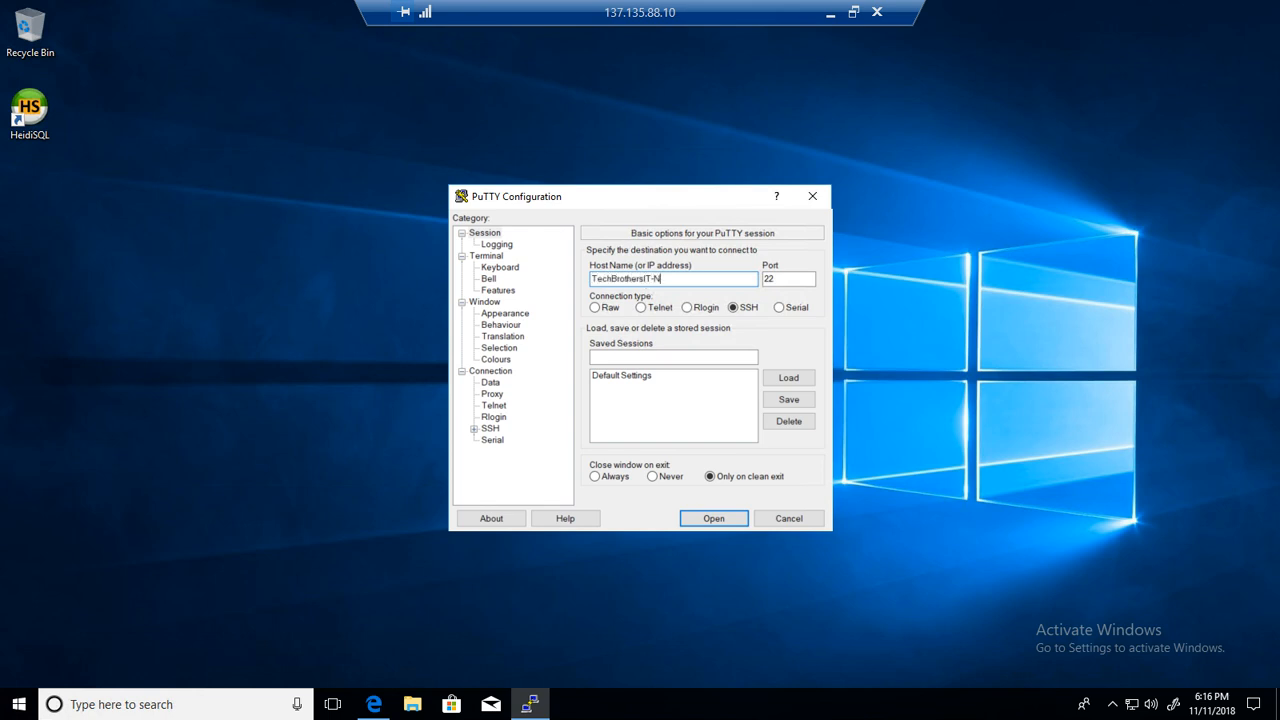
pyautogui.write('ode1')
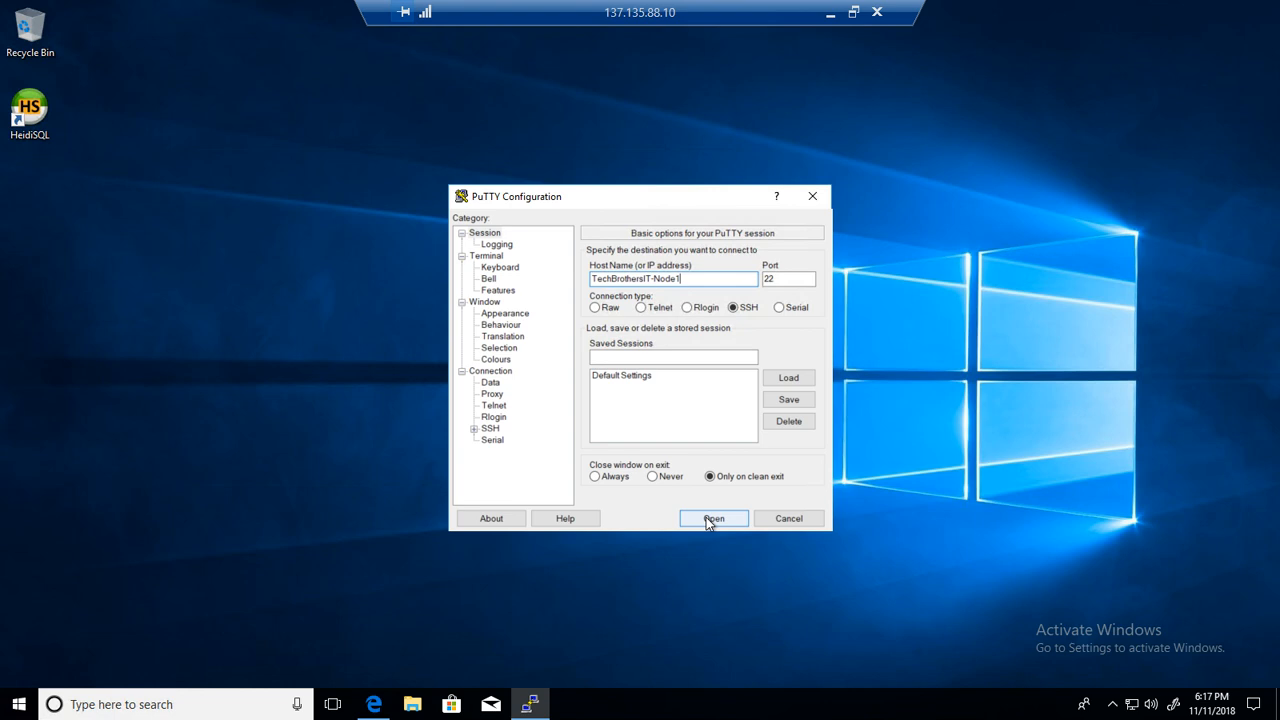
pyautogui.click(713, 518)
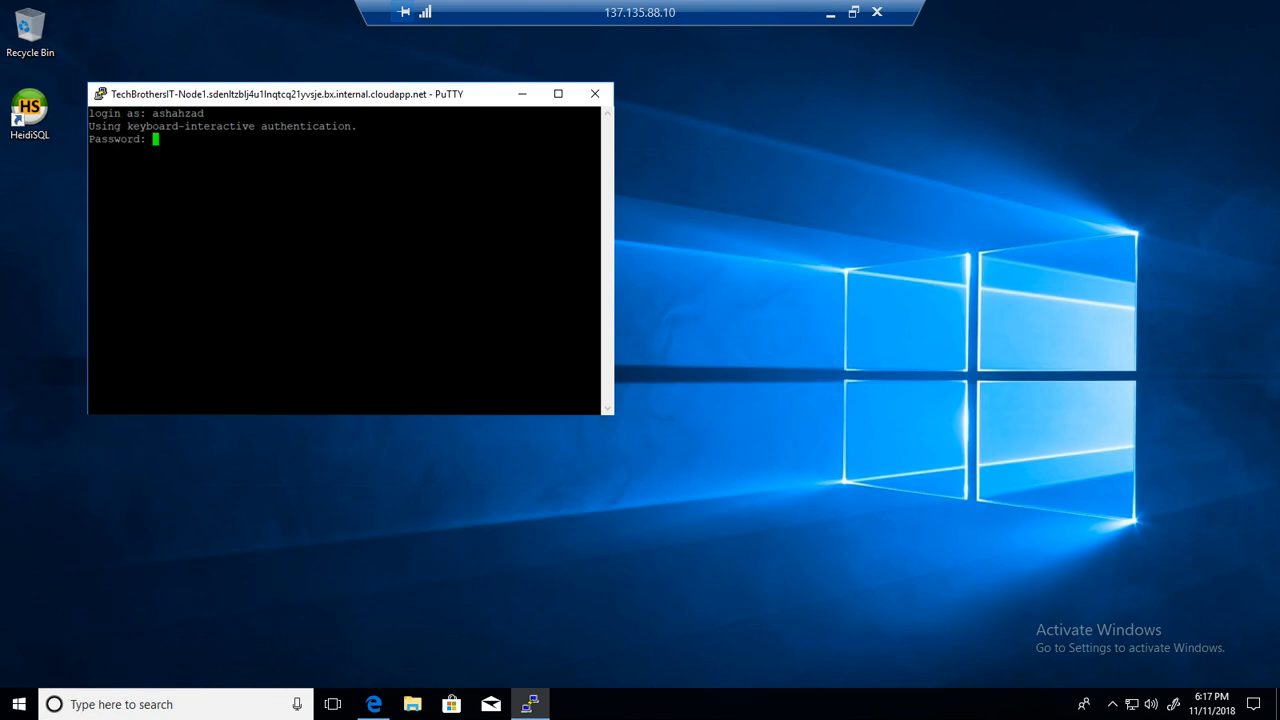
# Submit the login password and set the terminal font to Courier New Bold 16
pyautogui.press('Return')
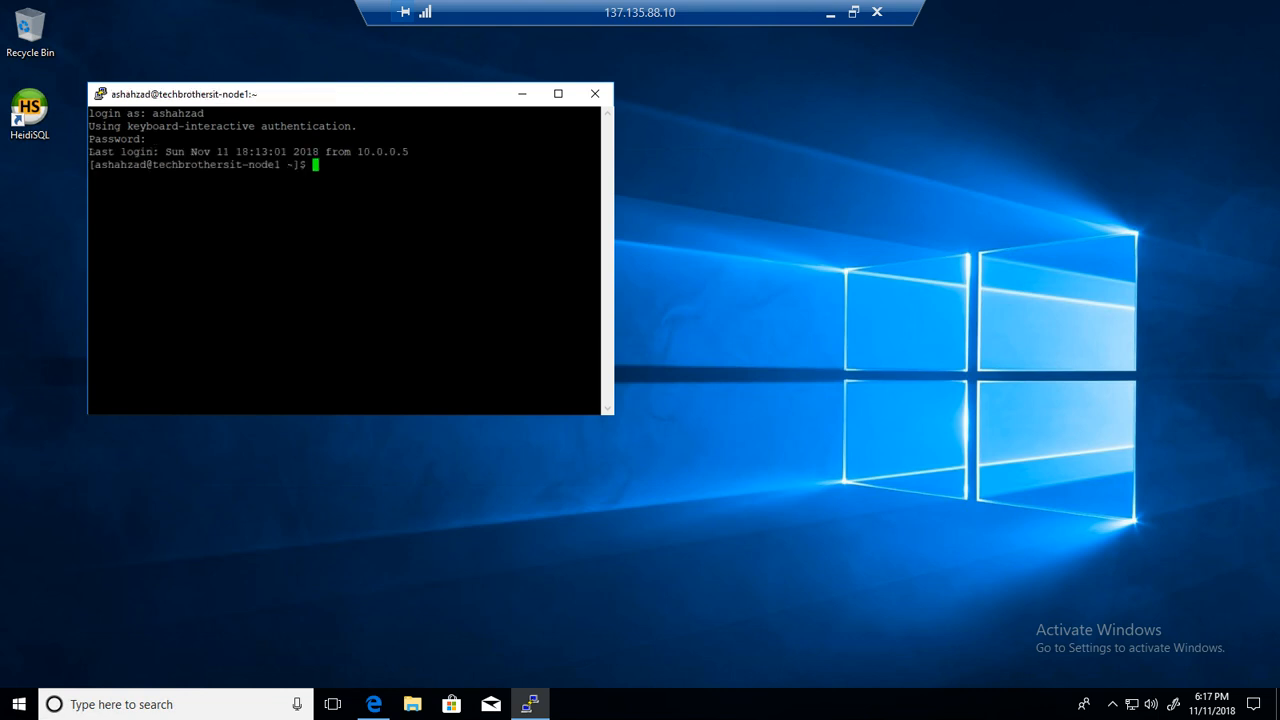
pyautogui.moveTo(343, 103)
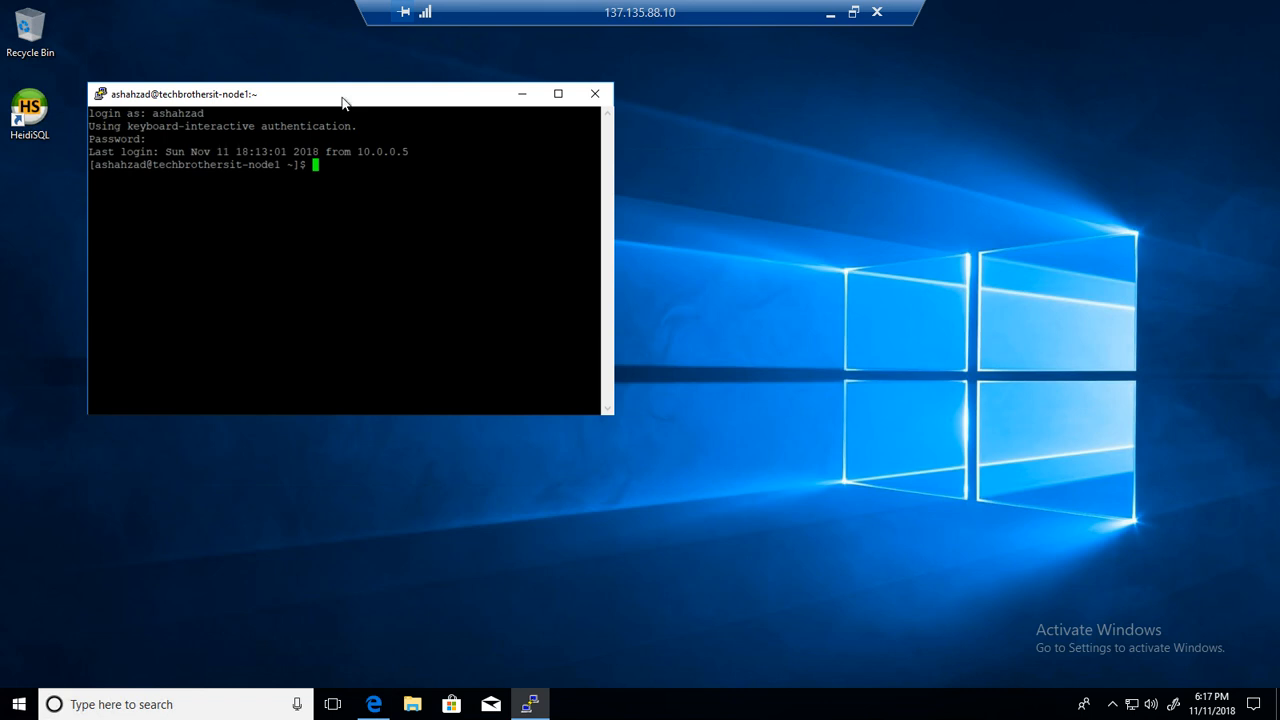
pyautogui.rightClick(180, 93)
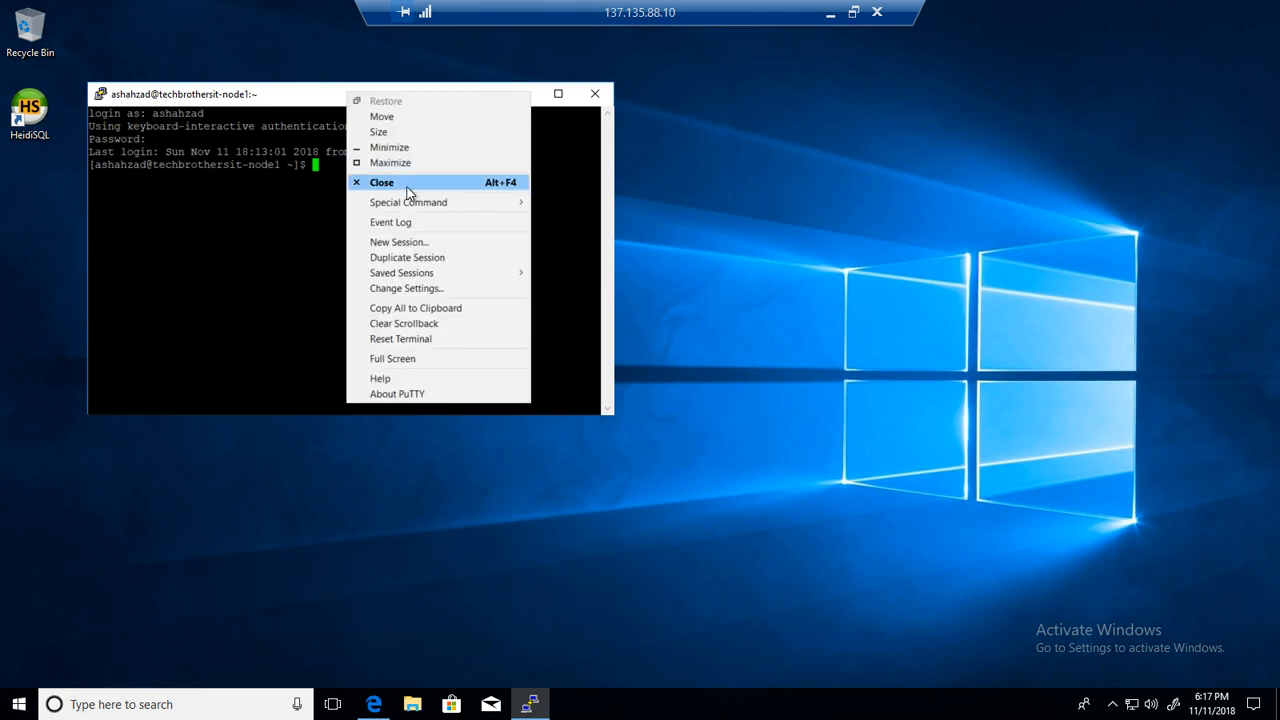
pyautogui.moveTo(418, 300)
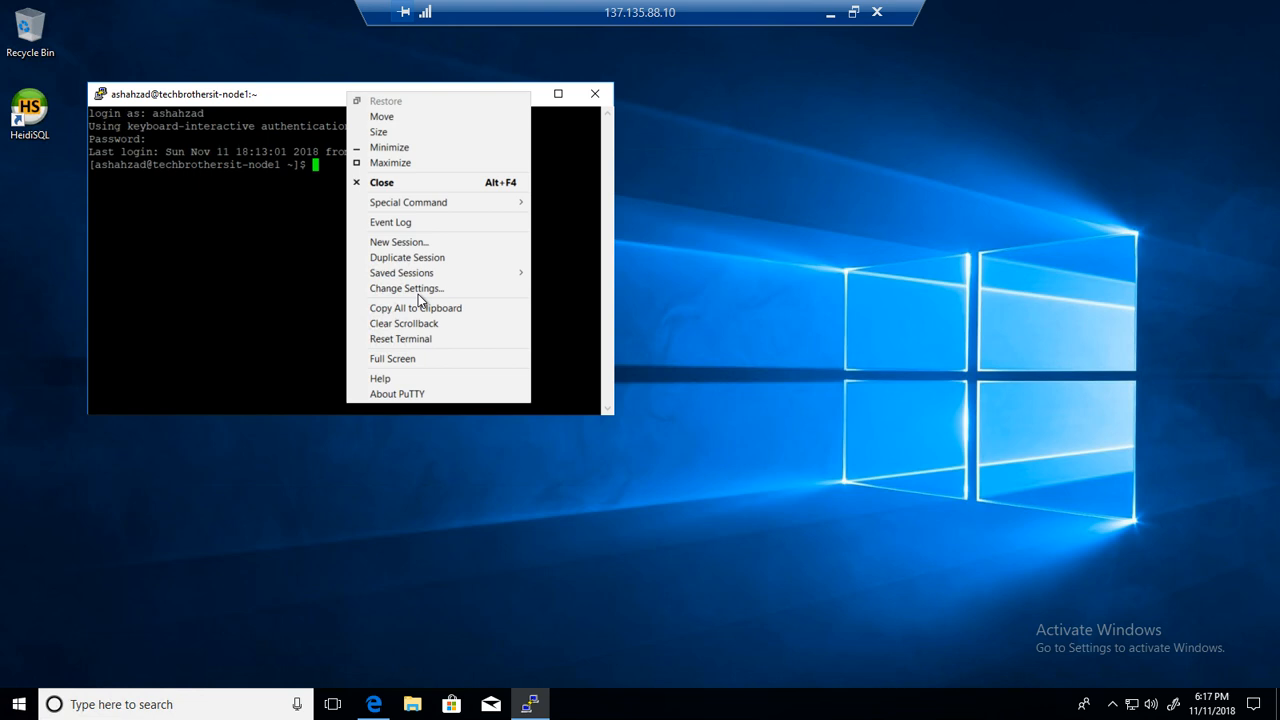
pyautogui.click(406, 288)
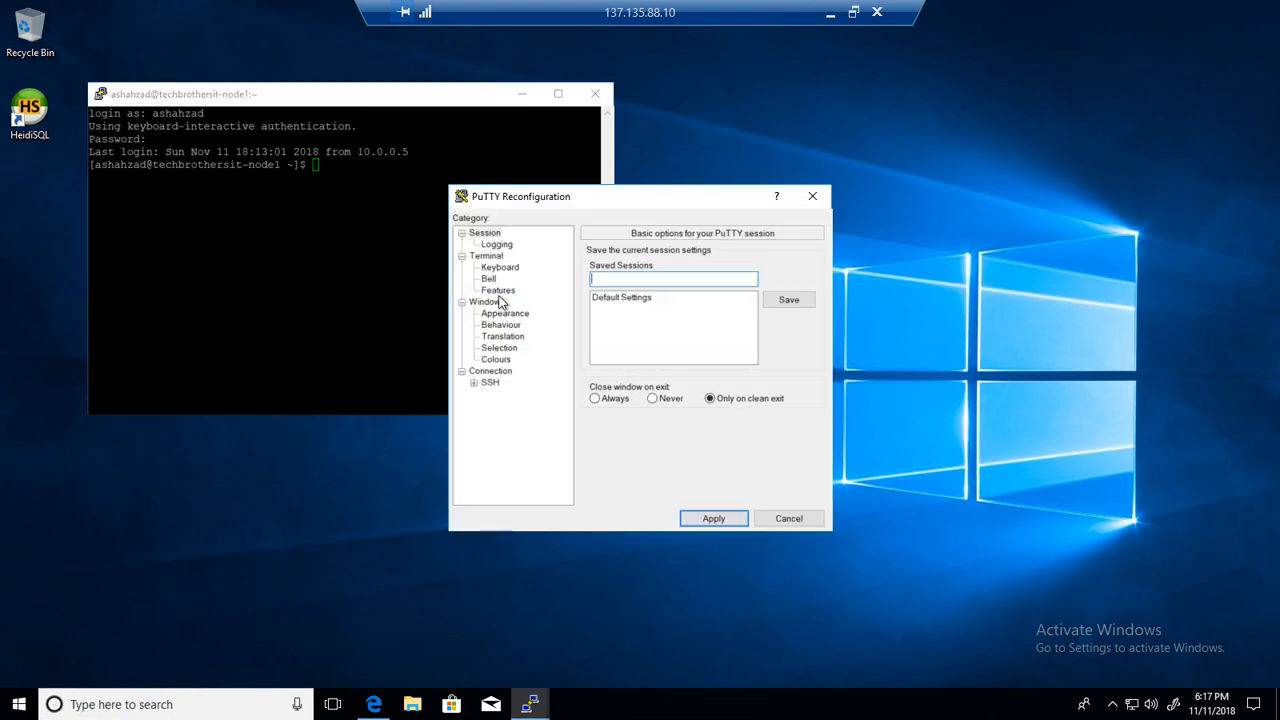
pyautogui.click(504, 313)
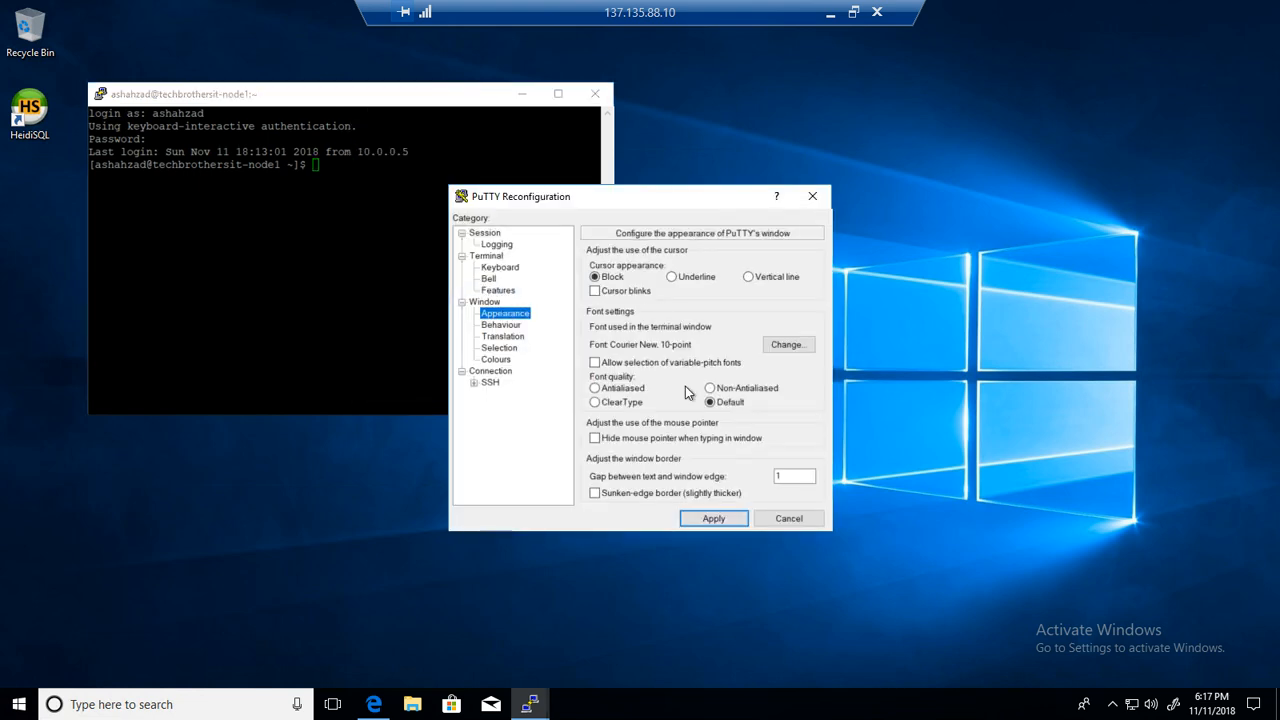
pyautogui.click(788, 344)
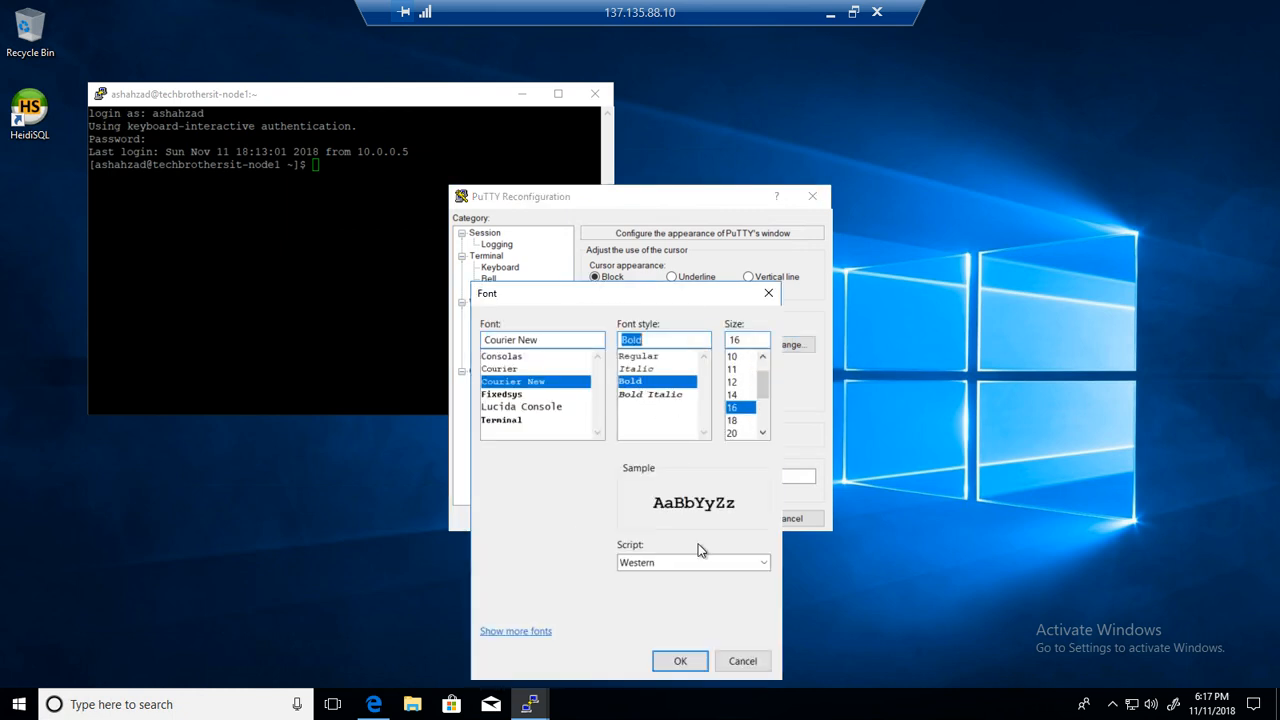
pyautogui.click(680, 660)
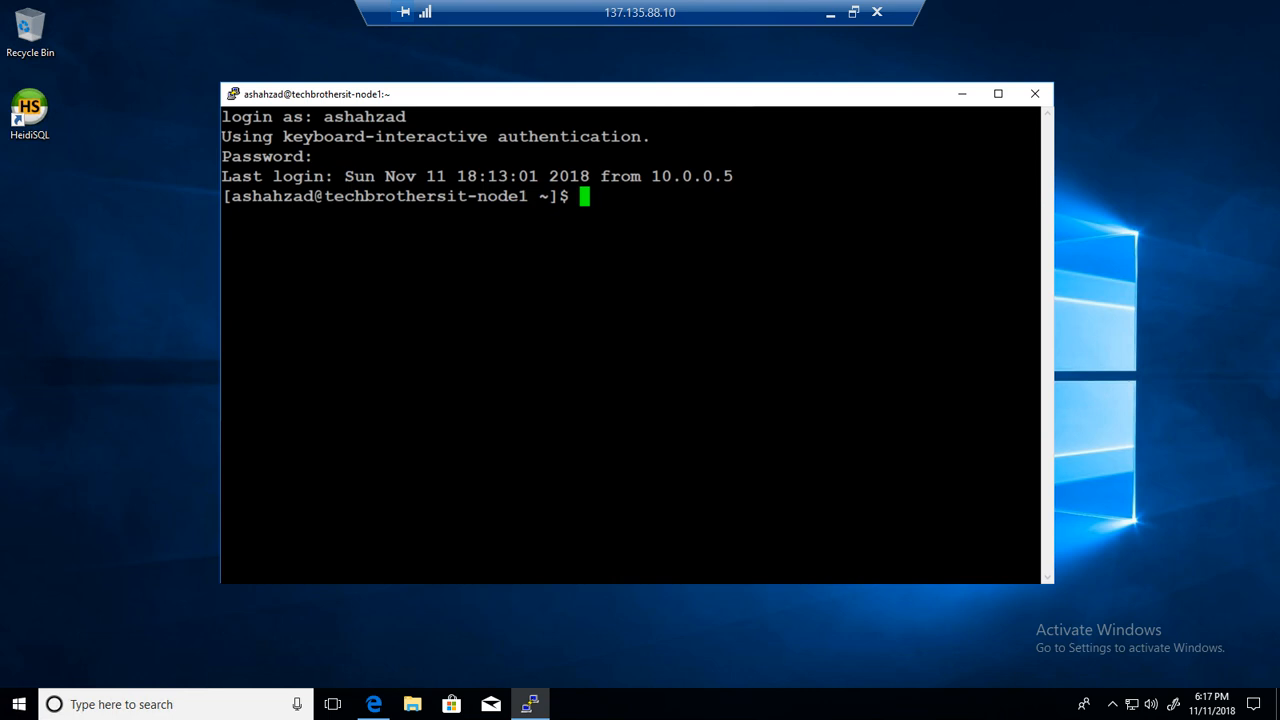
# Run sudo systemctl status mysql to confirm MariaDB 10.2.18 is running, then clear
pyautogui.write('sudo system')
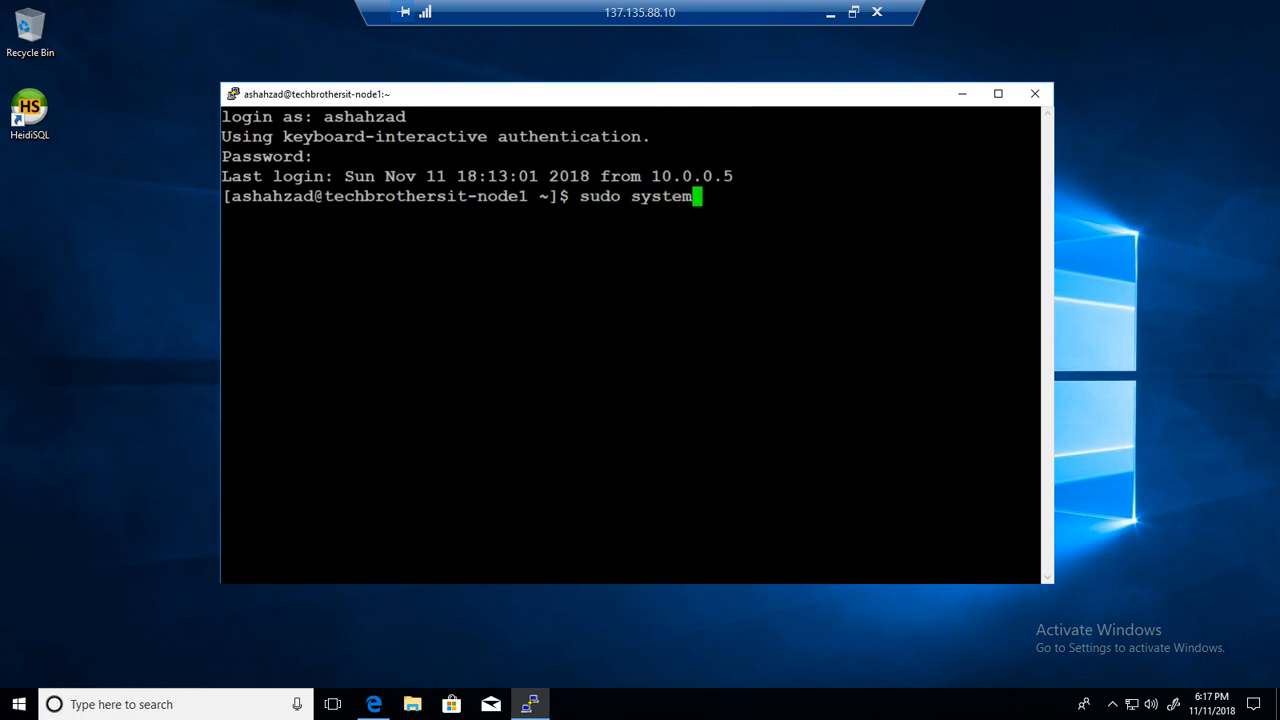
pyautogui.write('ctl status mys')
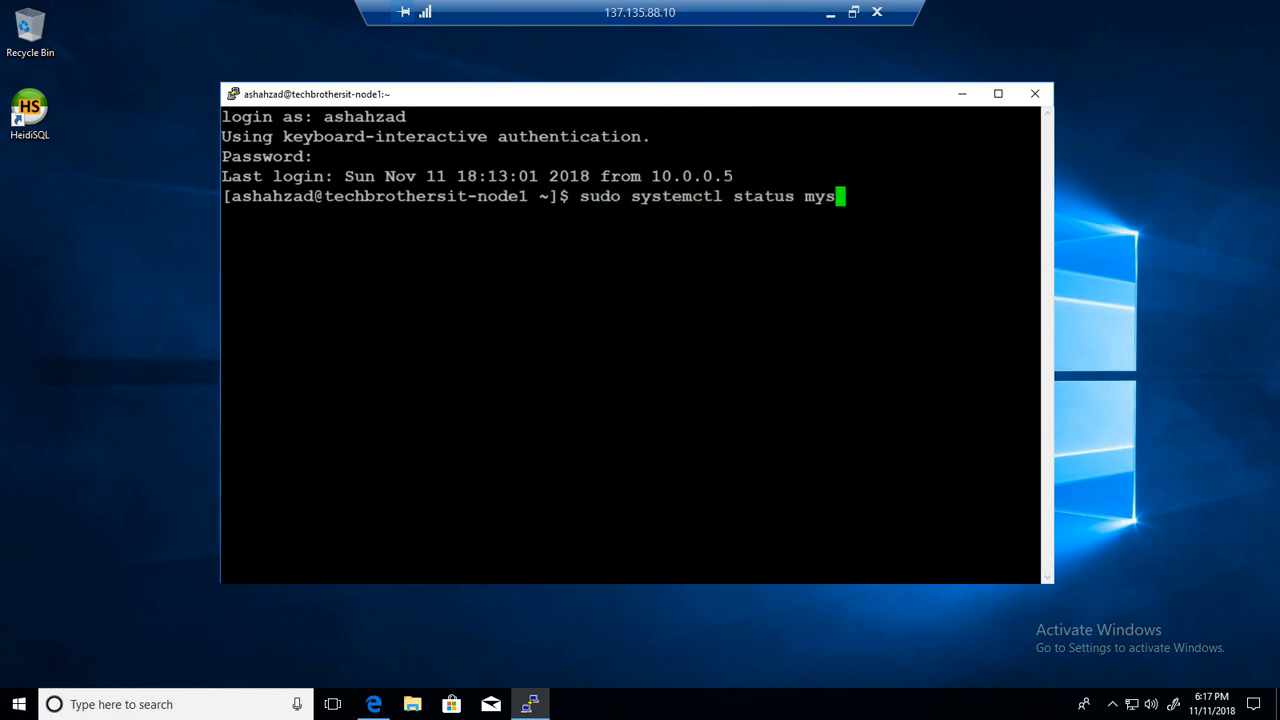
pyautogui.press('Return')
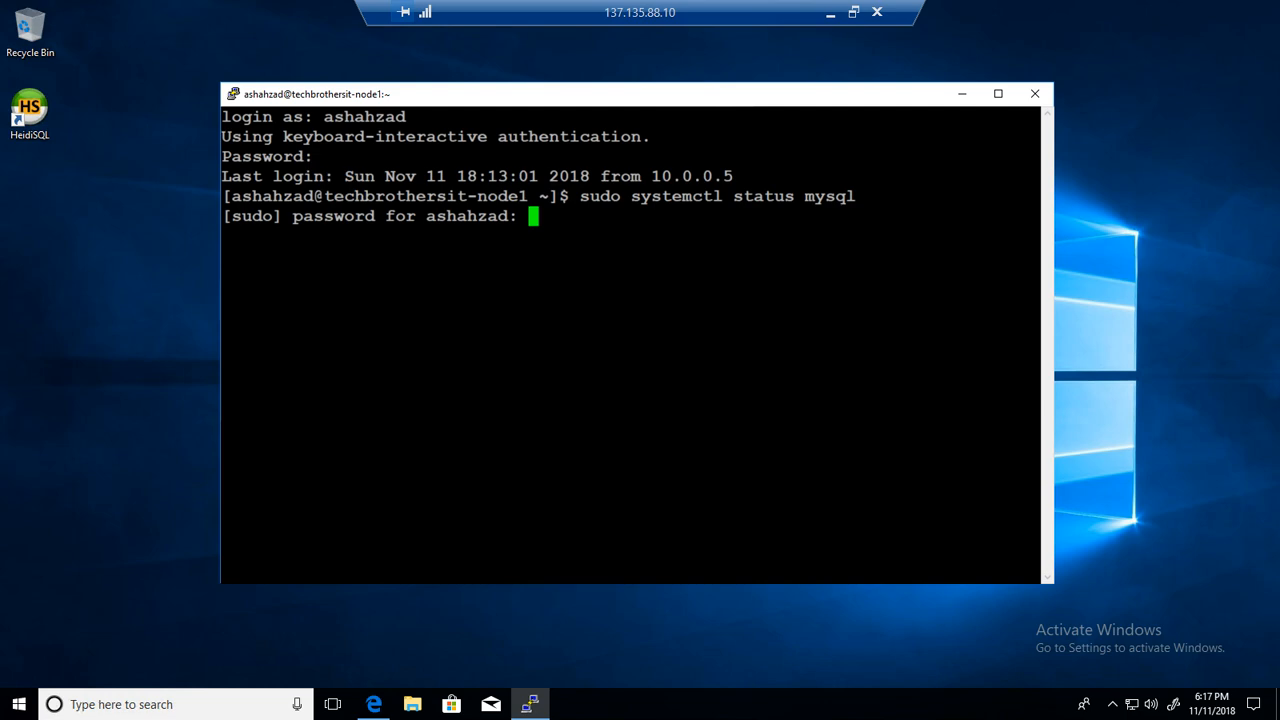
pyautogui.press('Return')
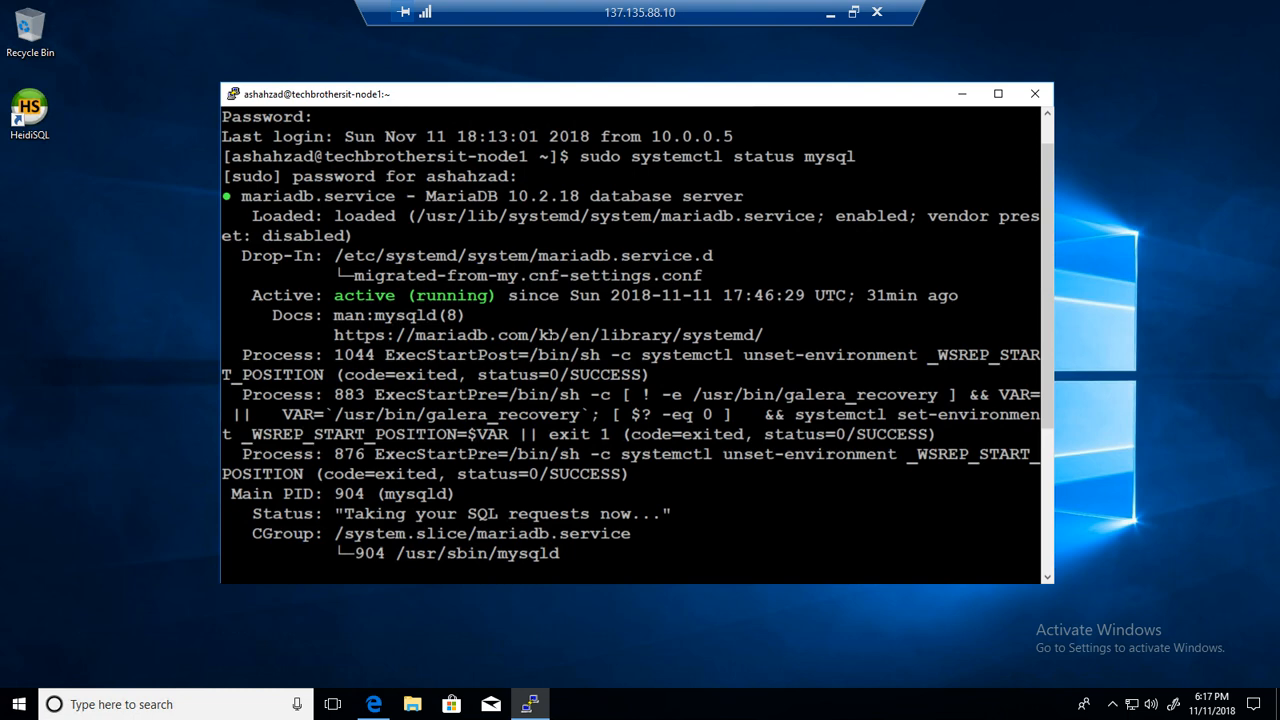
pyautogui.write('c')
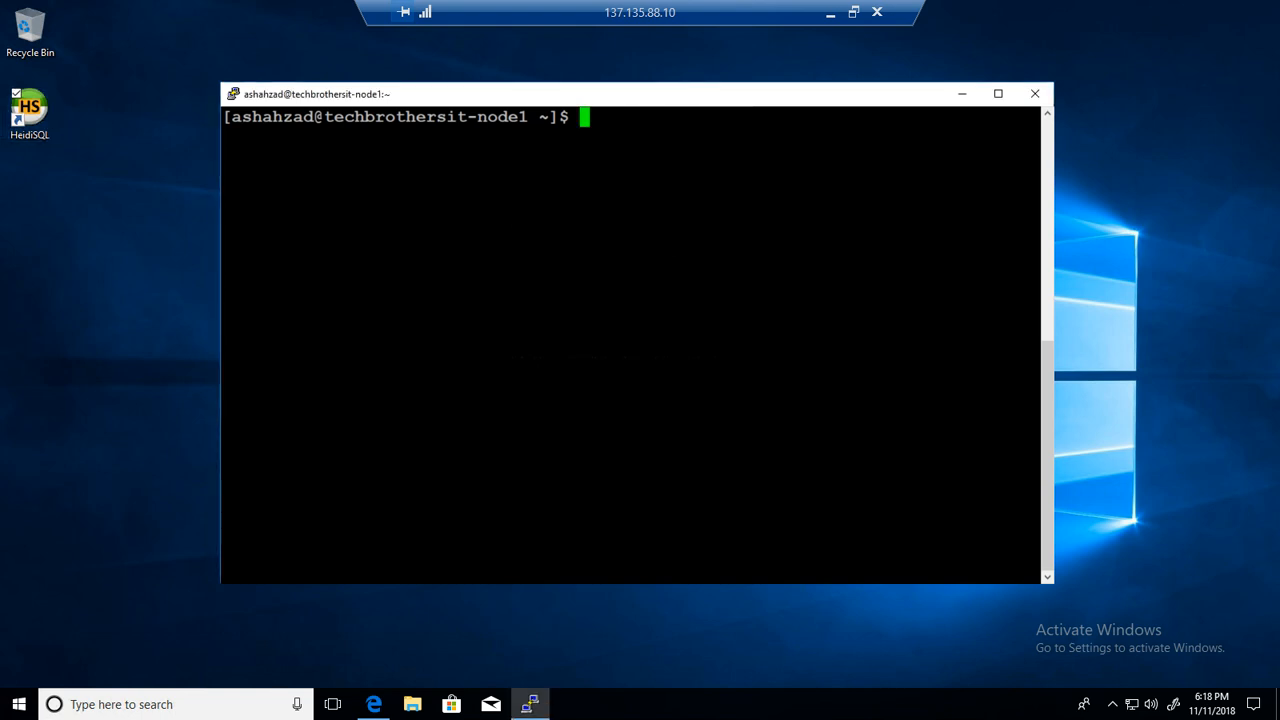
# Log into MariaDB as root and type create user 'remote'@'%'
pyautogui.write('mysql -u root -p')
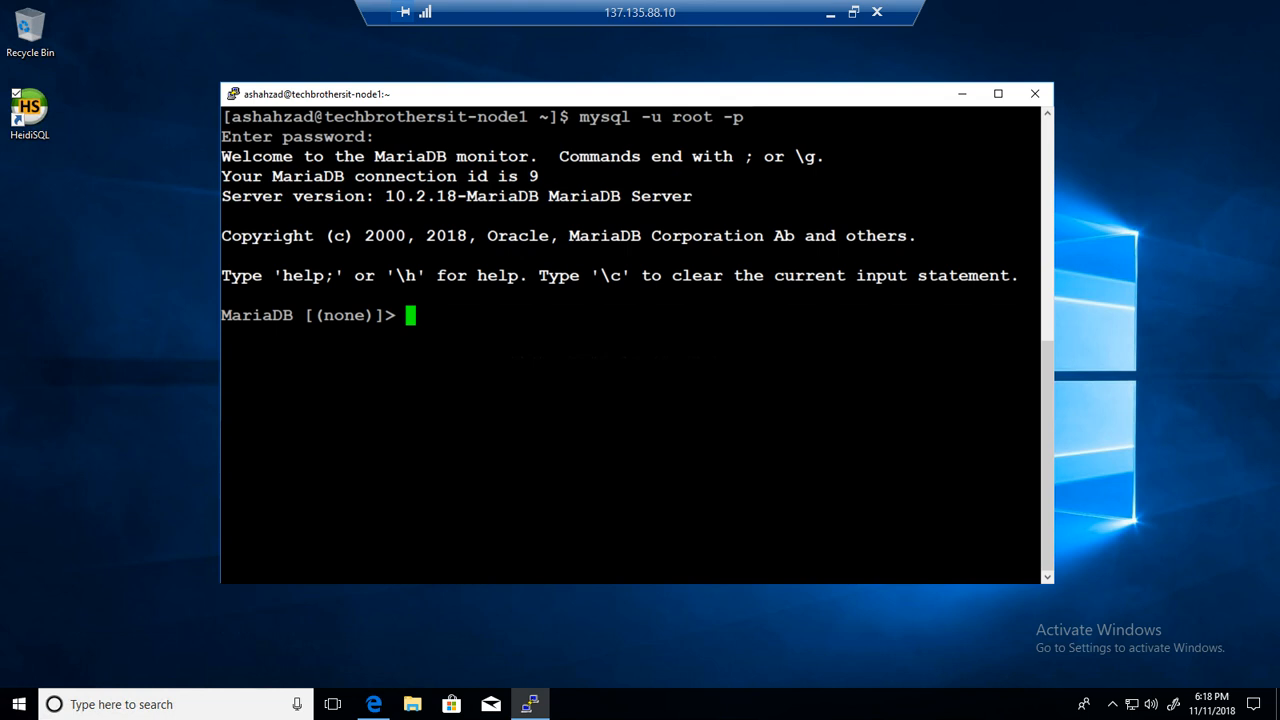
pyautogui.write('create us')
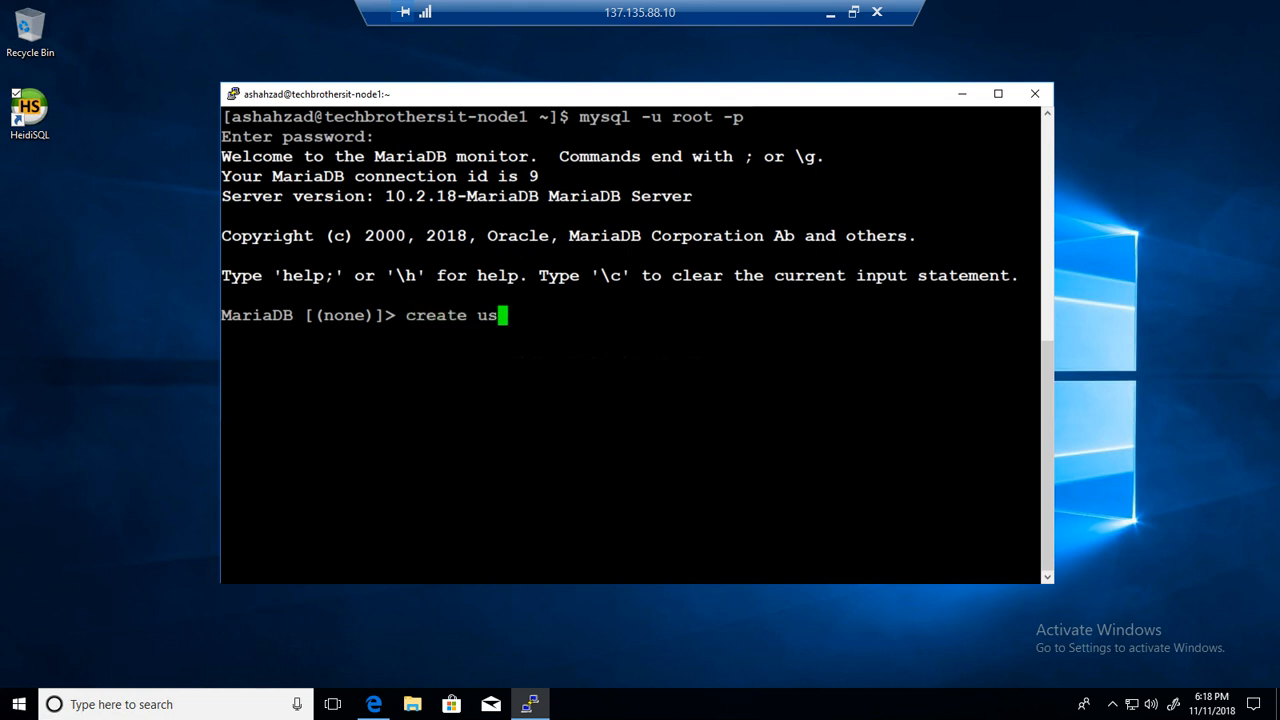
pyautogui.write("er '")
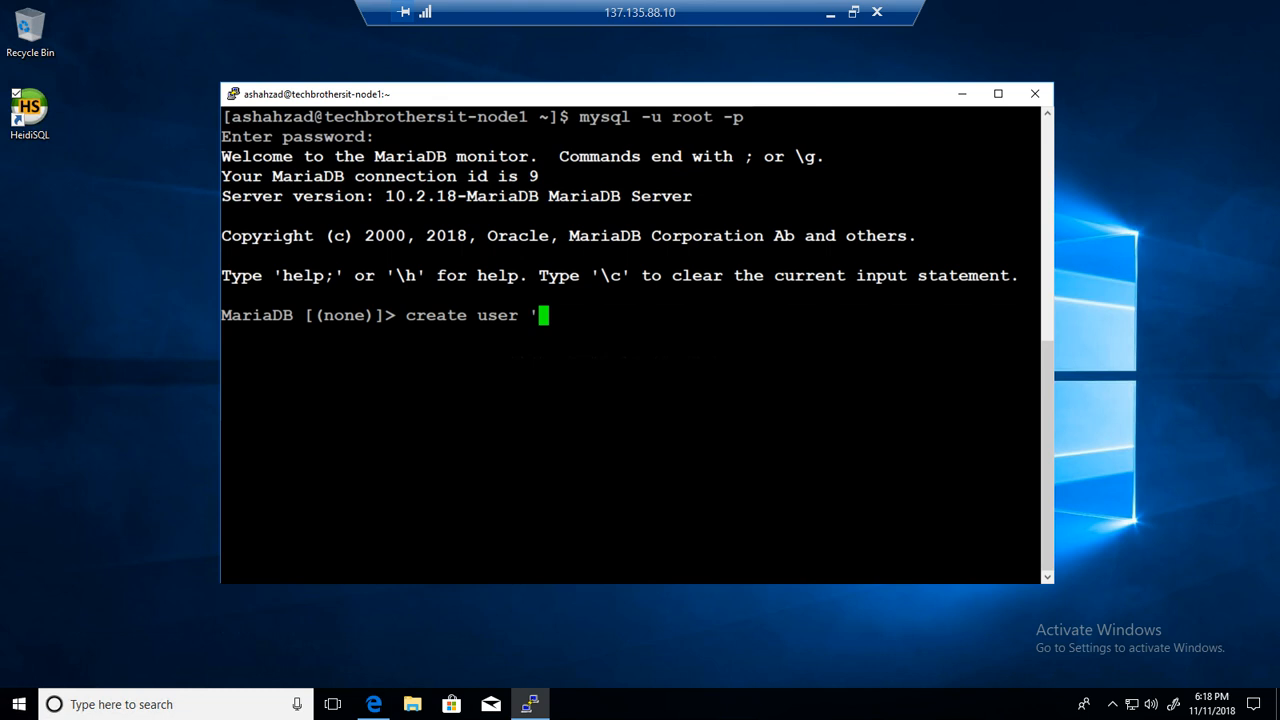
pyautogui.write("remote'")
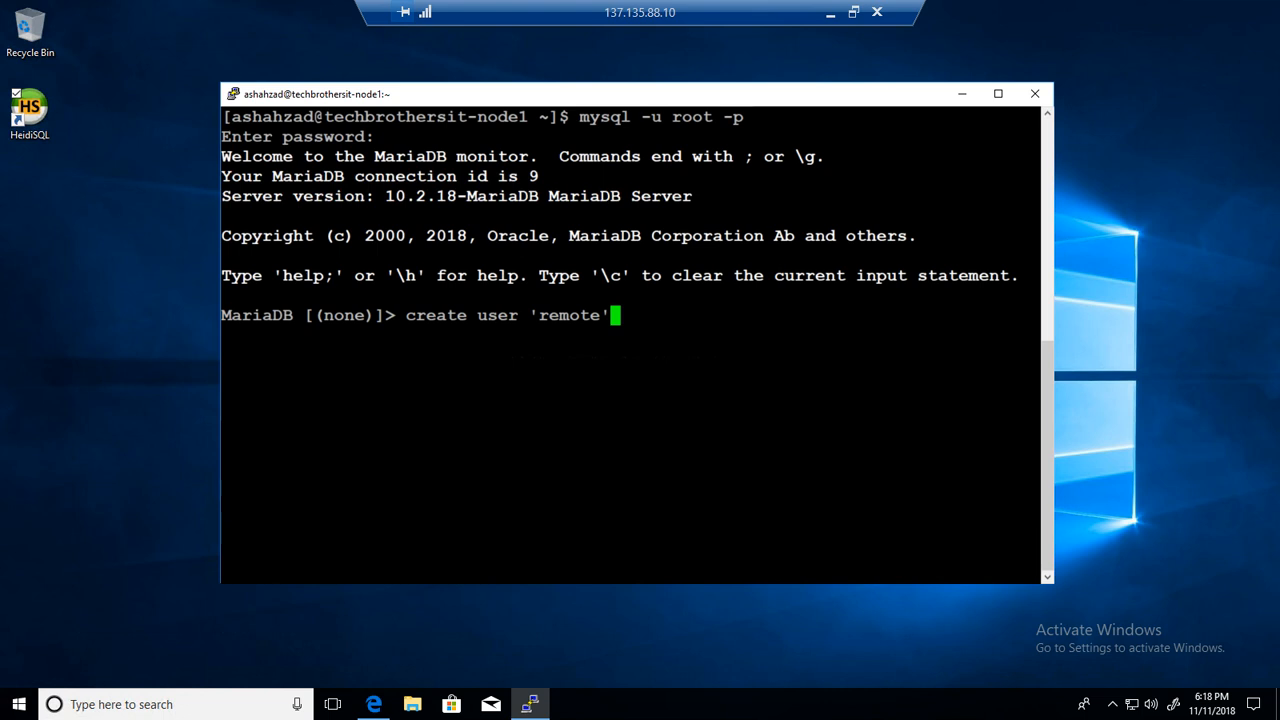
pyautogui.write('@')
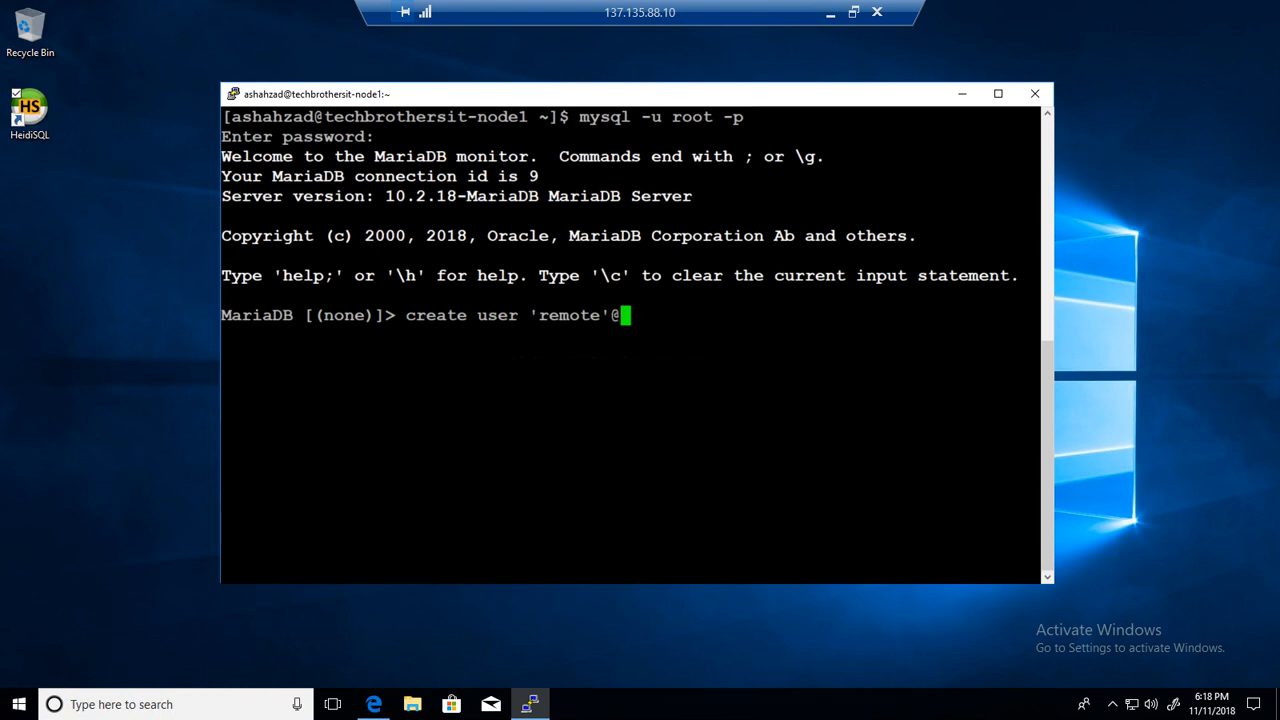
pyautogui.write("'")
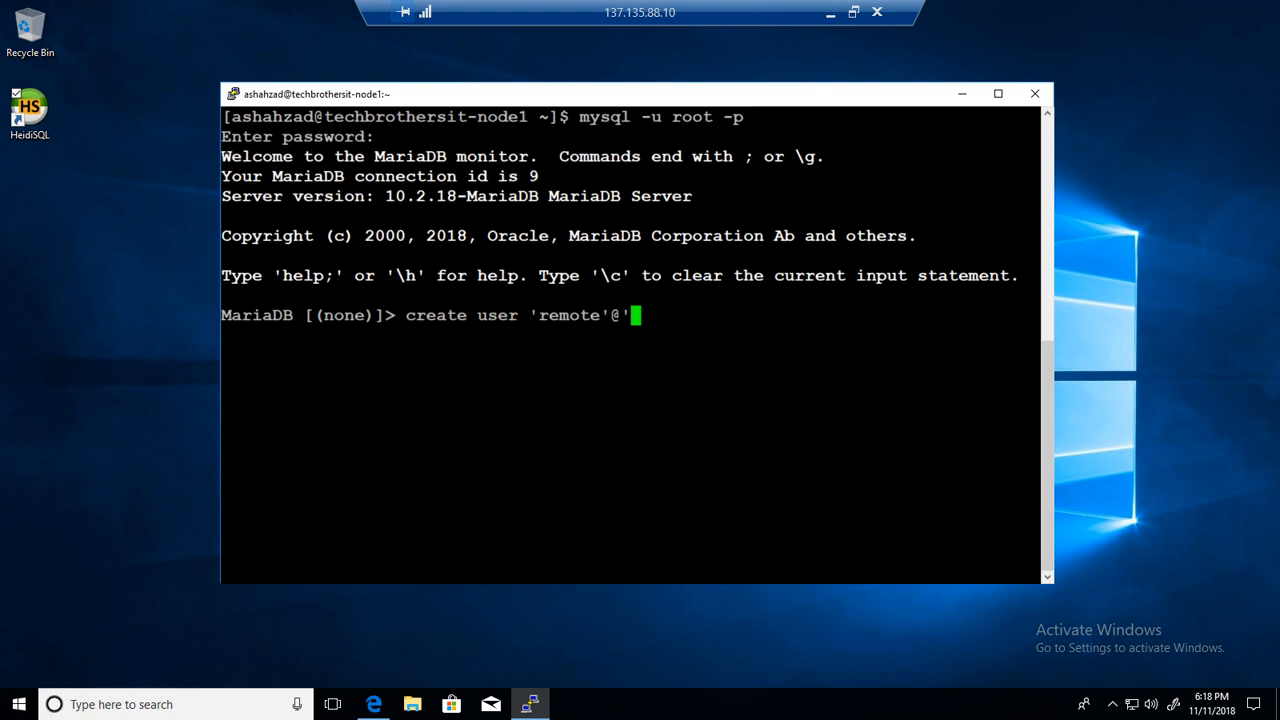
pyautogui.write("%'")
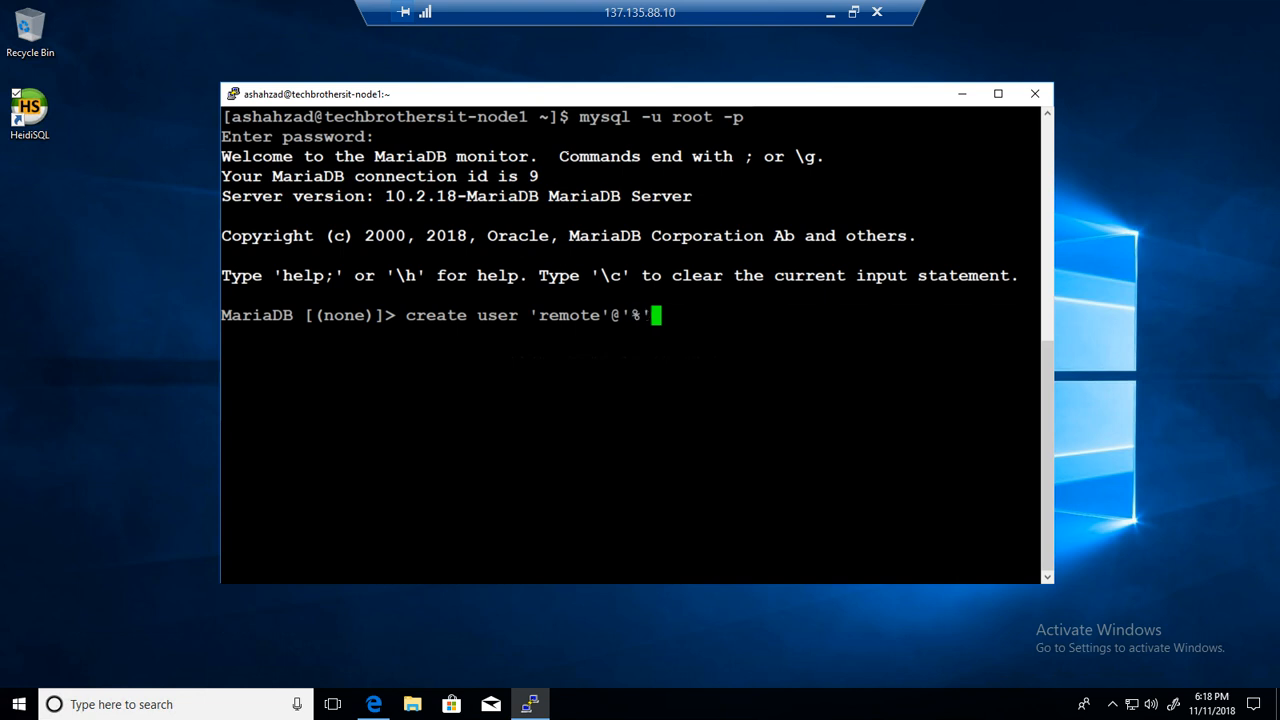
pyautogui.doubleClick(570, 315)
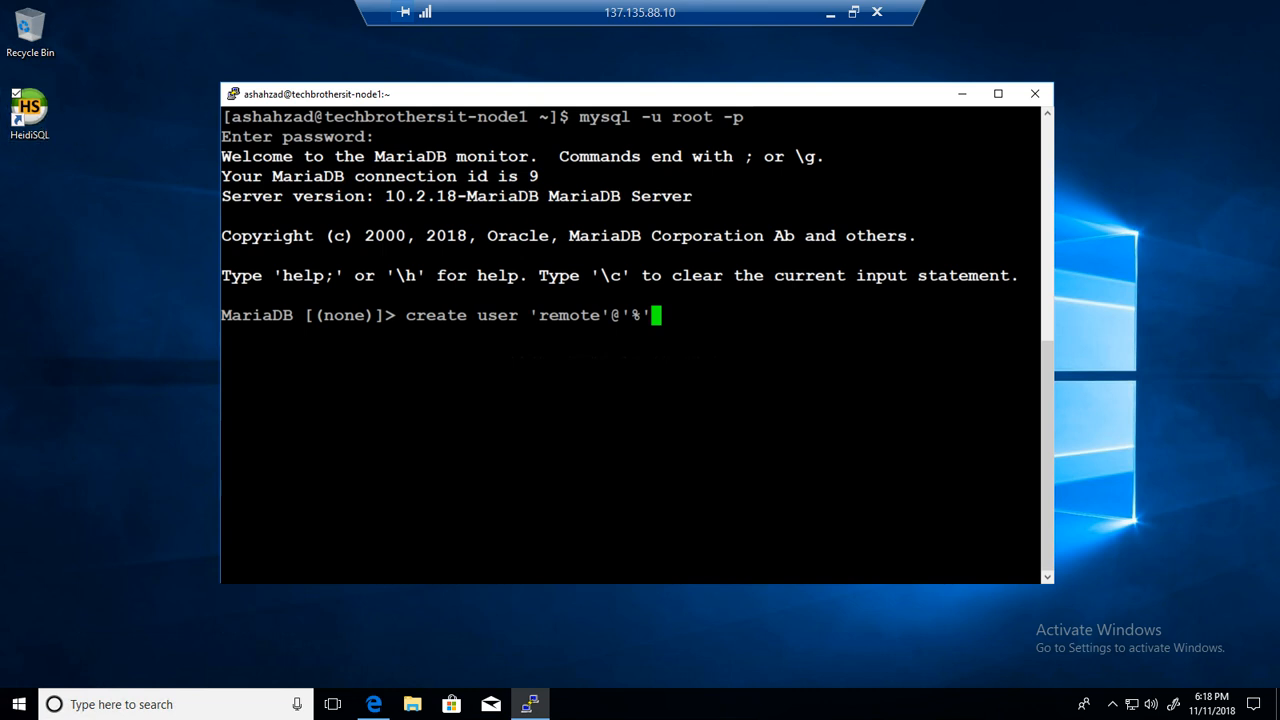
pyautogui.moveTo(142, 670)
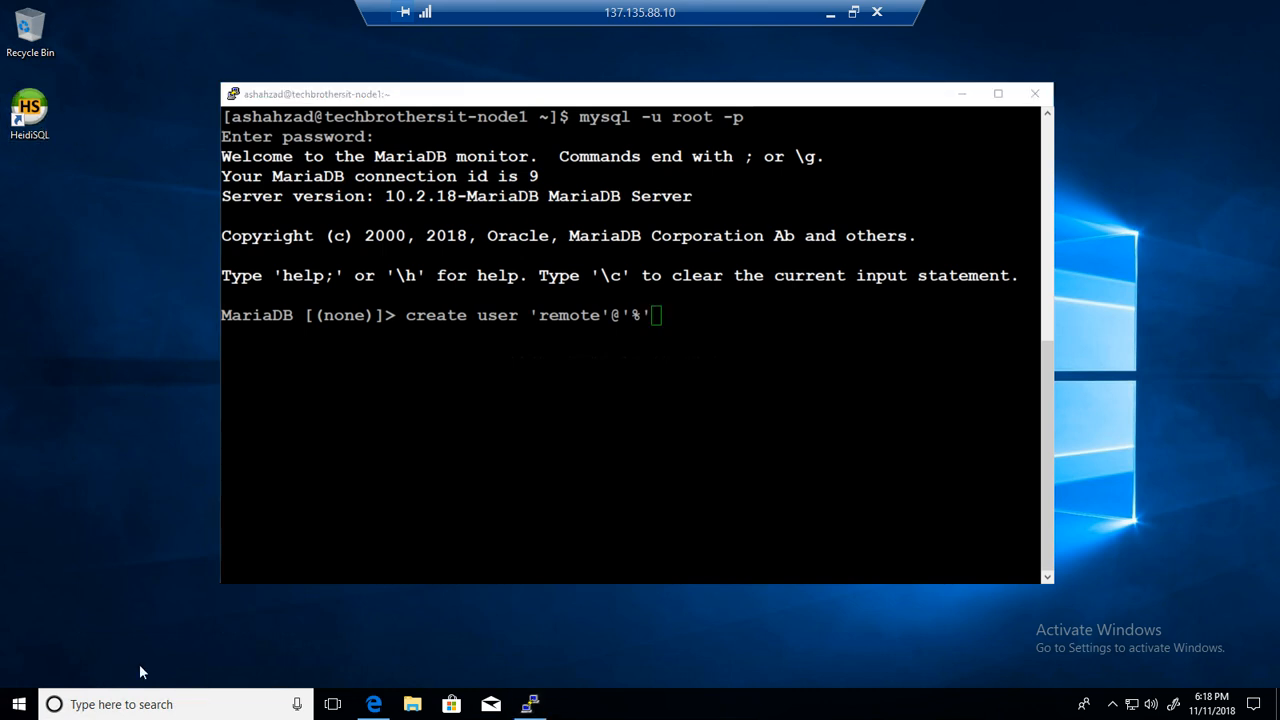
# Open Command Prompt and run ipconfig, showing IPv4 address 10.0.0.5, then return to PuTTY
pyautogui.click(120, 704)
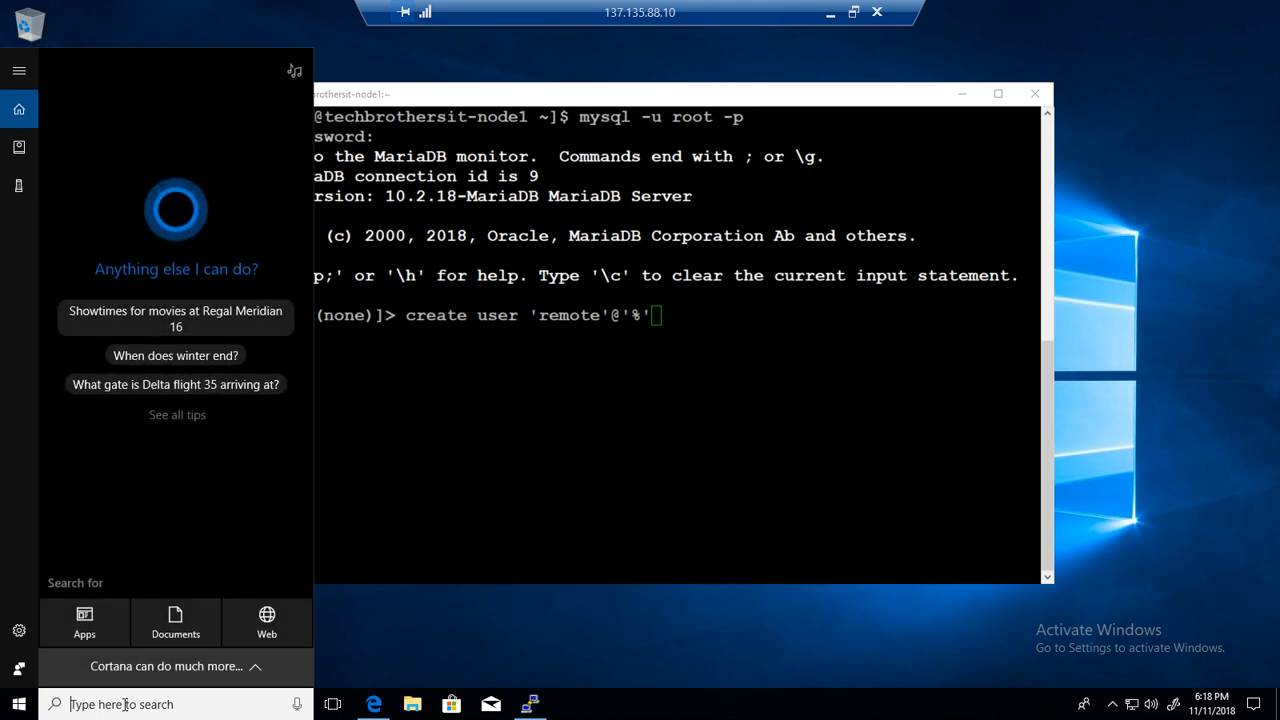
pyautogui.write('command')
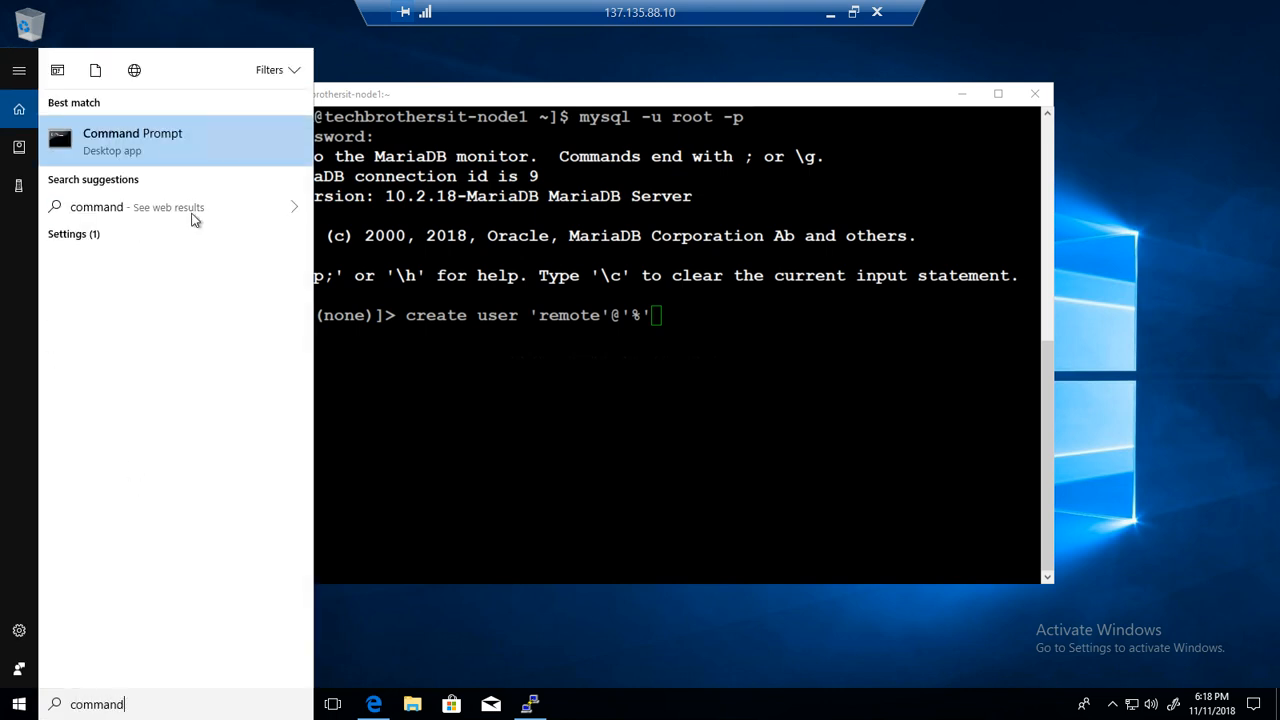
pyautogui.click(132, 133)
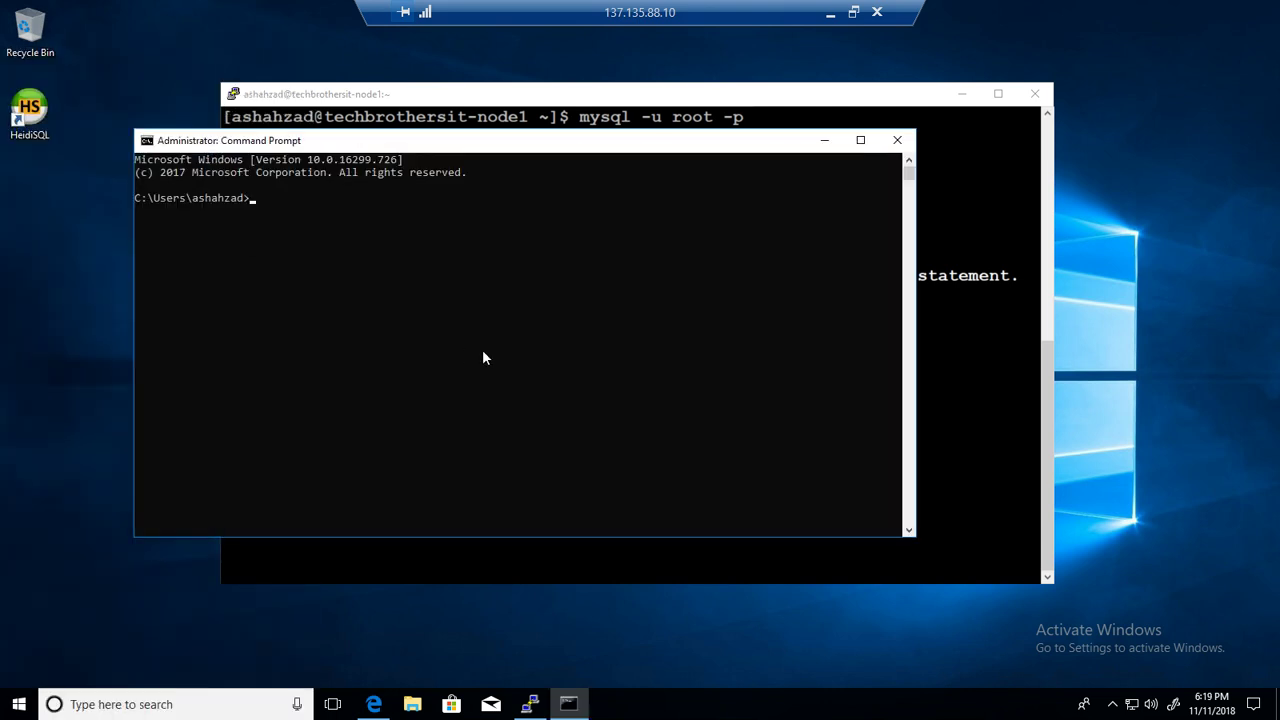
pyautogui.write('ipconfig')
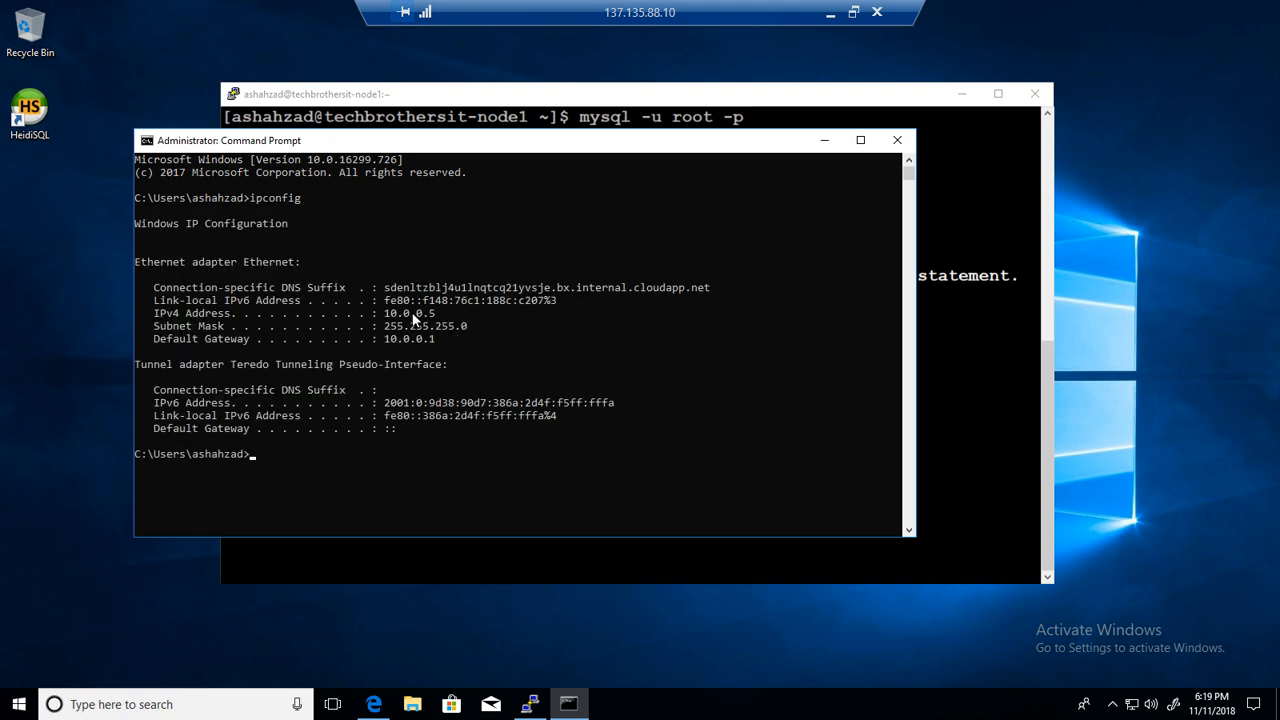
pyautogui.doubleClick(400, 313)
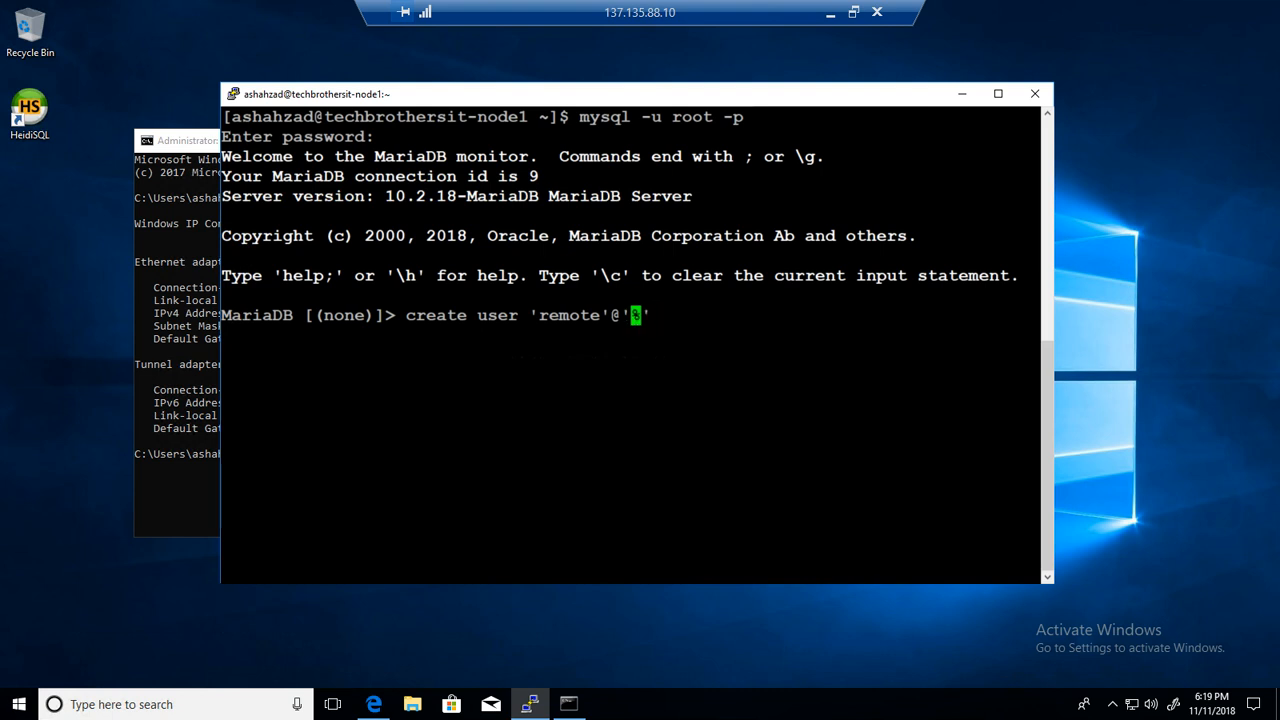
pyautogui.write('10.')
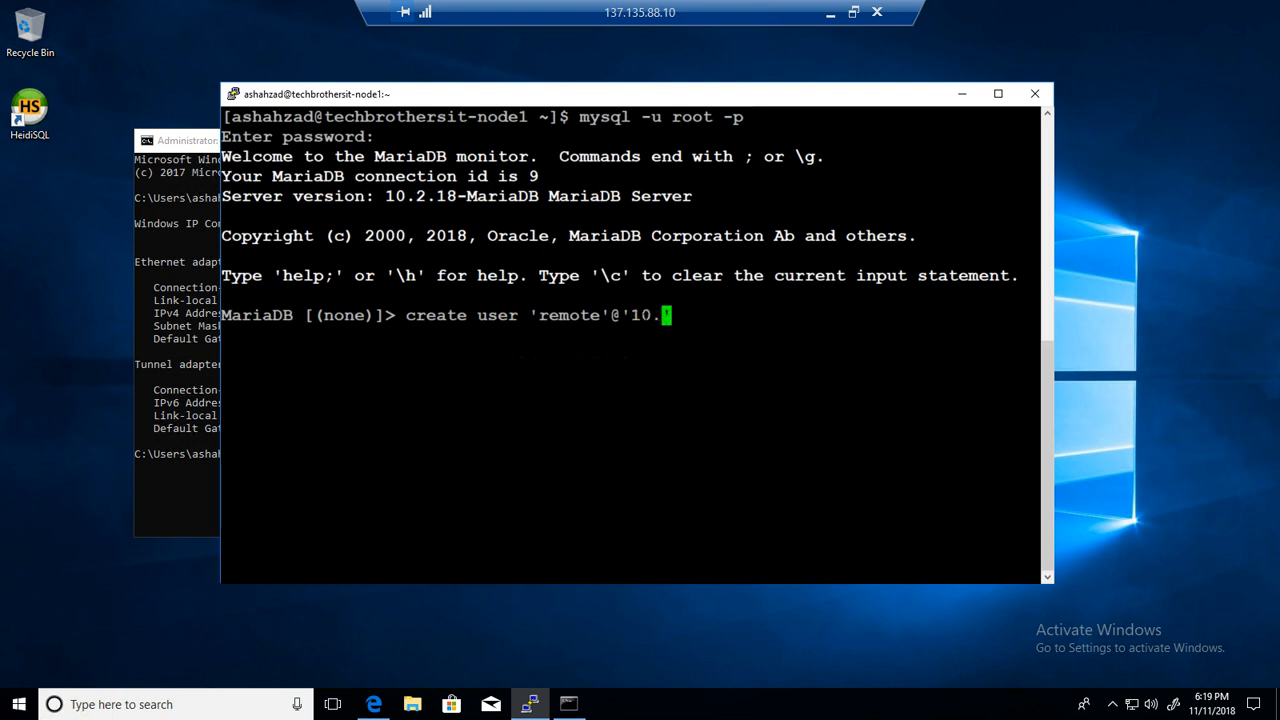
pyautogui.write('0.0.')
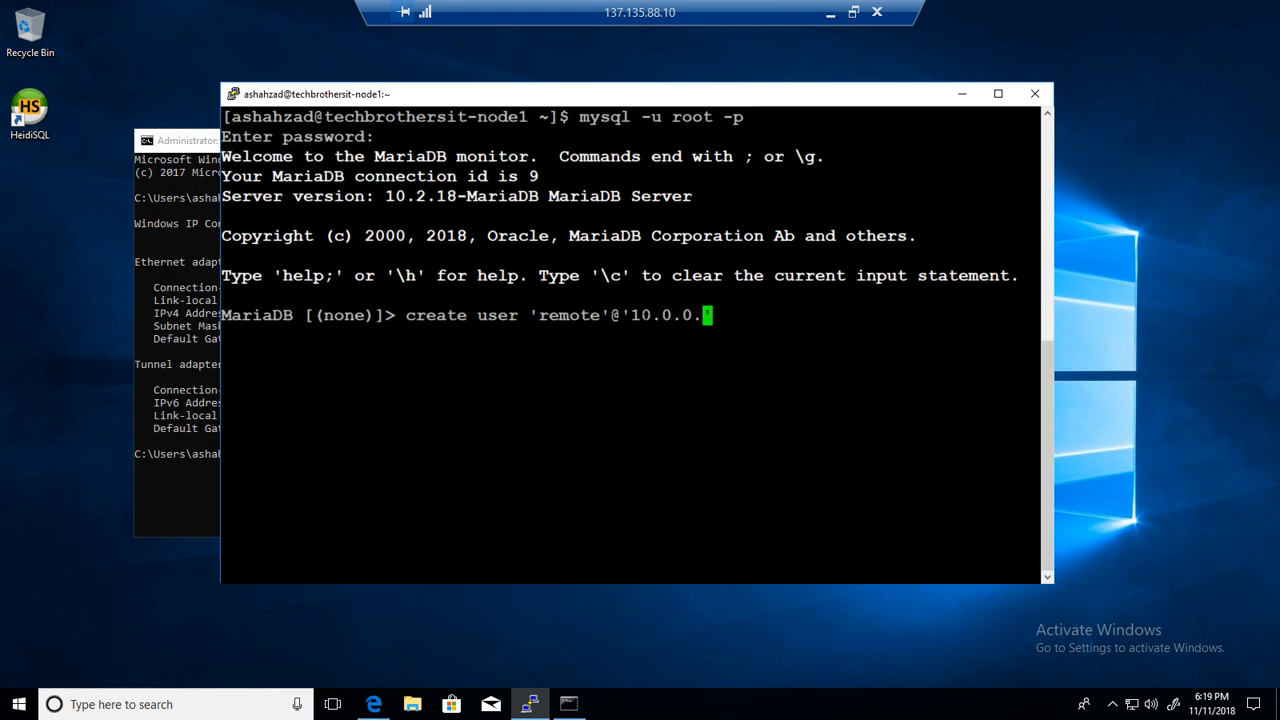
pyautogui.write('5')
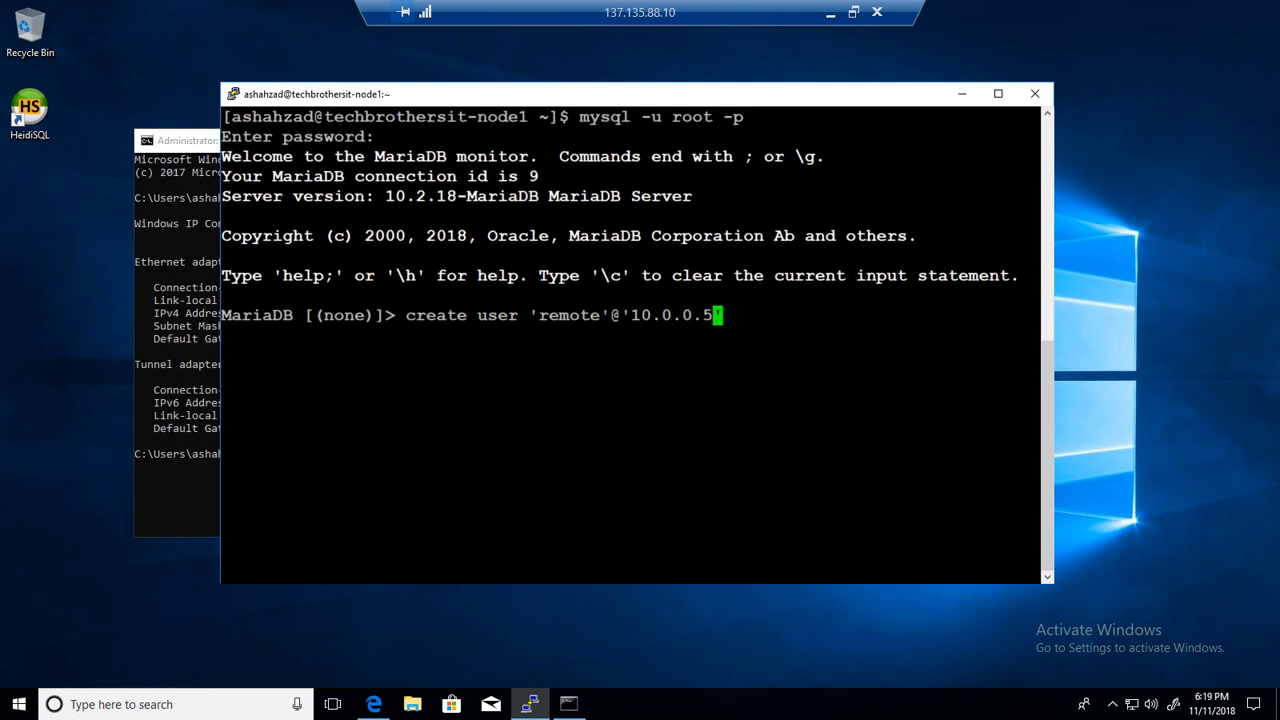
pyautogui.write("'")
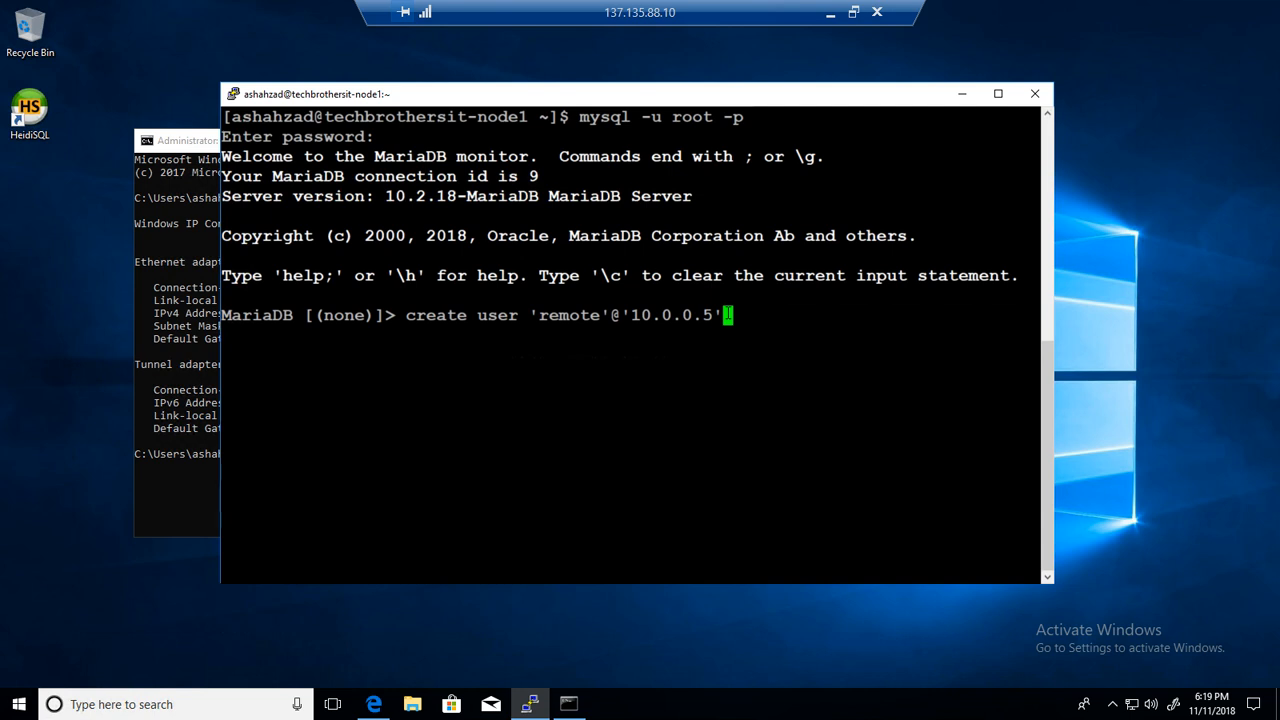
pyautogui.write('identifi')
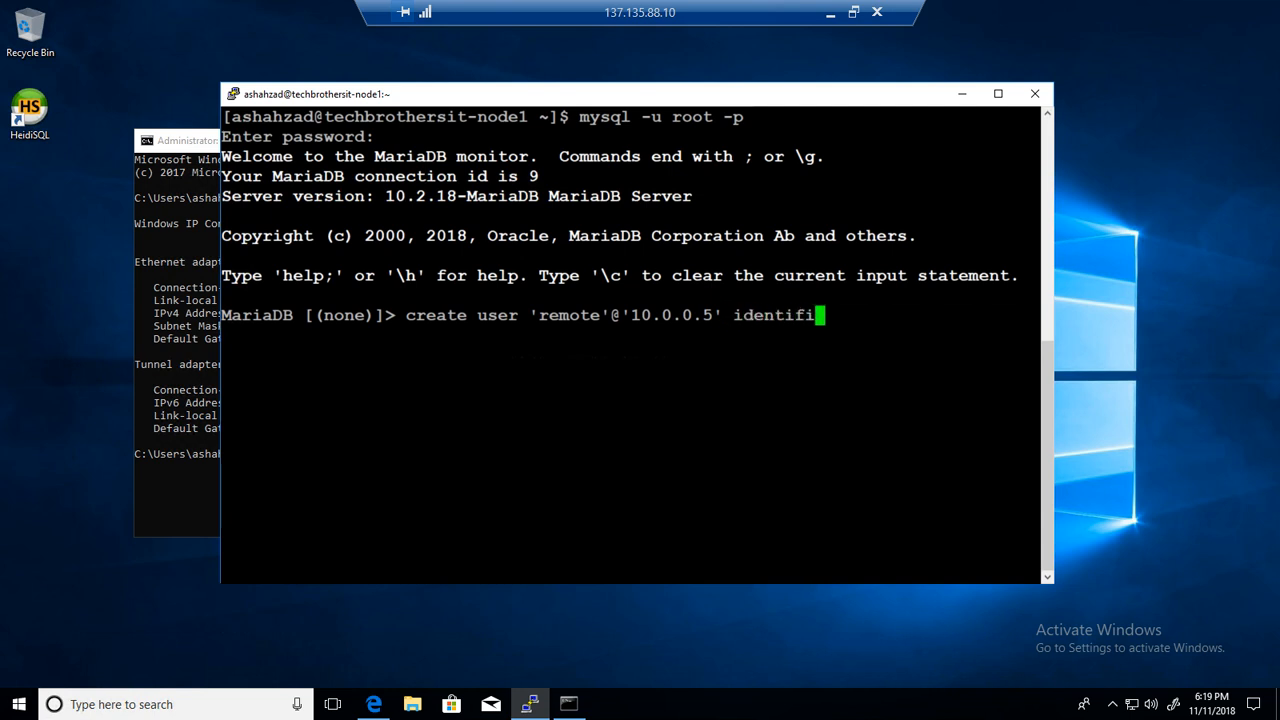
pyautogui.write('ed by')
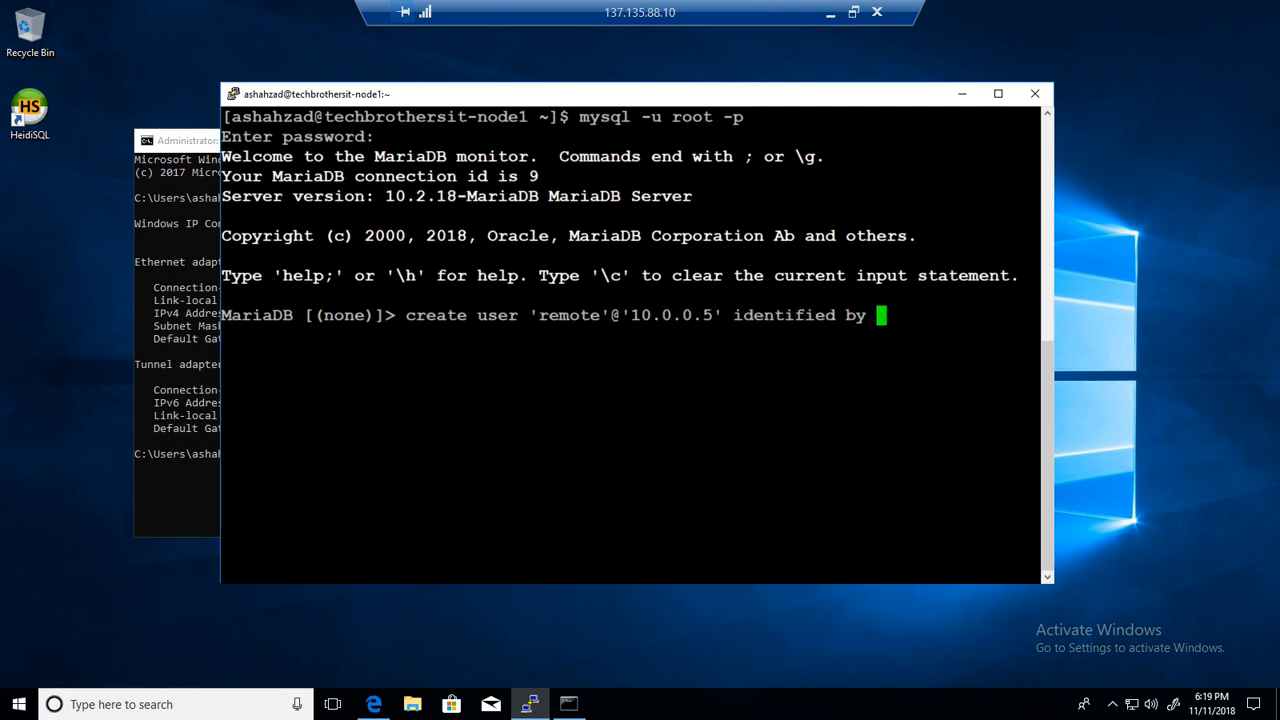
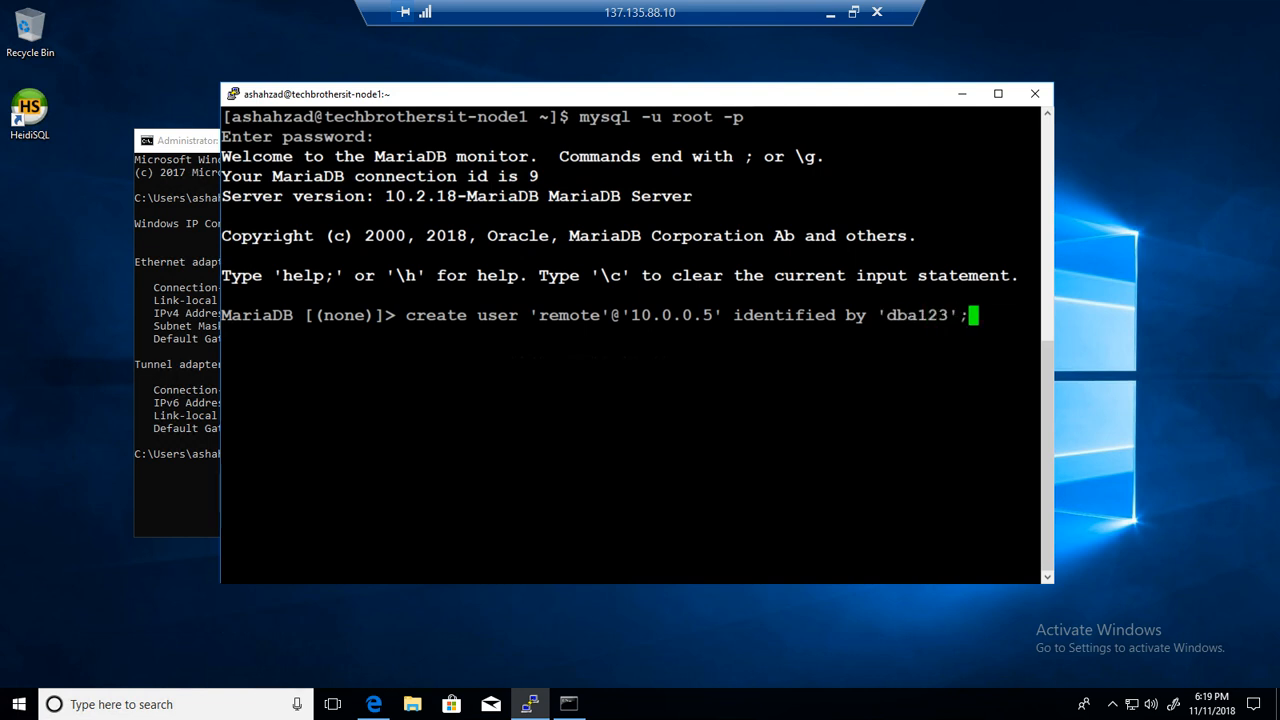
pyautogui.press('Return')
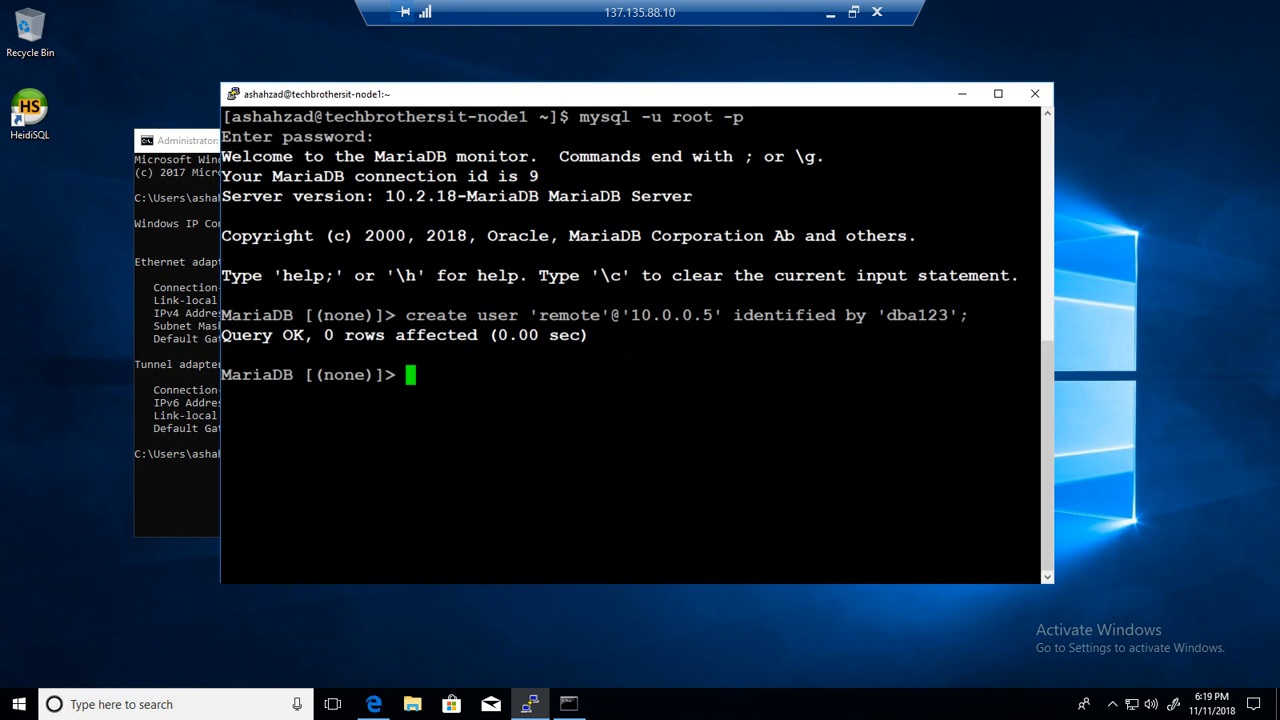
# Grant all privileges on *.* to 'remote'@'10.0.0.5'
pyautogui.write('grant all')
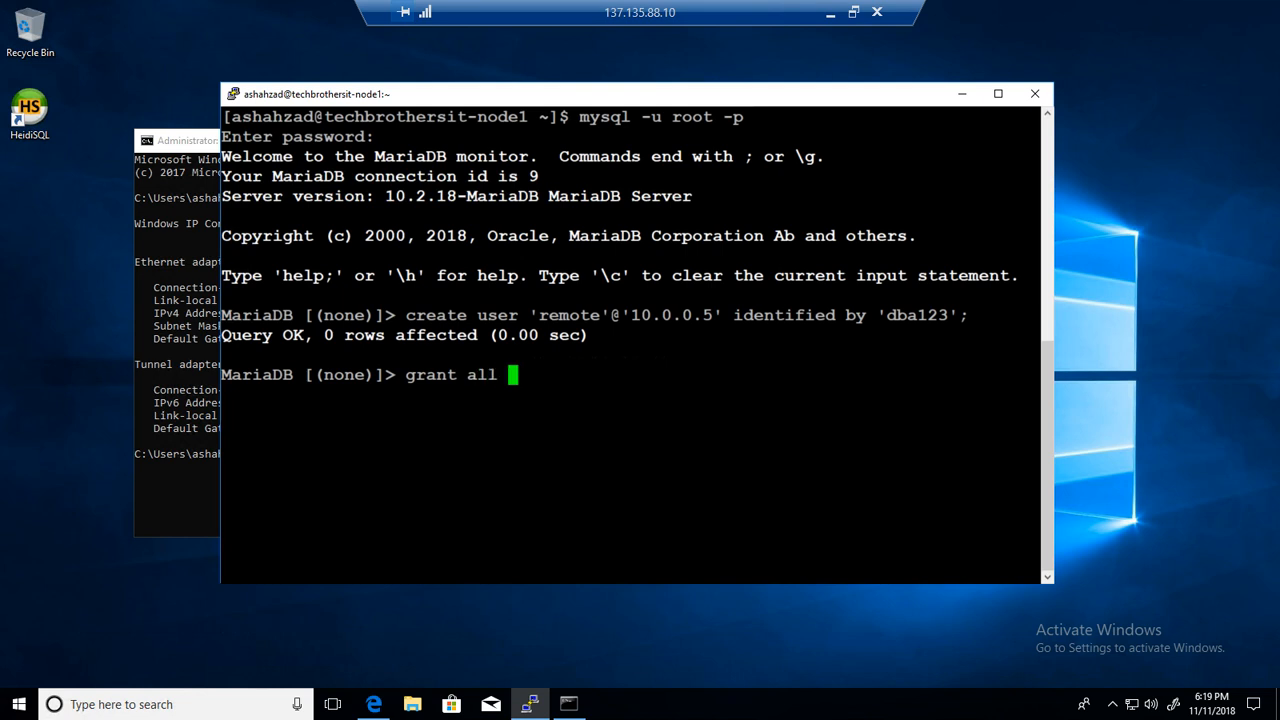
pyautogui.write('on')
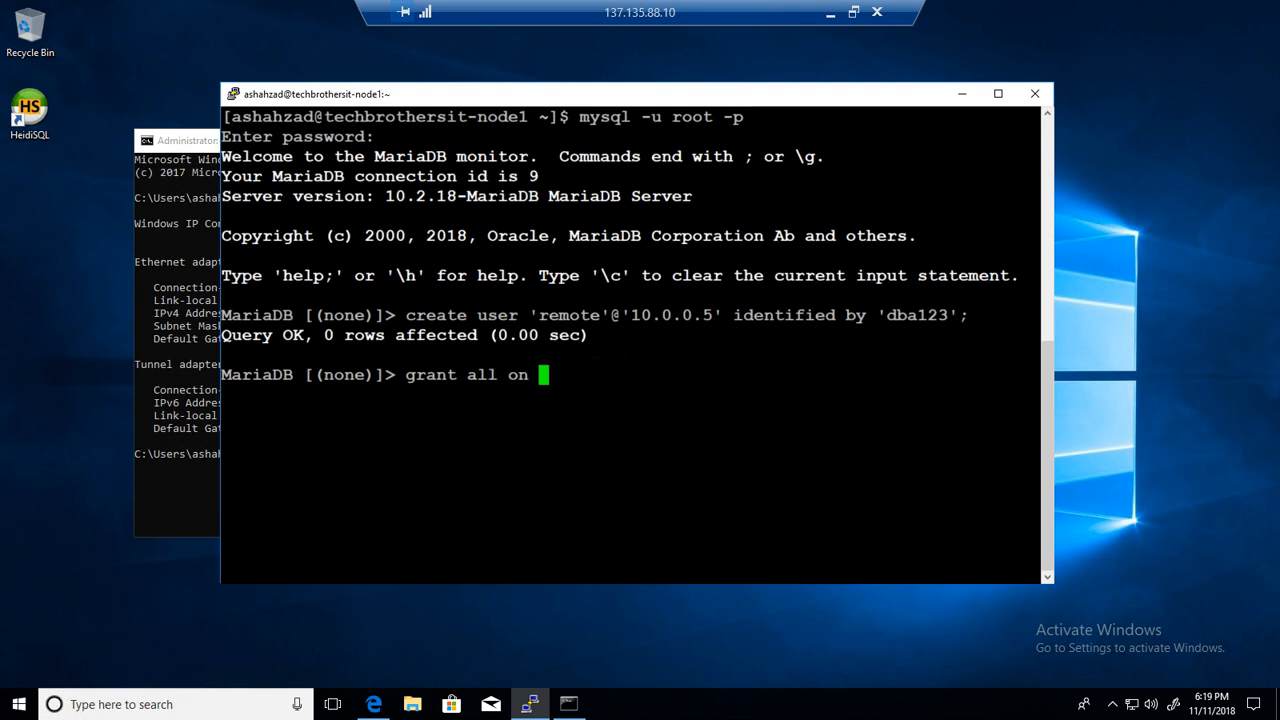
pyautogui.write('*.*')
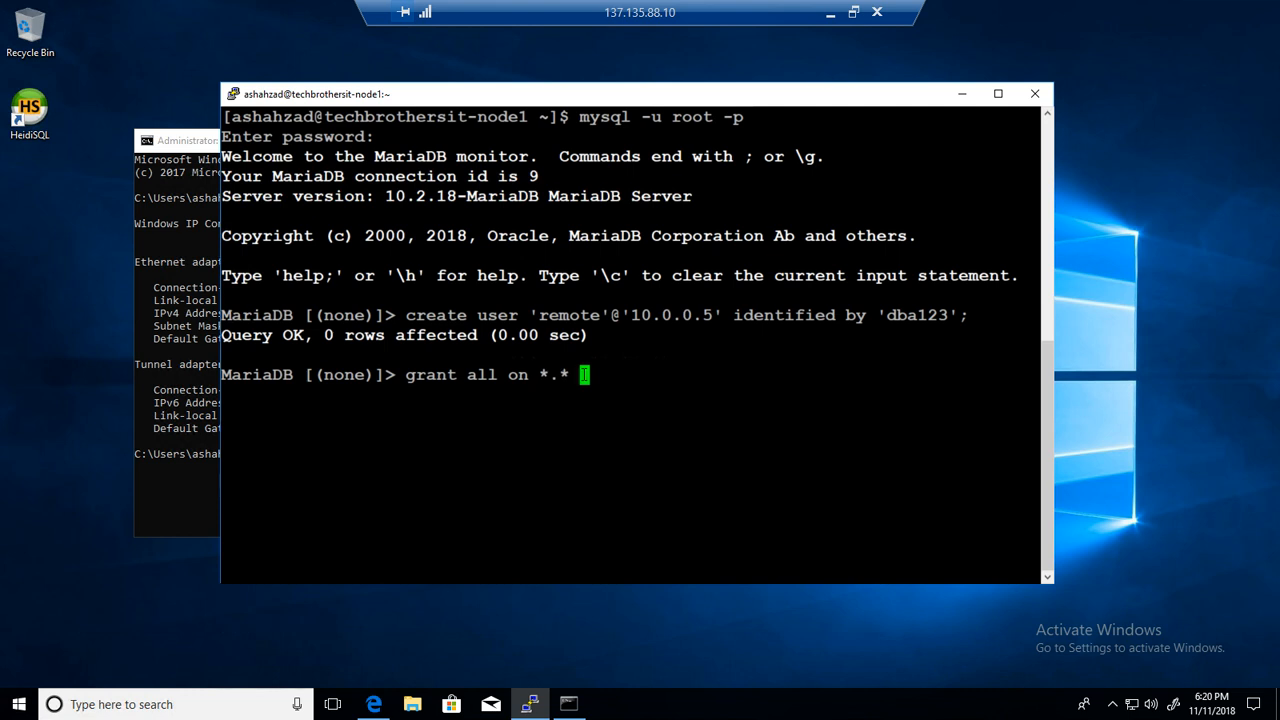
pyautogui.write('to')
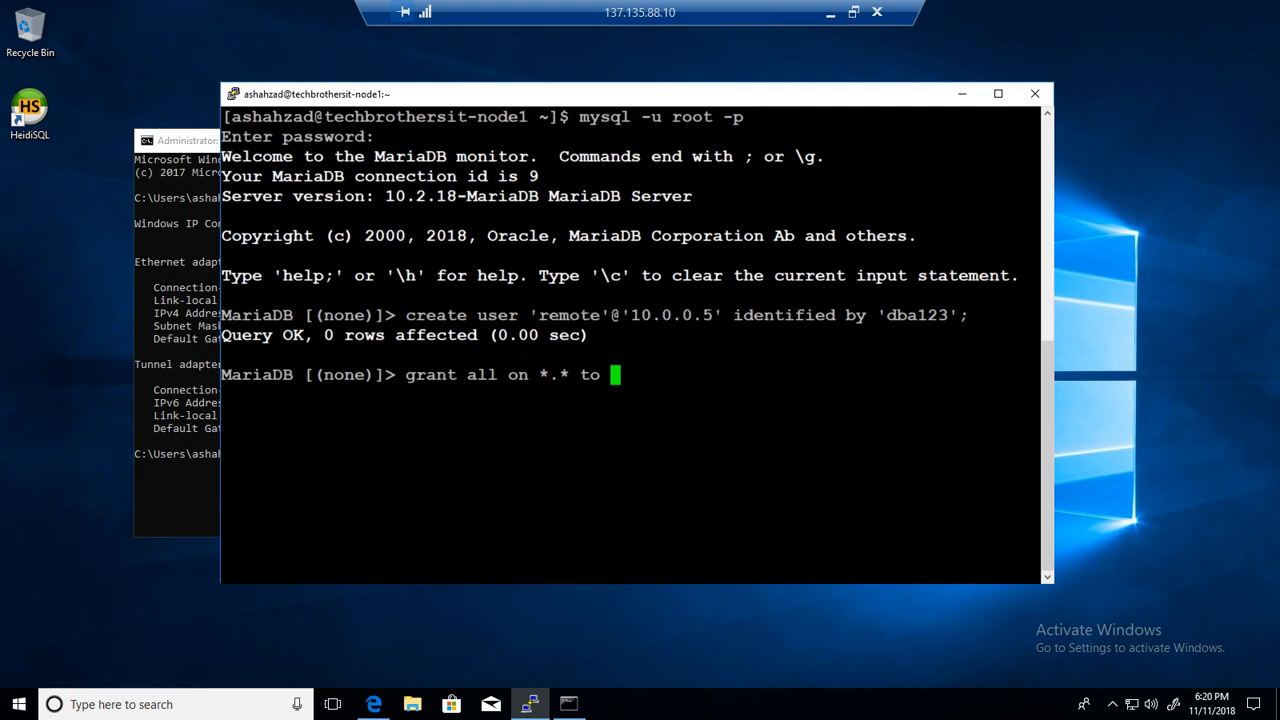
pyautogui.press('Return')
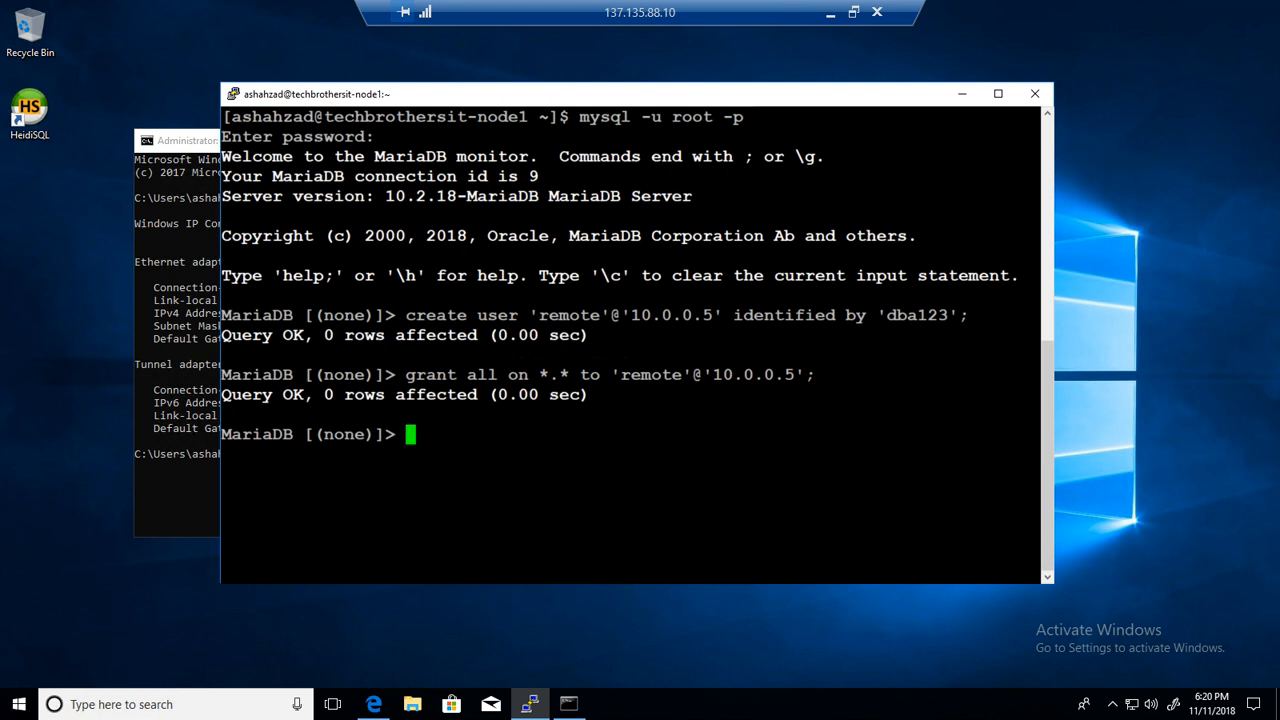
pyautogui.click(175, 140)
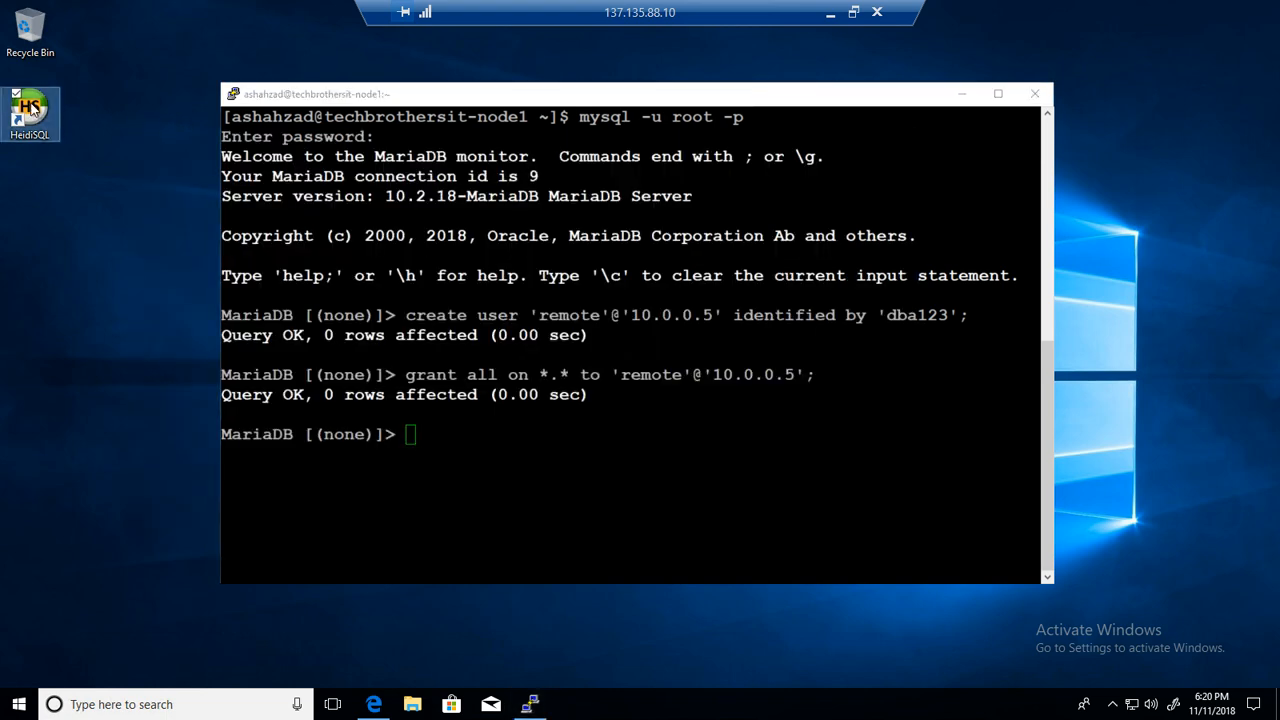
# Launch HeidiSQL, exit the MariaDB monitor and run ifconfig to find server IP 10.0.0.4
pyautogui.doubleClick(30, 110)
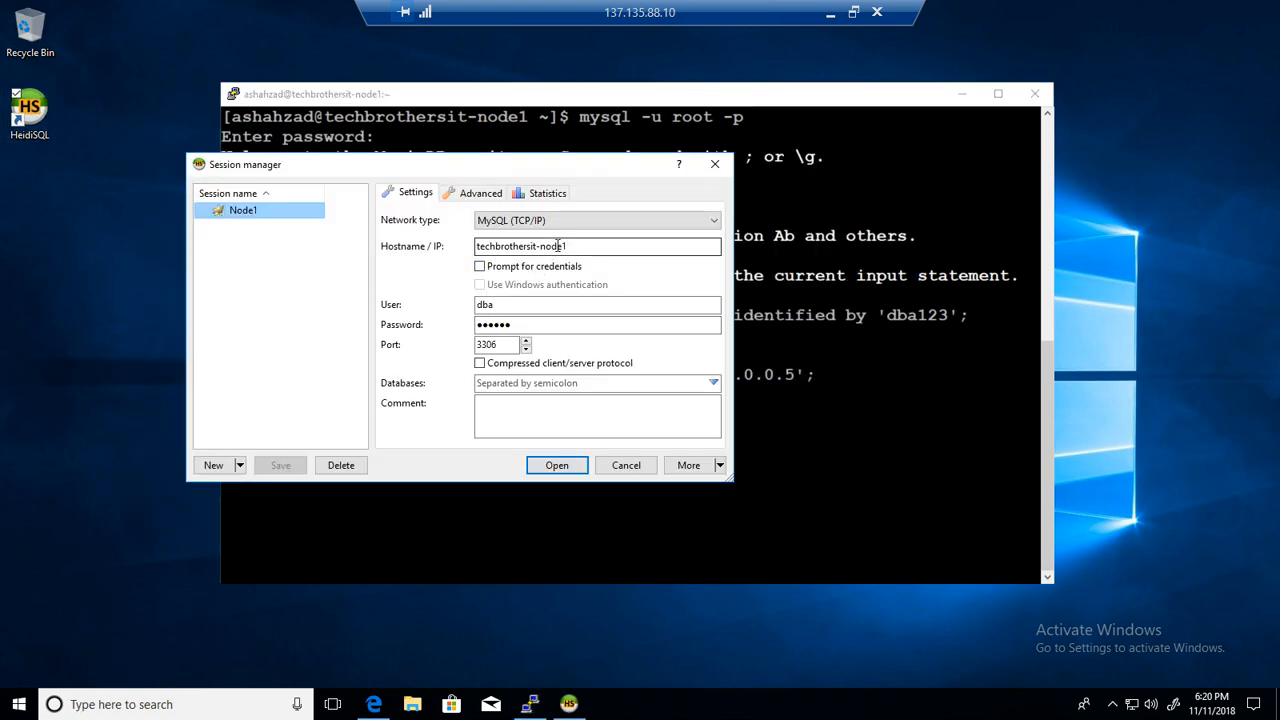
pyautogui.tripleClick(596, 246)
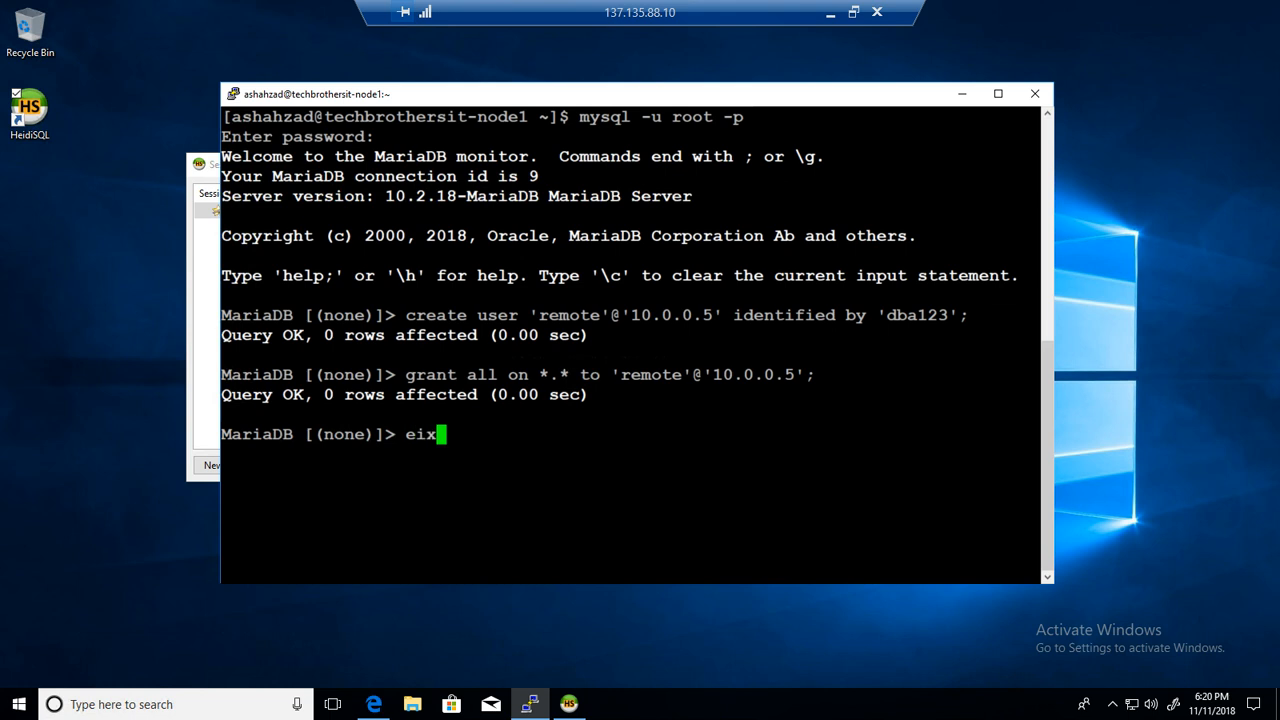
pyautogui.press('Return')
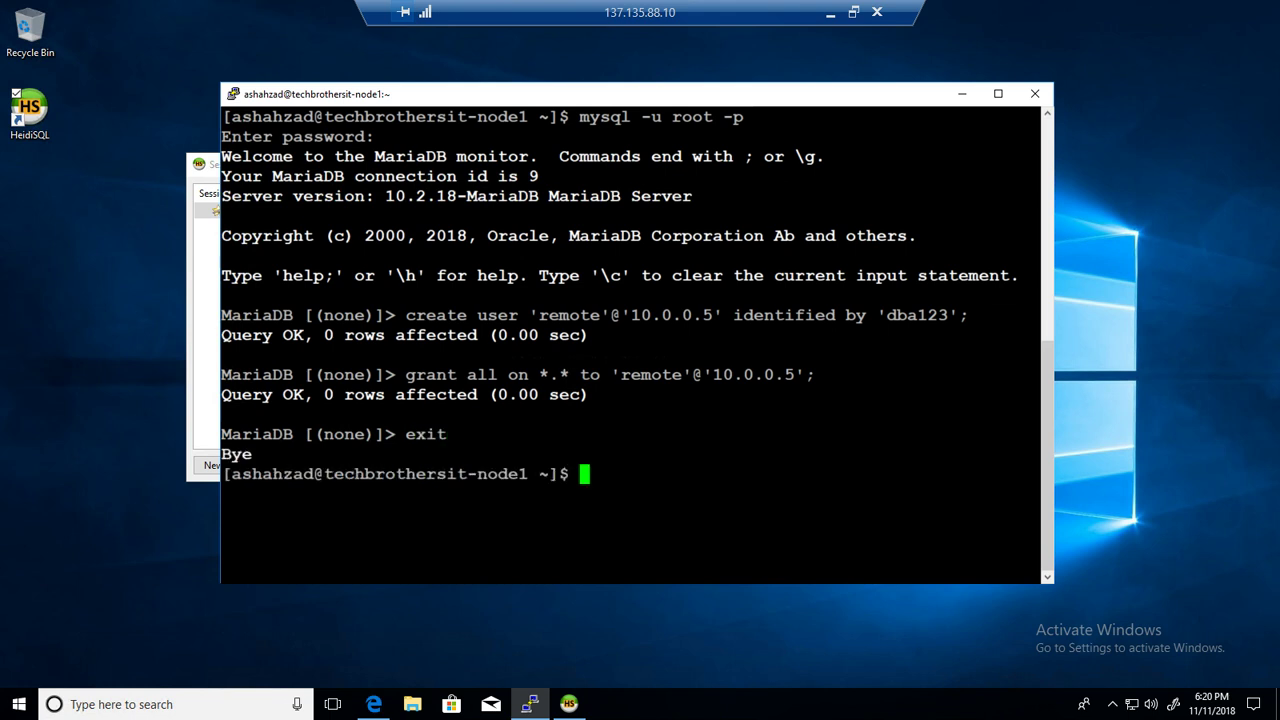
pyautogui.write('ifconfig')
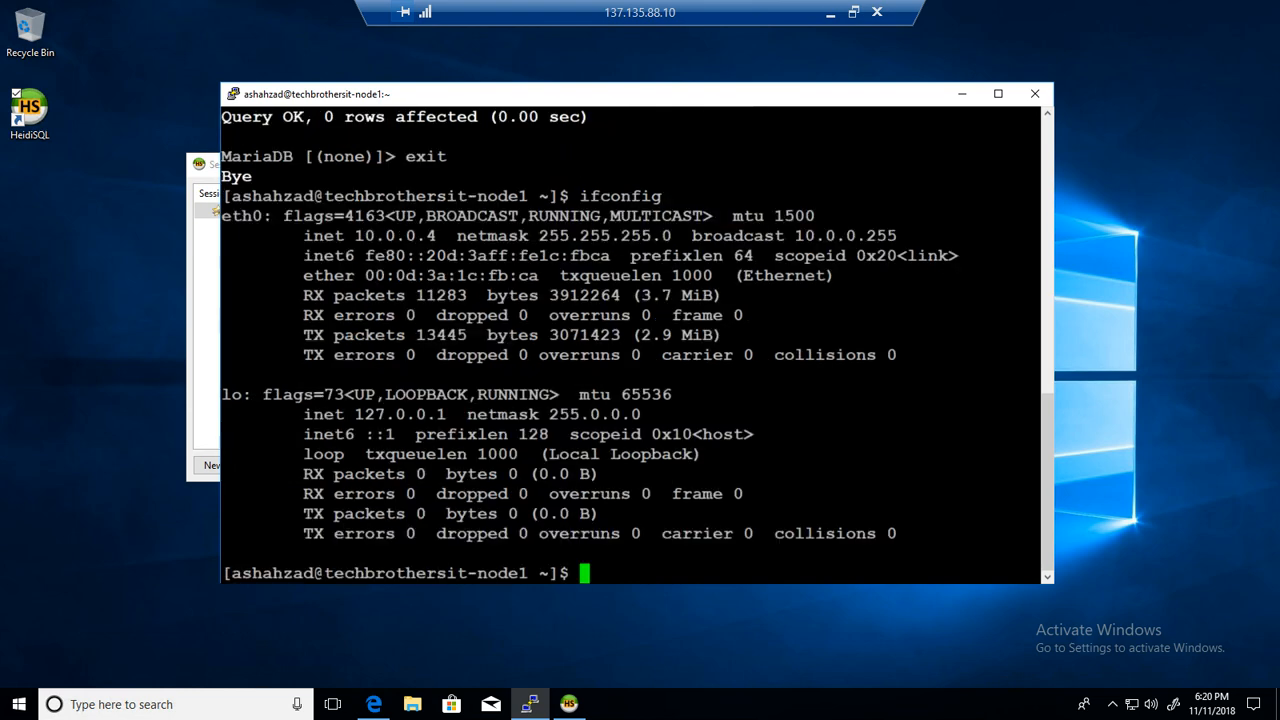
pyautogui.doubleClick(395, 235)
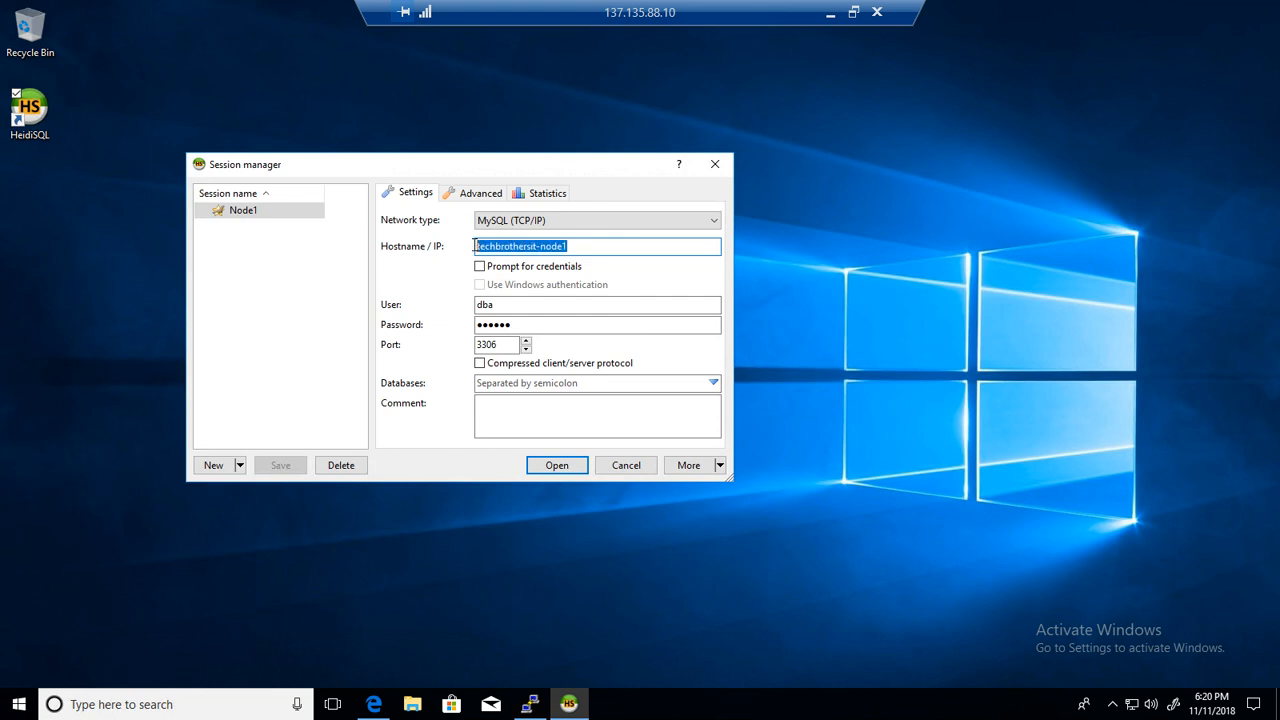
pyautogui.moveTo(575, 230)
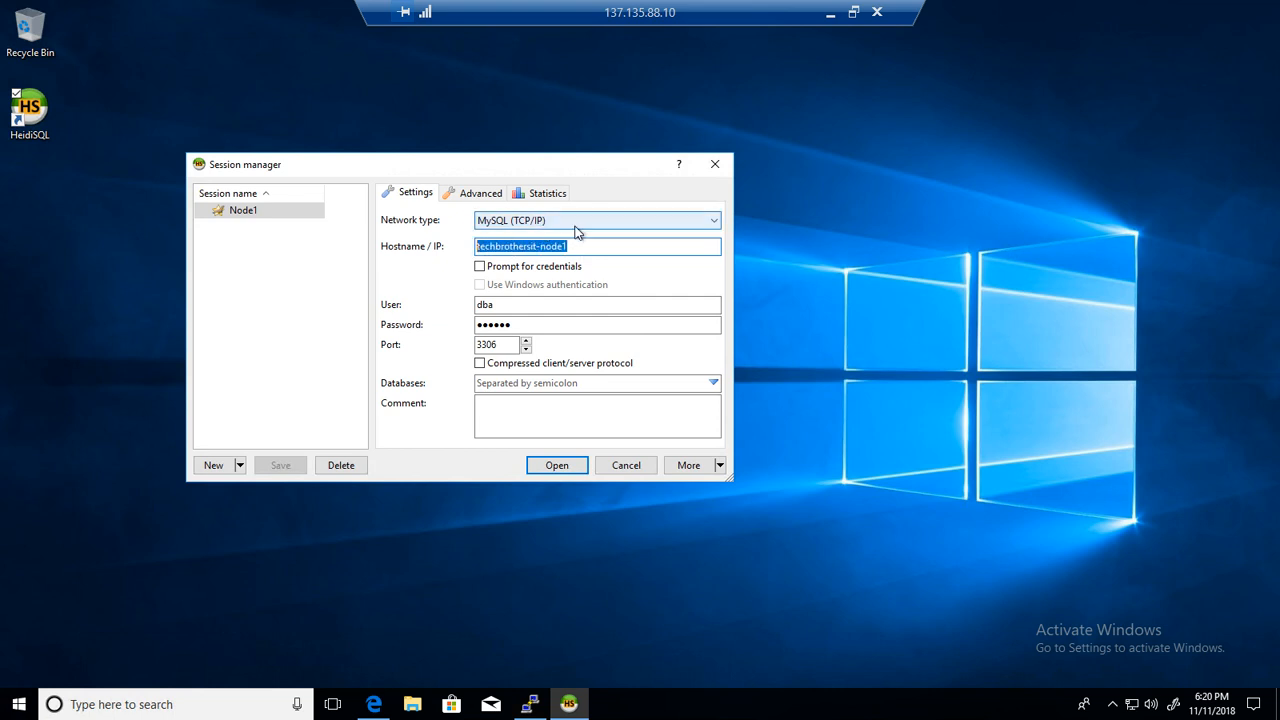
# Keep MySQL (TCP/IP) as network type and change the Node1 session user to remote
pyautogui.click(712, 220)
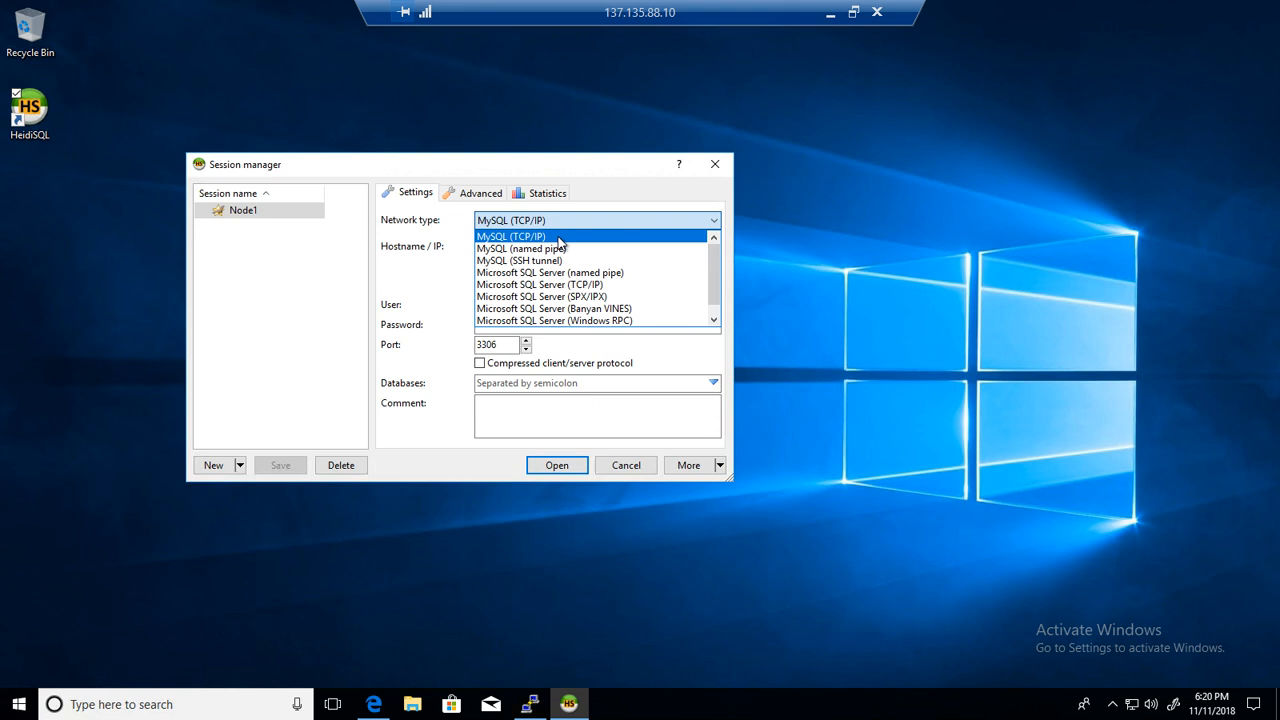
pyautogui.click(511, 236)
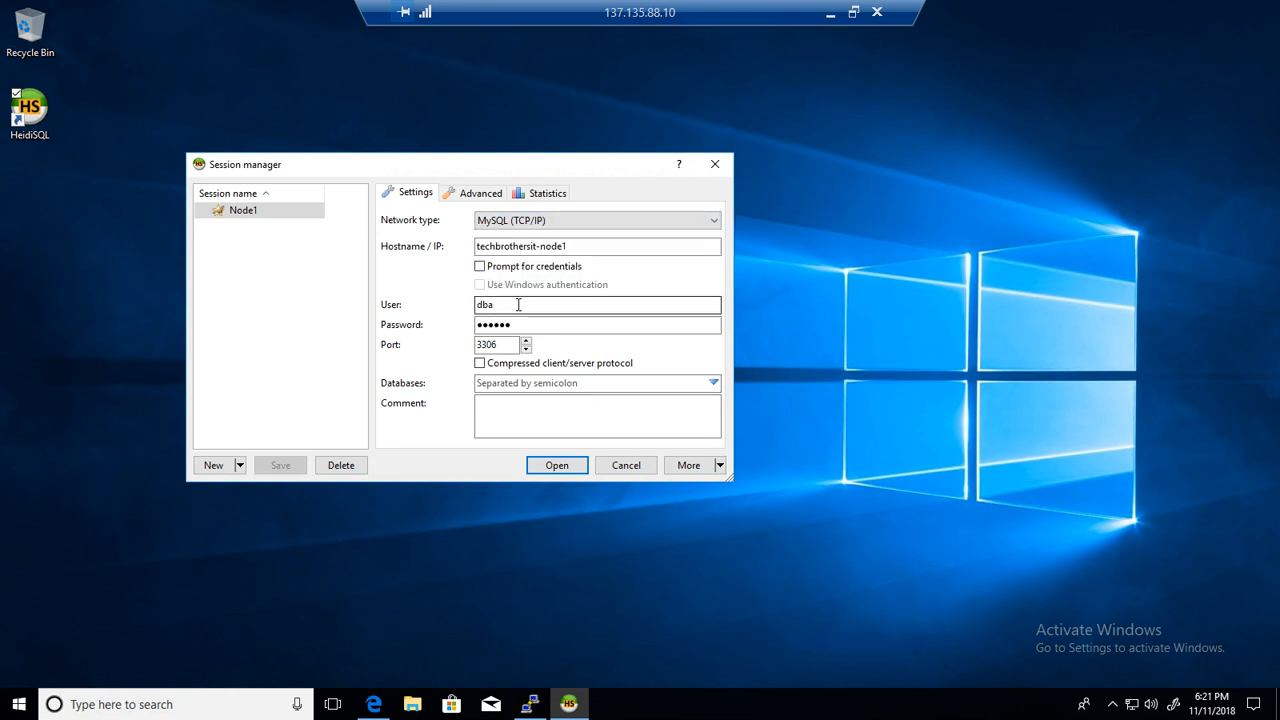
pyautogui.doubleClick(485, 304)
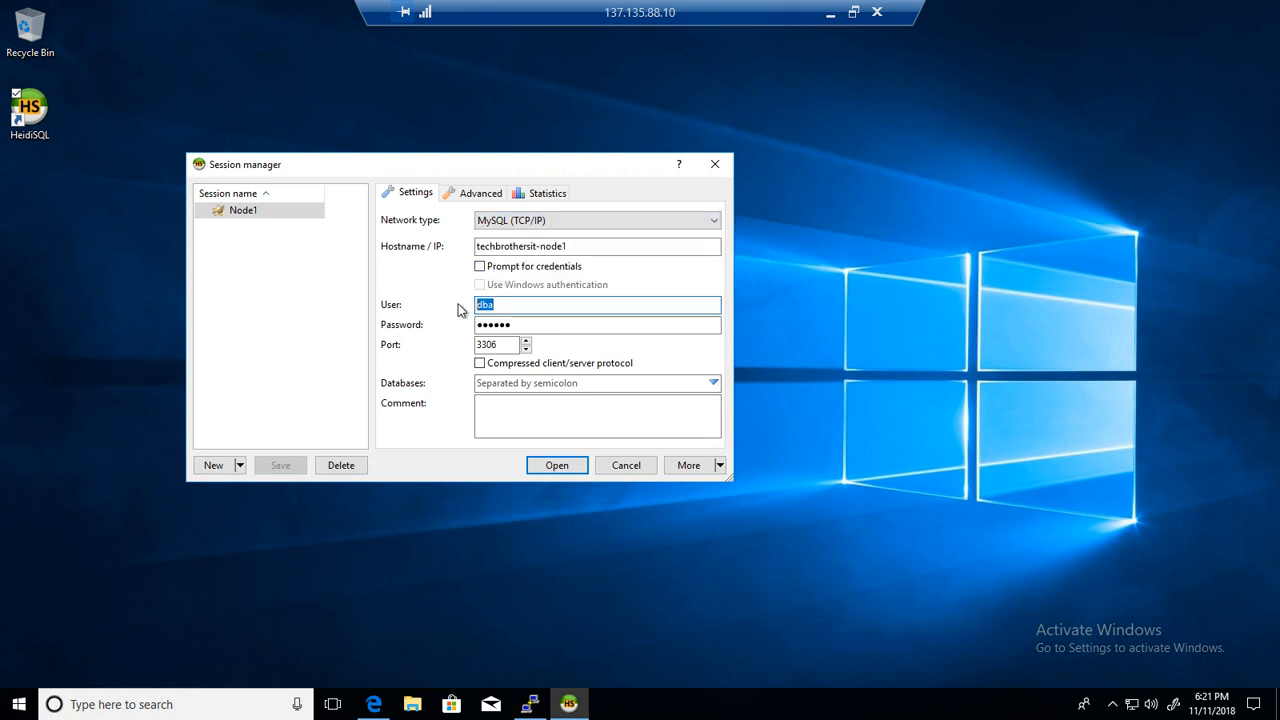
pyautogui.write('remote')
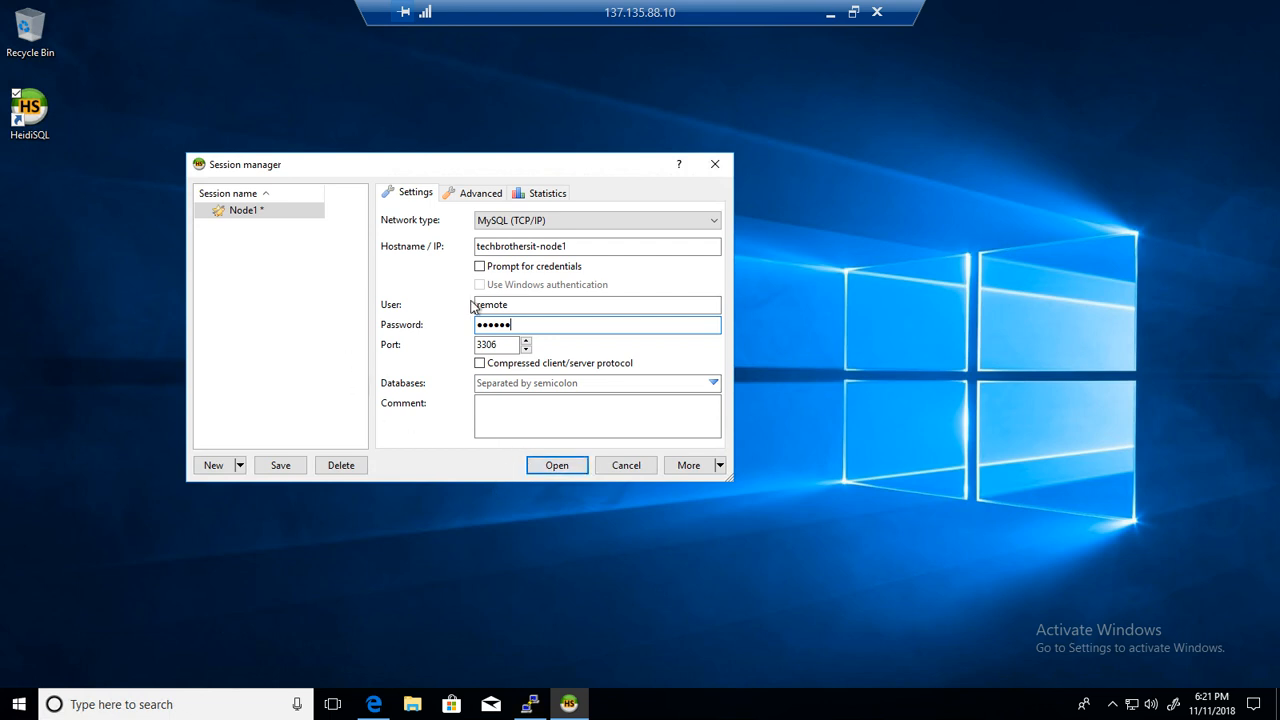
# Choose Delete on the Node1 session
pyautogui.click(245, 209)
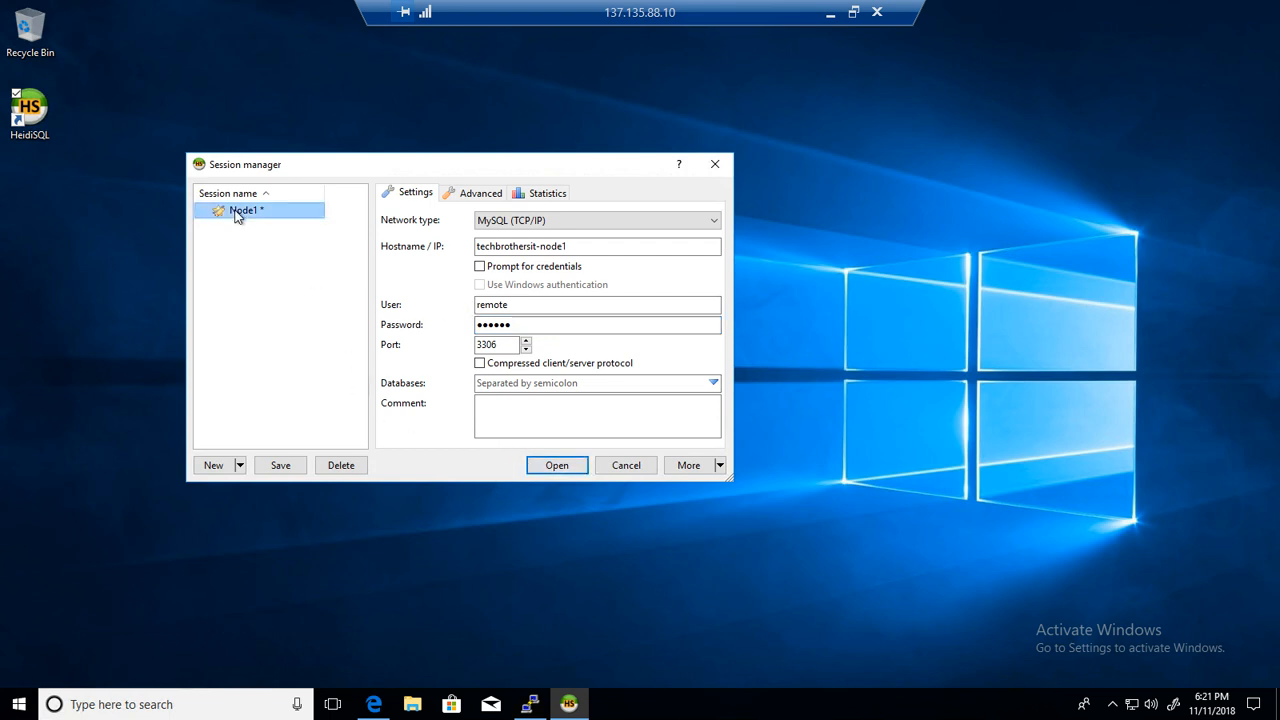
pyautogui.rightClick(244, 210)
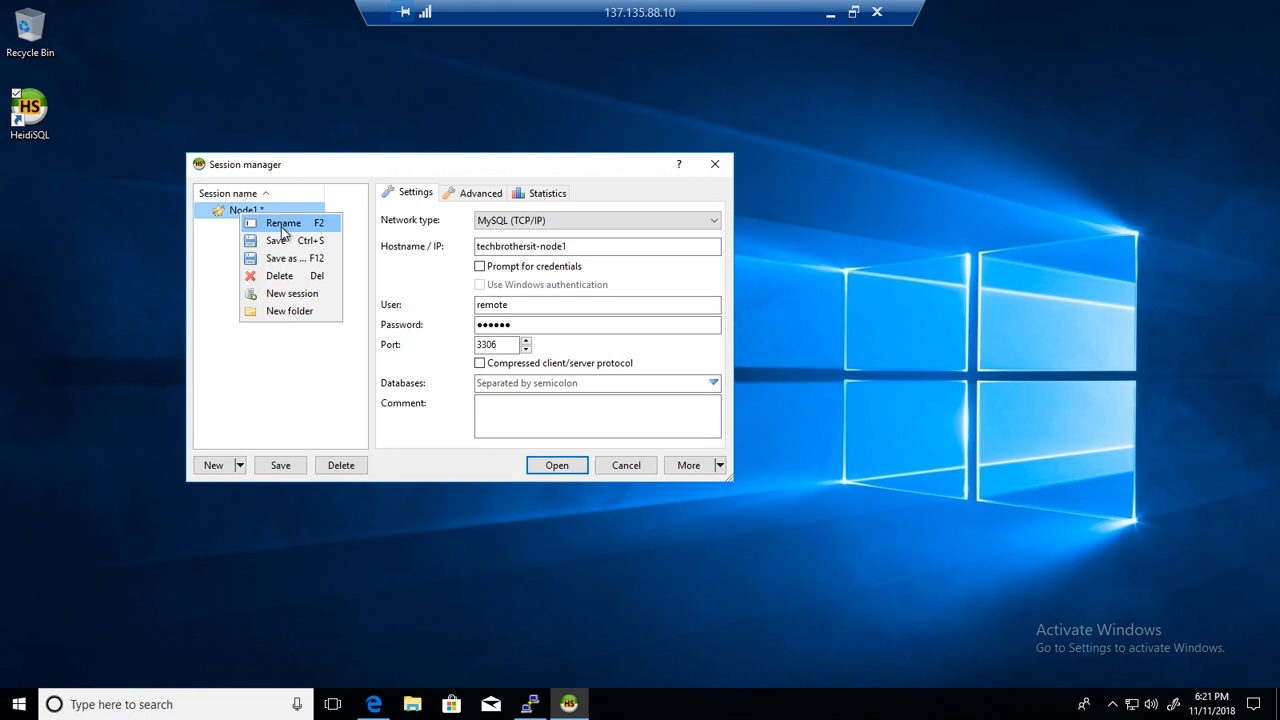
pyautogui.click(280, 275)
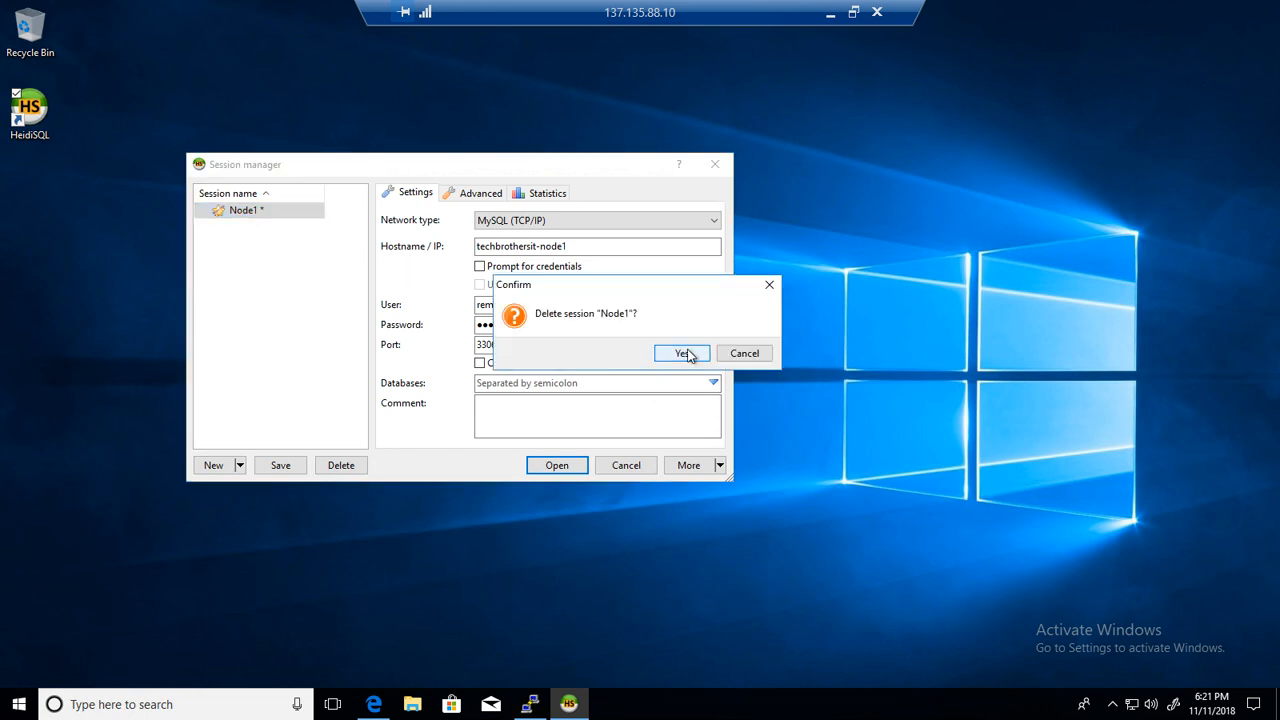
# Confirm deleting Node1 and save a new session for TechbrothersIt-Node1 with user remote and password
pyautogui.click(681, 353)
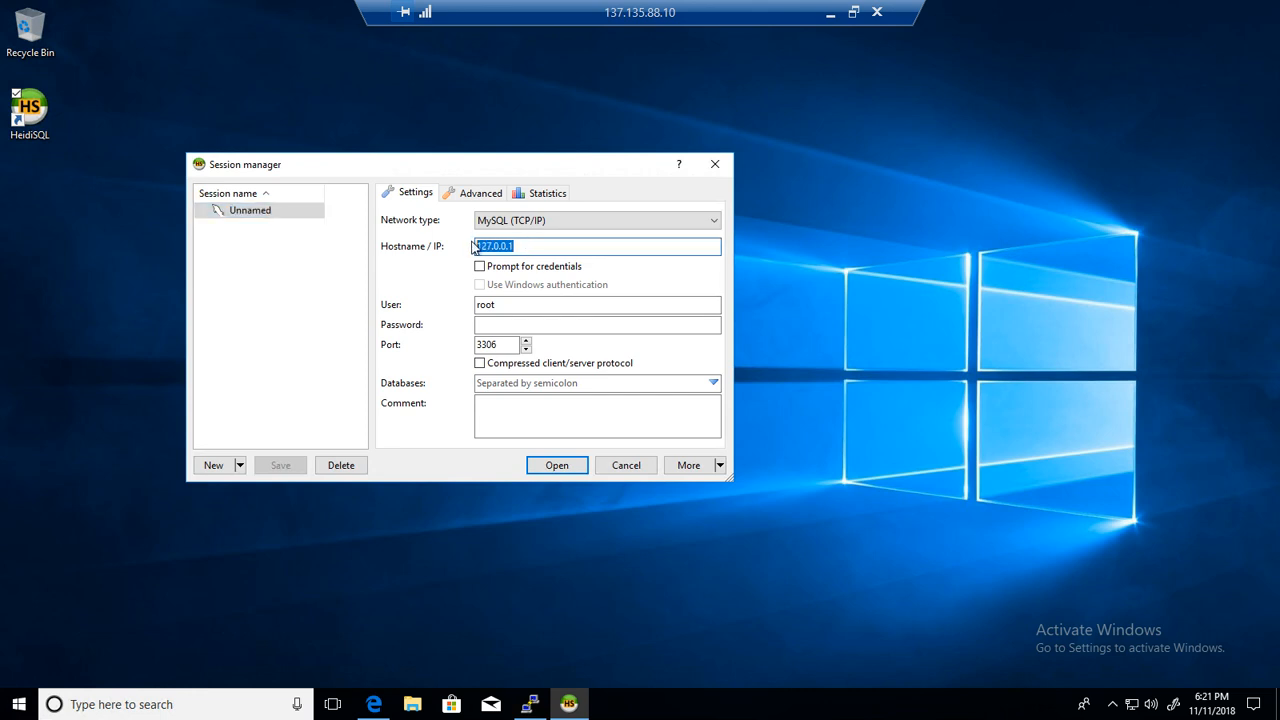
pyautogui.write('Techbrothers')
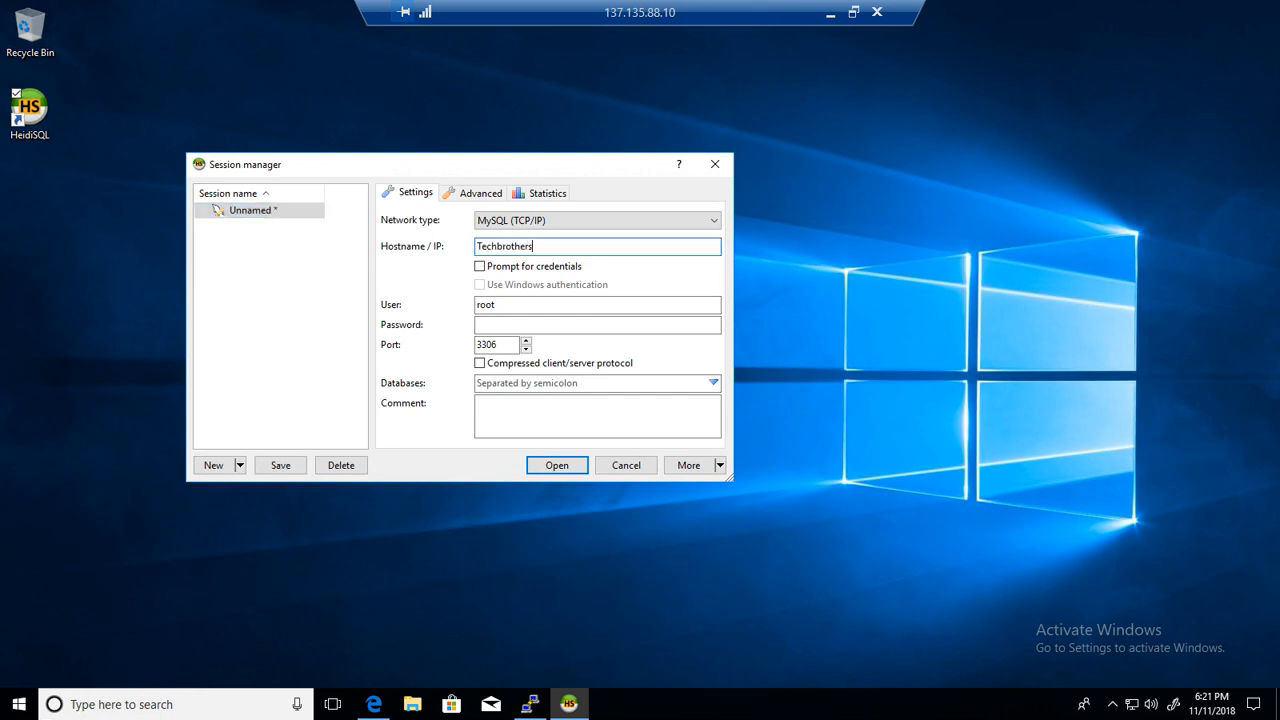
pyautogui.write('It-Node1')
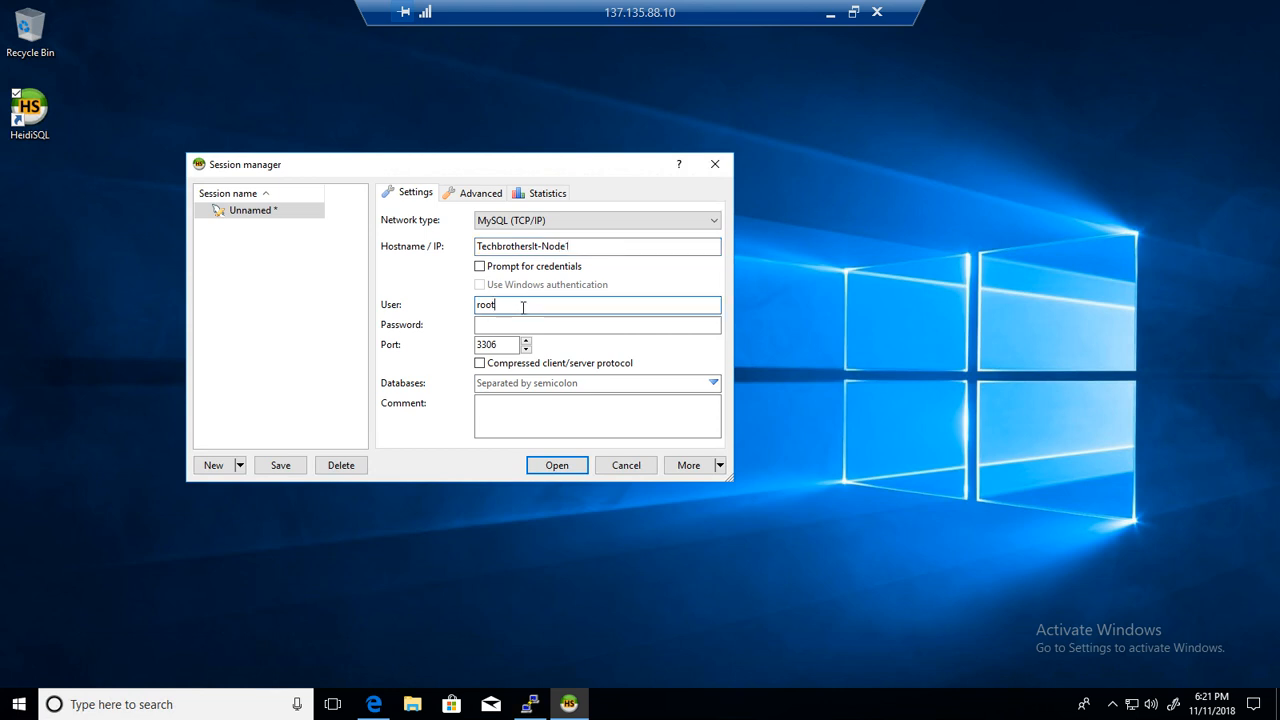
pyautogui.click(597, 324)
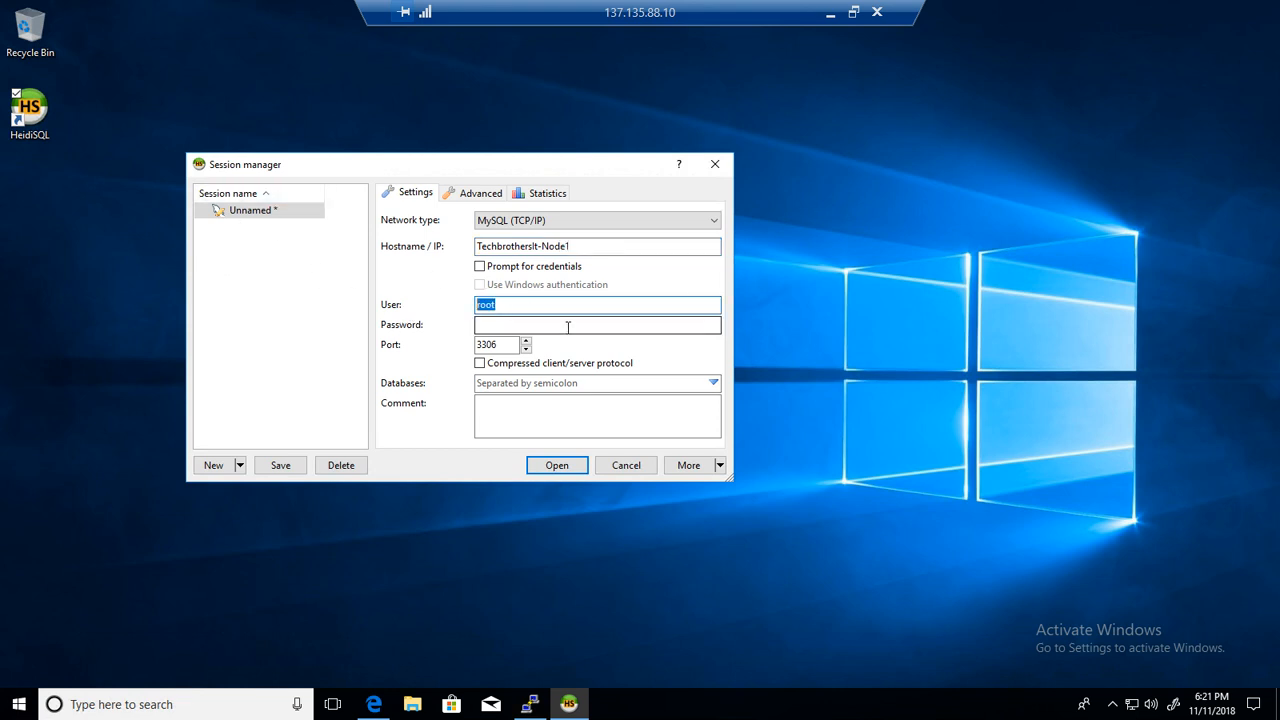
pyautogui.write('remote')
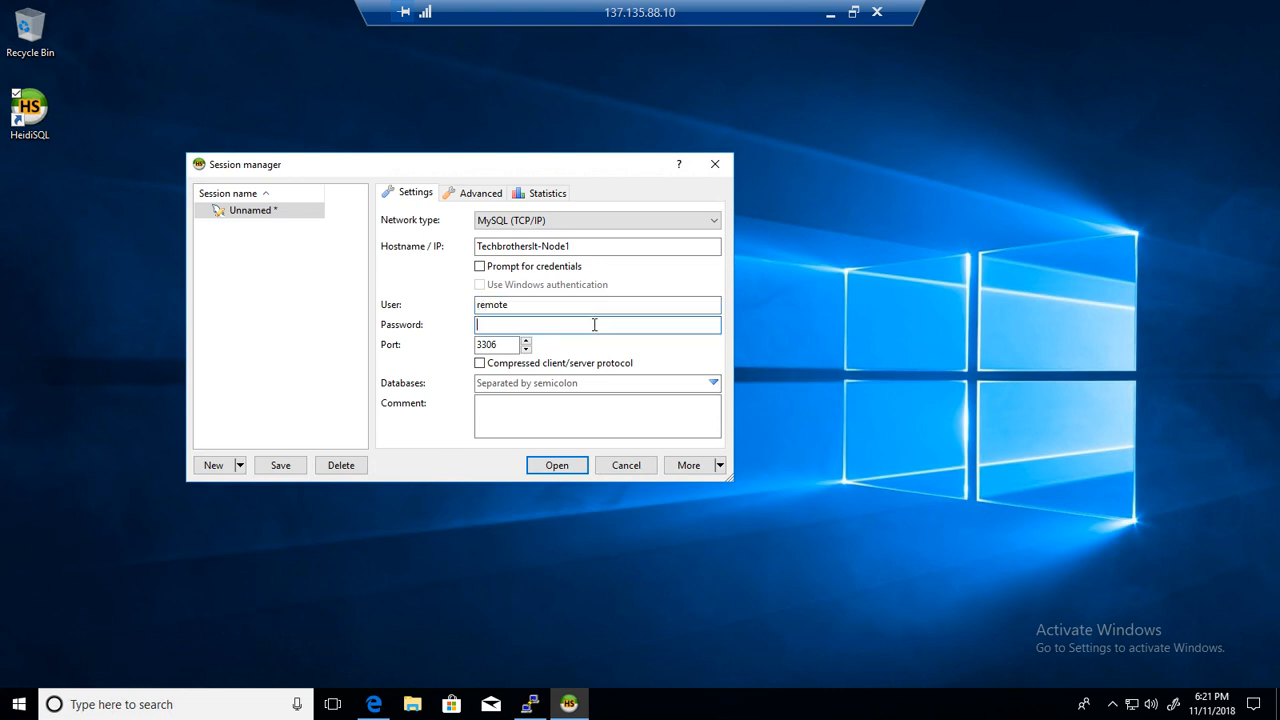
pyautogui.write('password')
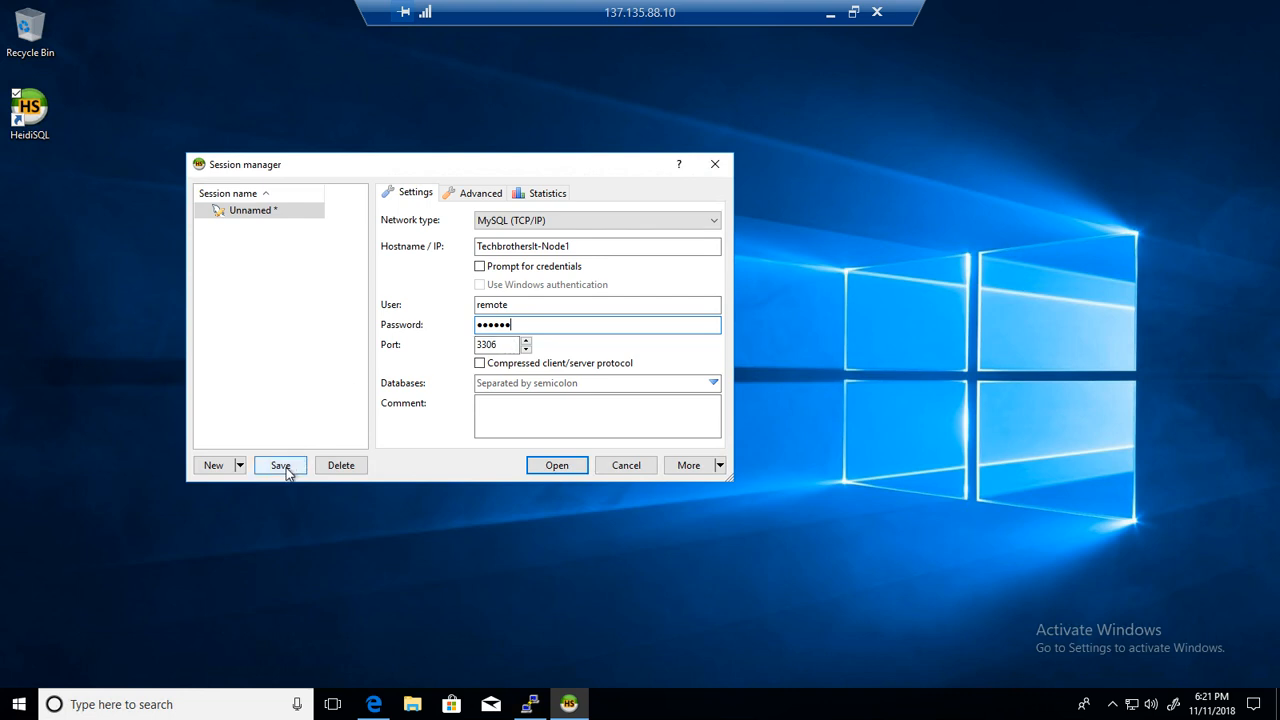
pyautogui.click(280, 465)
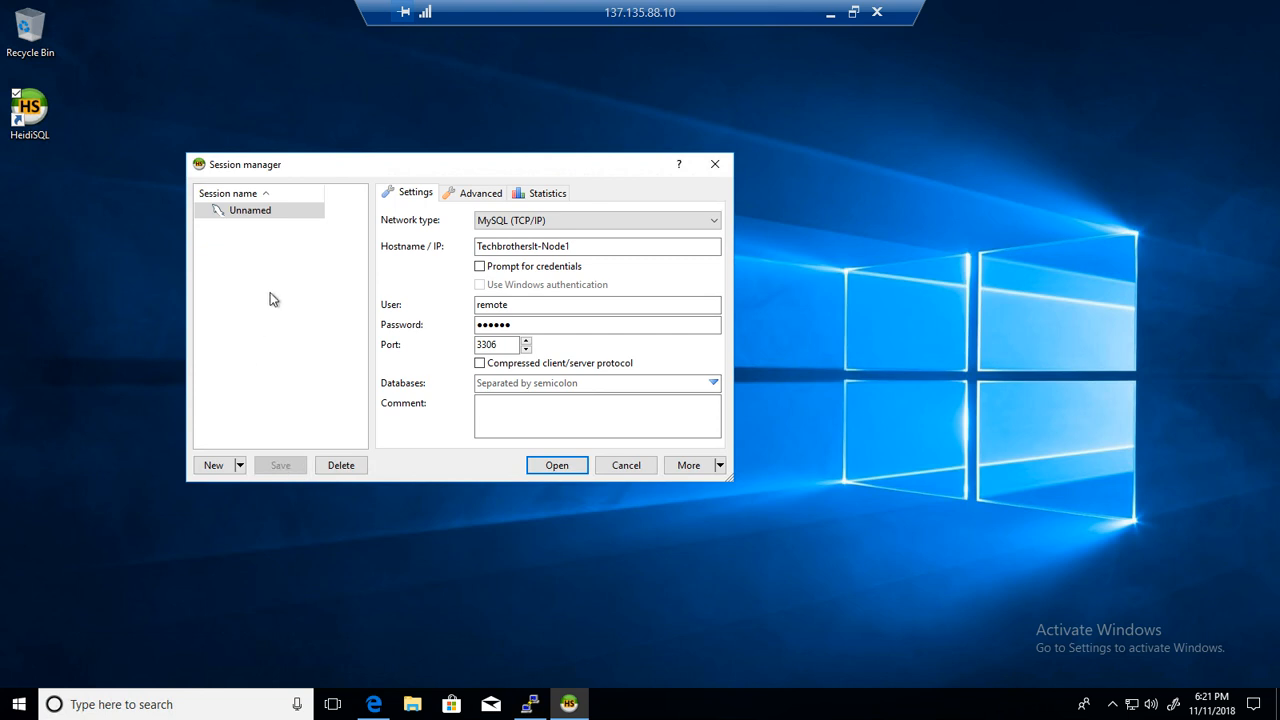
# Rename the new session to TechBrothersIT-Node1
pyautogui.rightClick(250, 210)
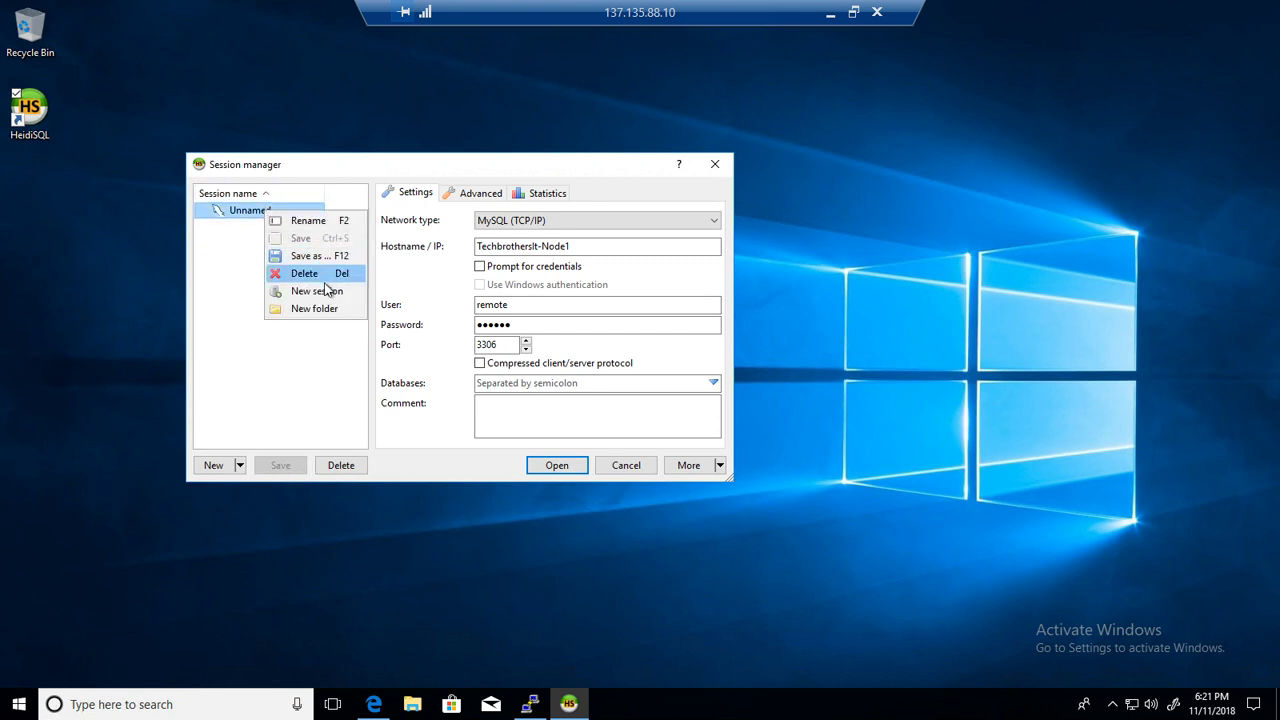
pyautogui.click(308, 220)
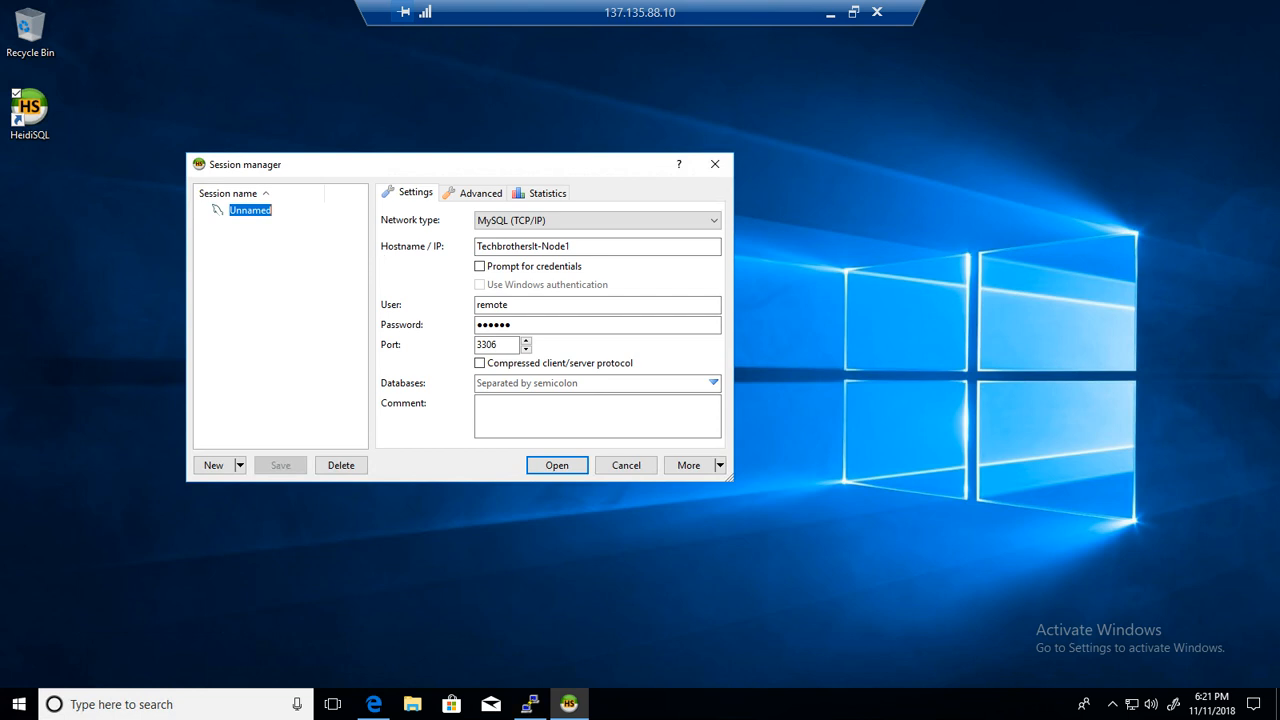
pyautogui.write('Node1')
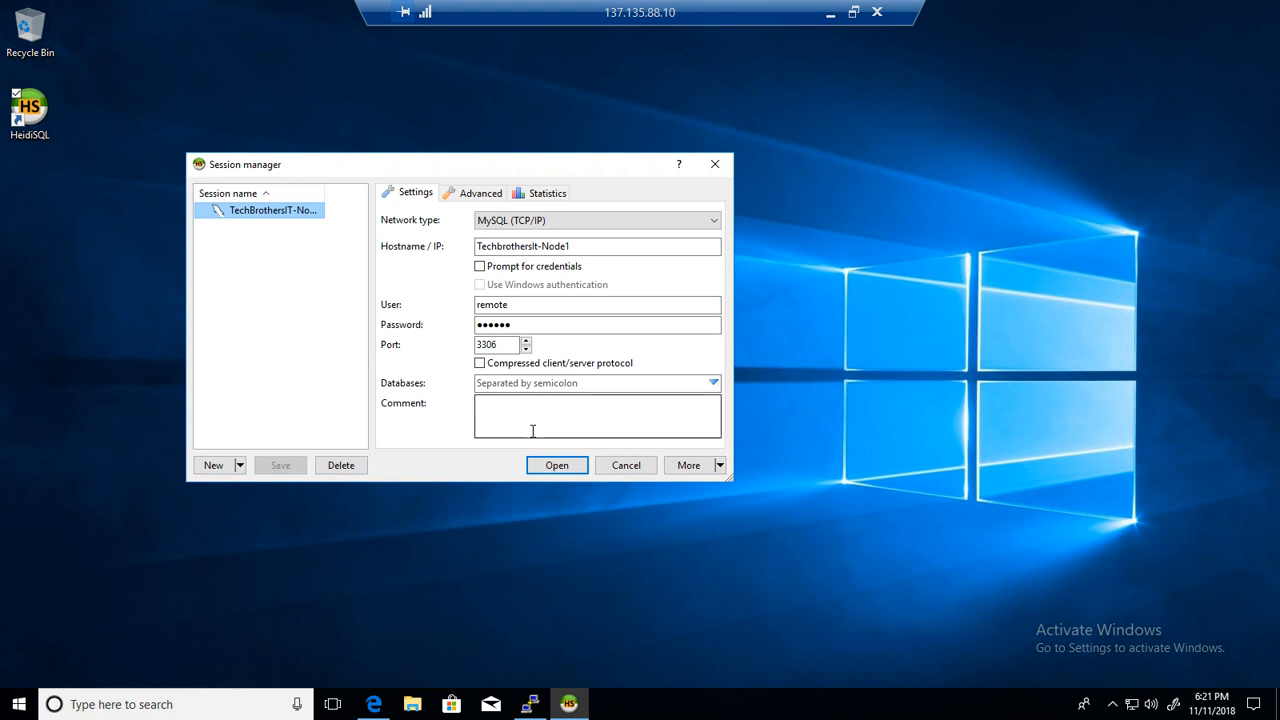
pyautogui.moveTo(420, 483)
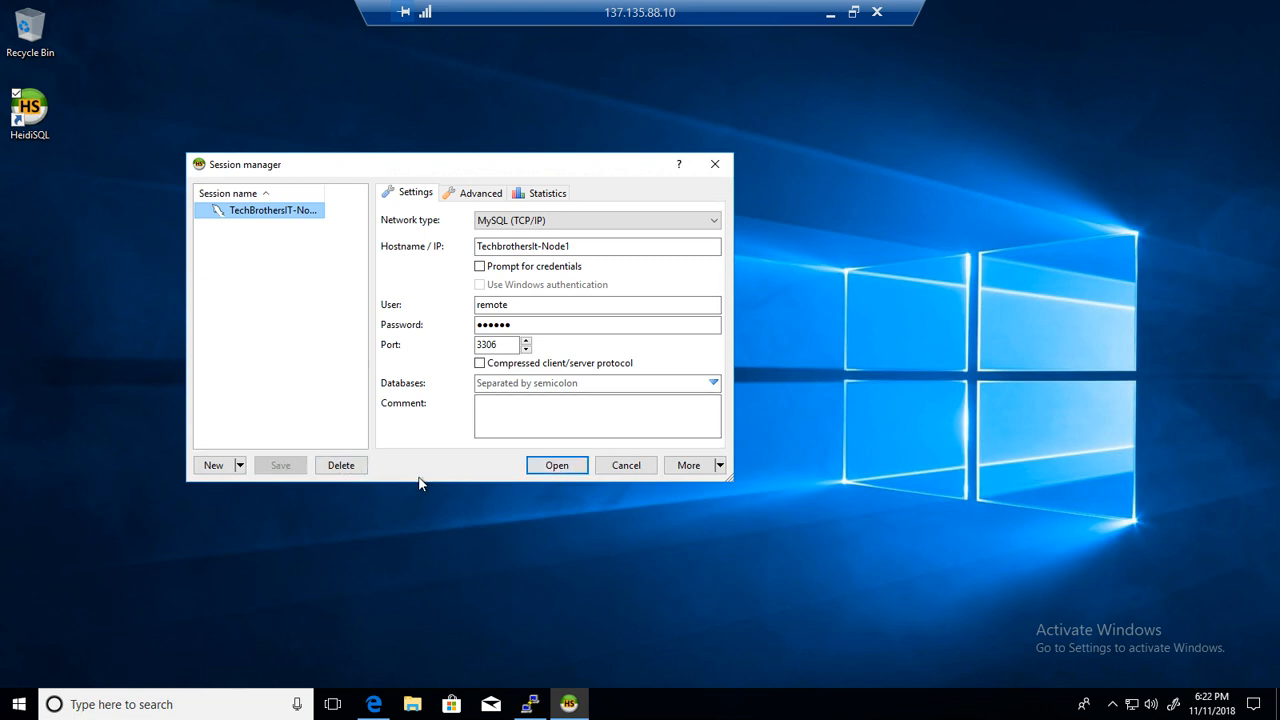
# Open the TechBrothersIT-Node1 session to list its four databases, then switch back to PuTTY
pyautogui.click(556, 465)
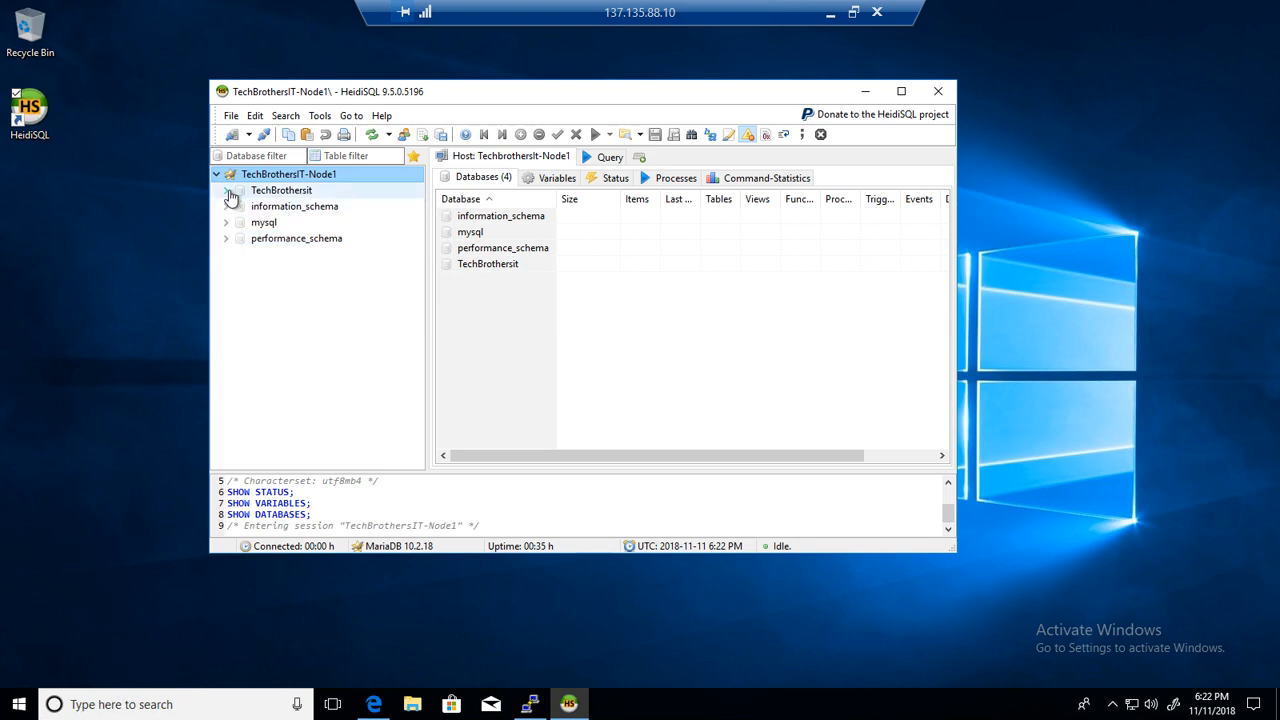
pyautogui.click(227, 190)
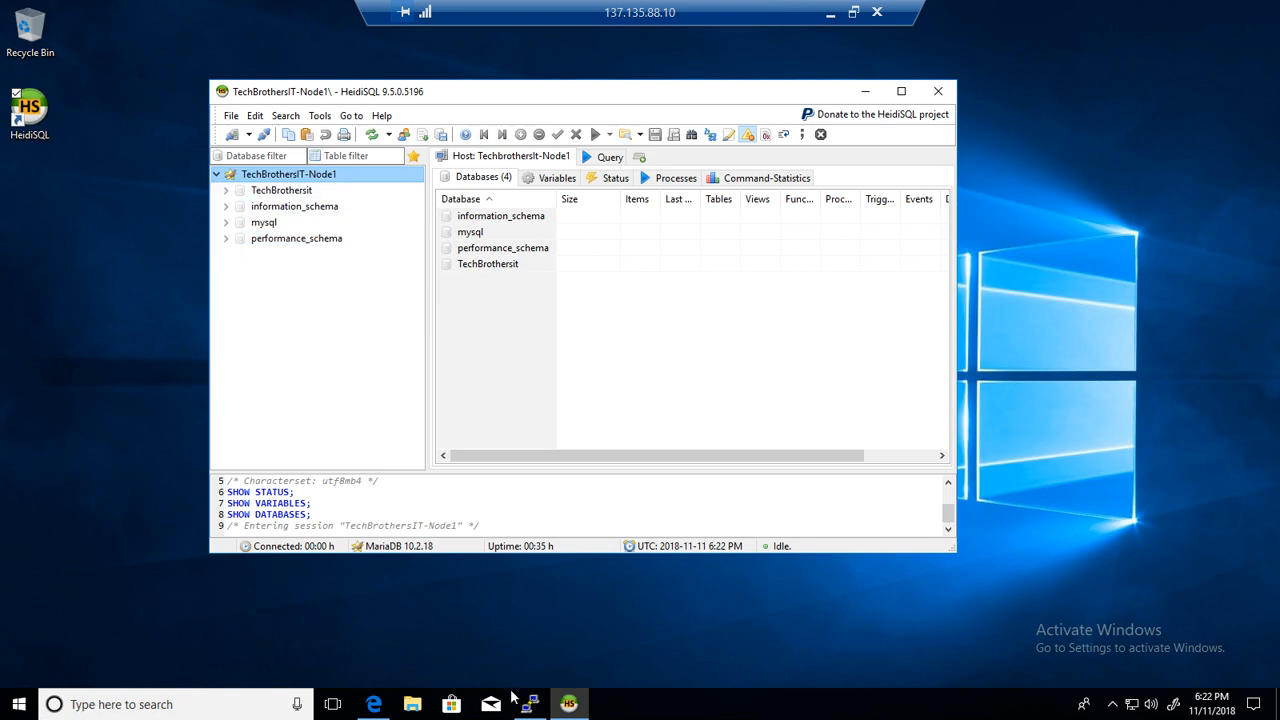
pyautogui.click(529, 704)
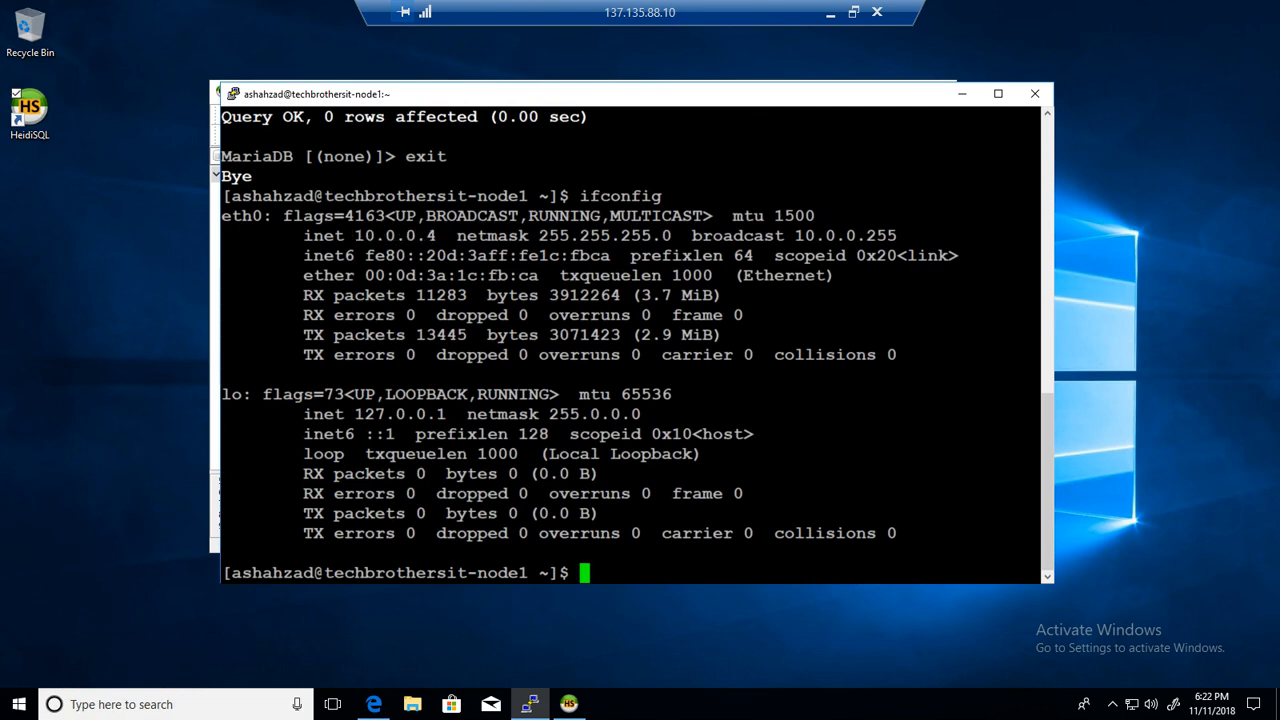
# Bring the HeidiSQL window forward and drag it to the left beside the terminal
pyautogui.click(568, 704)
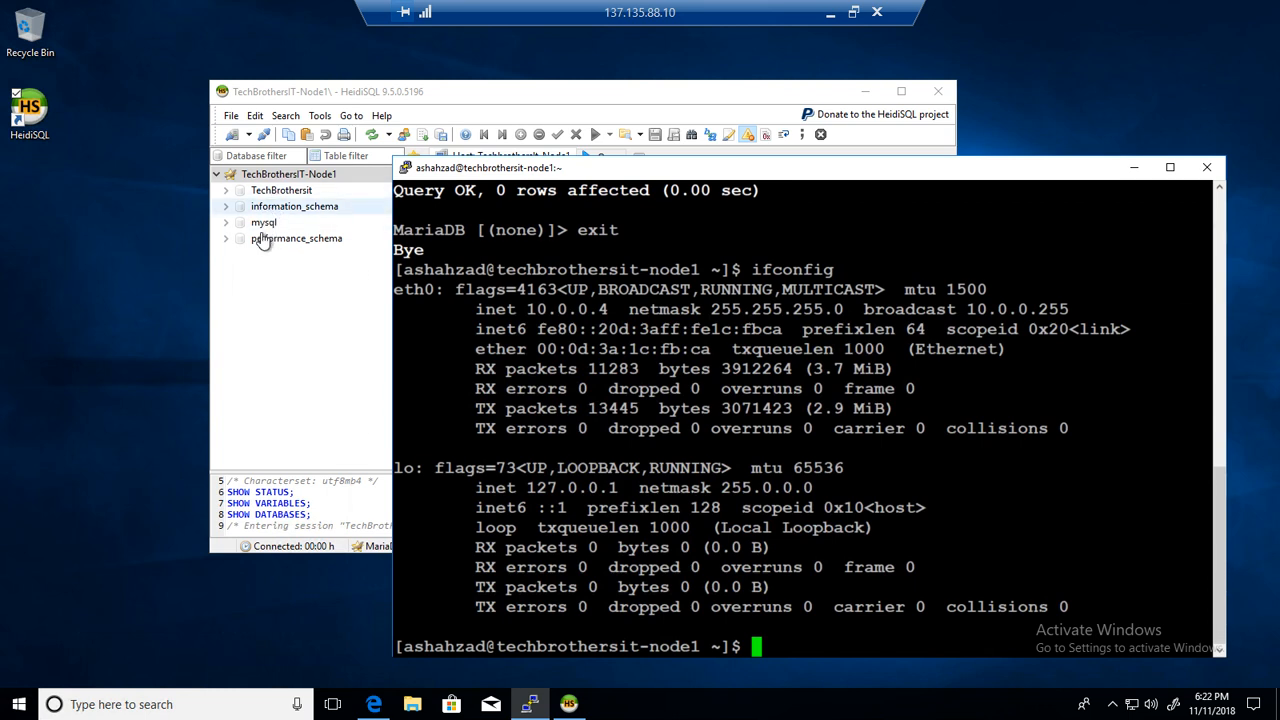
pyautogui.click(615, 91)
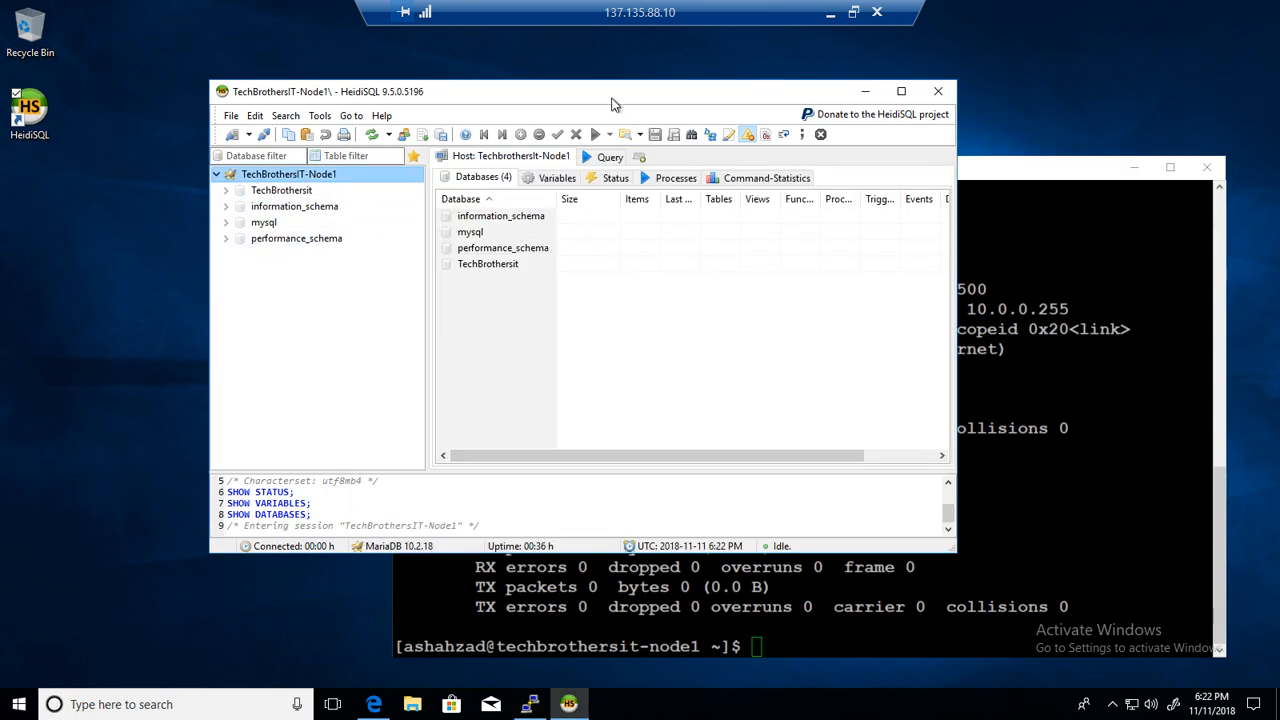
pyautogui.moveTo(613, 91); pyautogui.dragTo(478, 85)
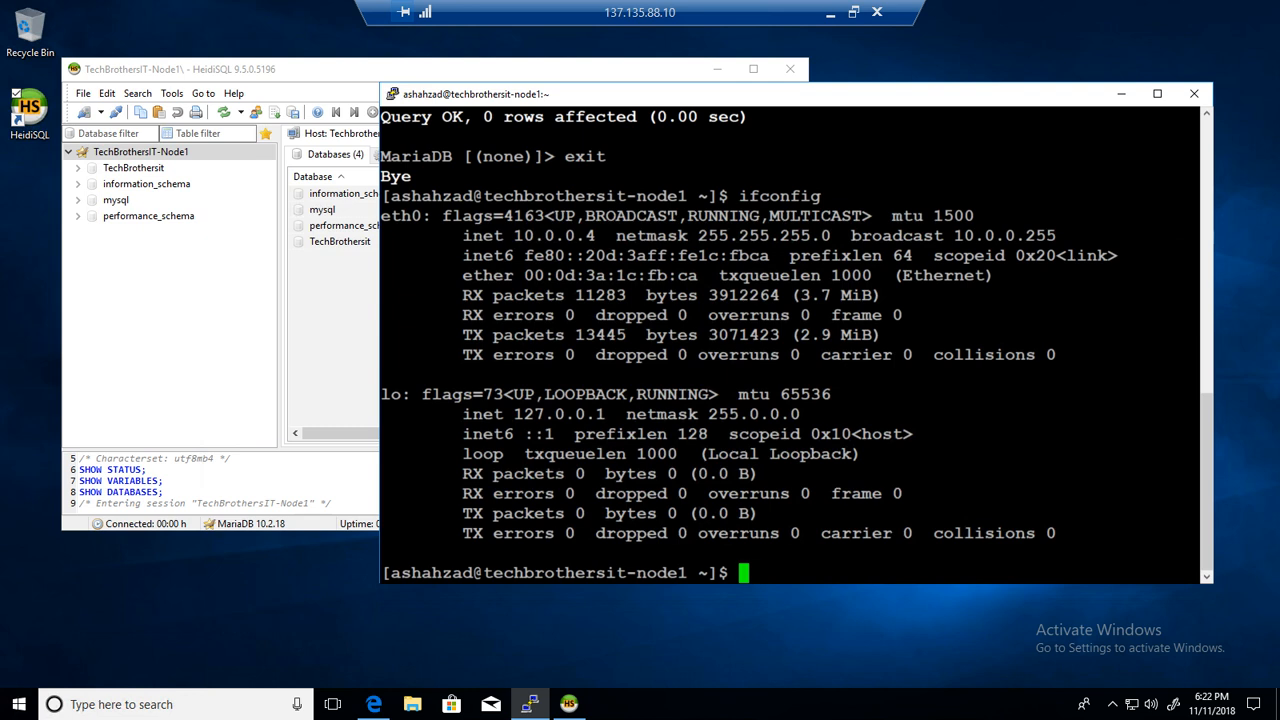
# Log into MariaDB as root with mysql -u root -p, retrying after denials, then run show databases;
pyautogui.write('mysql -u root -p')
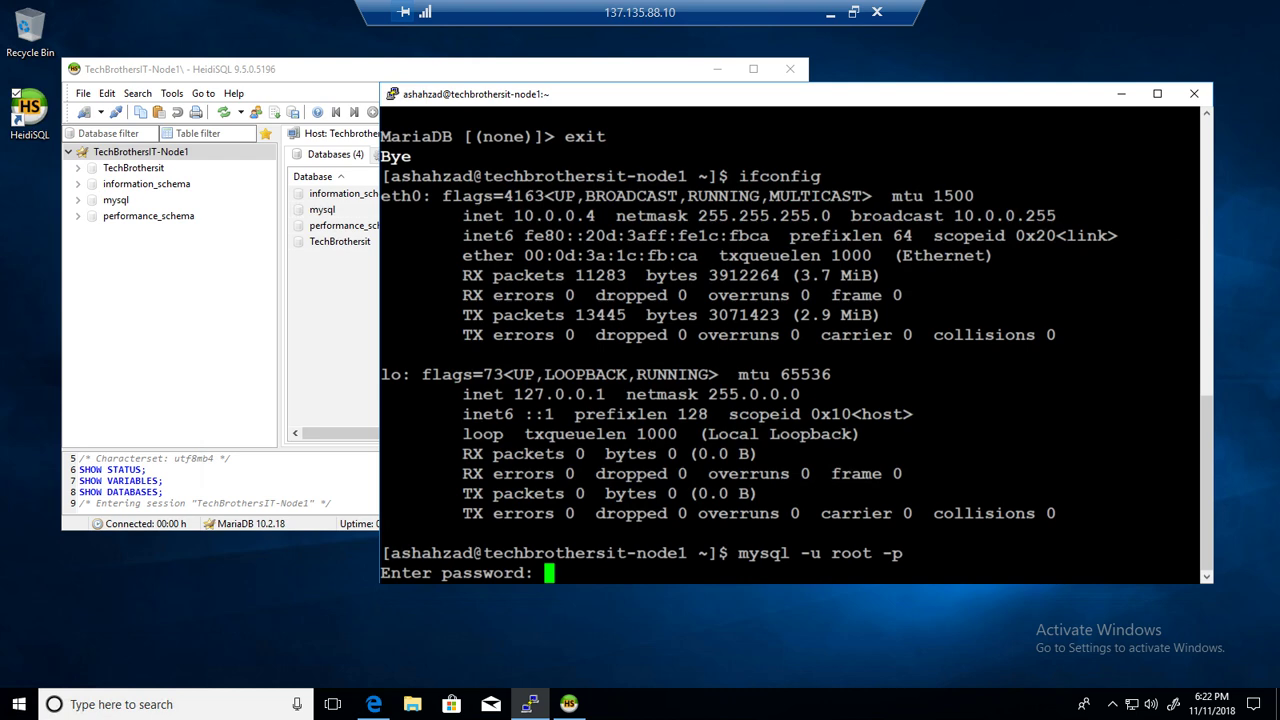
pyautogui.press('Return')
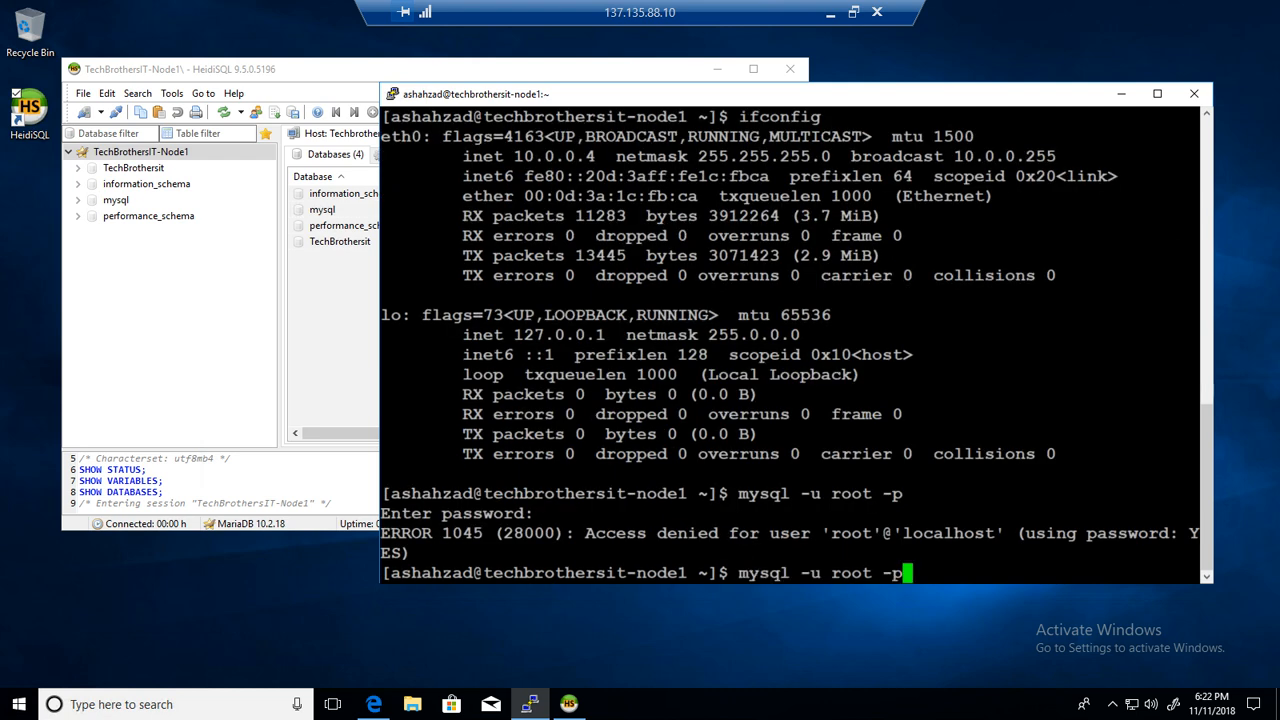
pyautogui.press('Return')
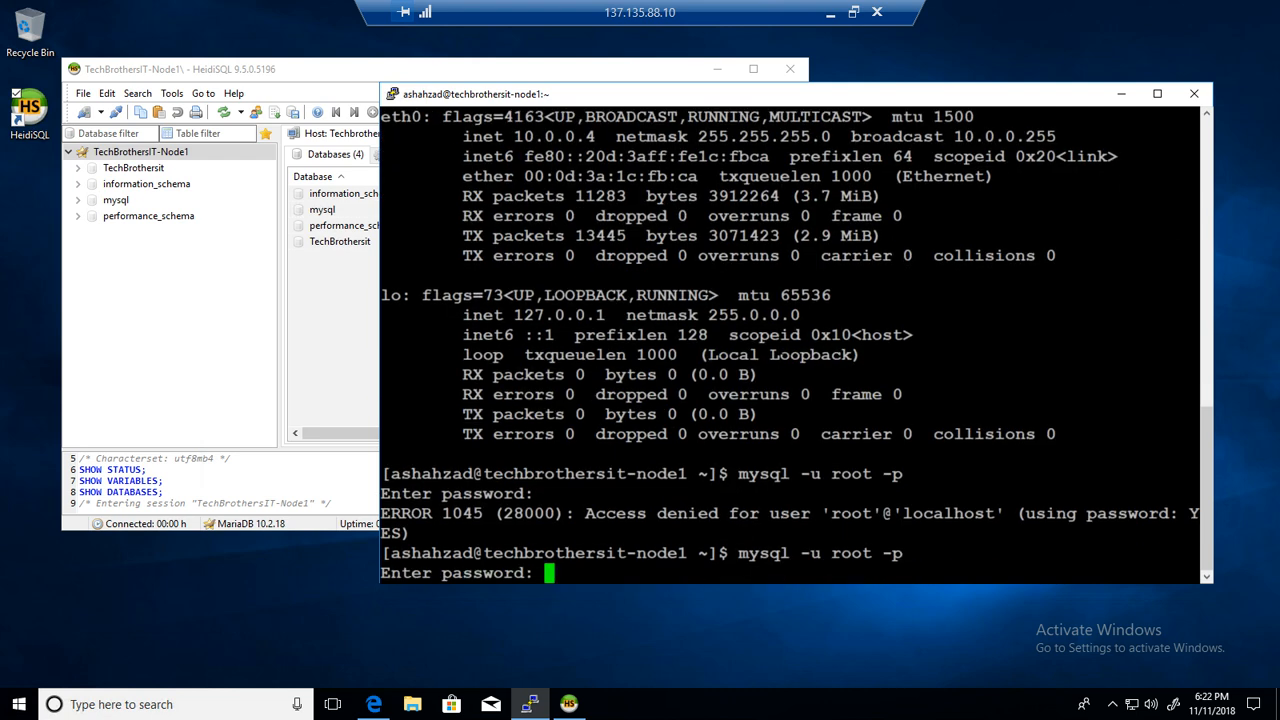
pyautogui.press('Return')
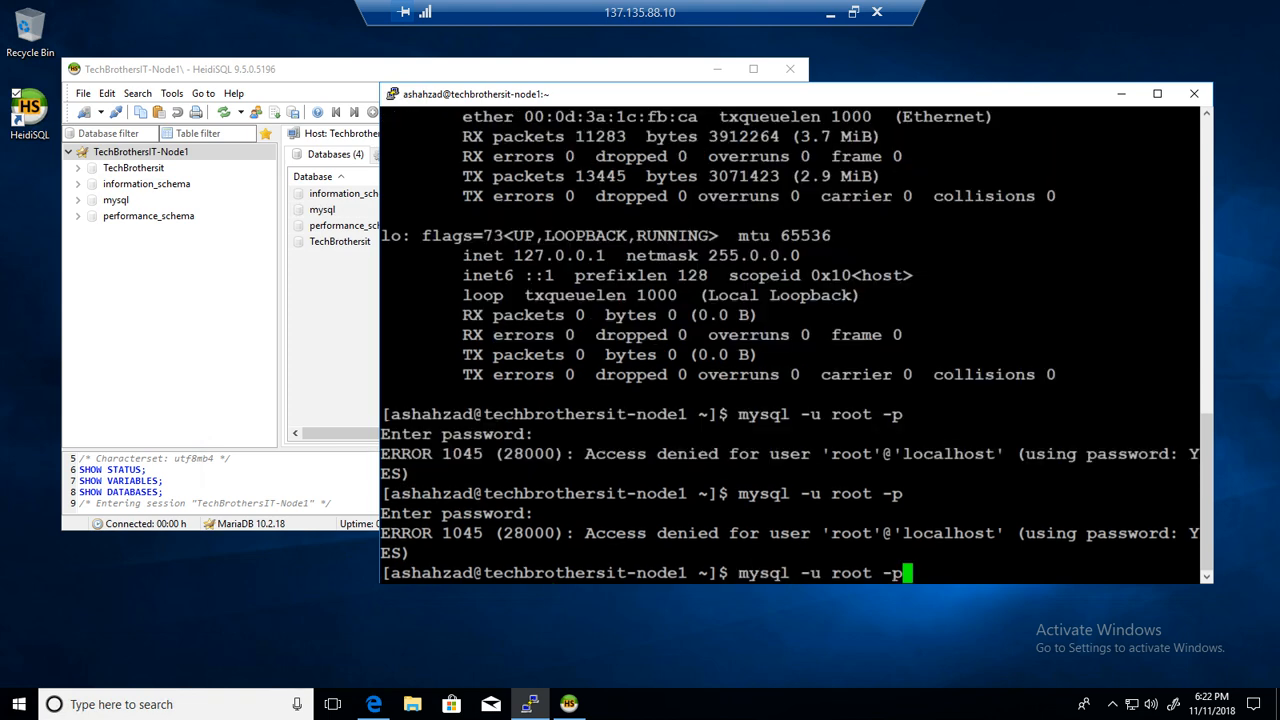
pyautogui.press('Return')
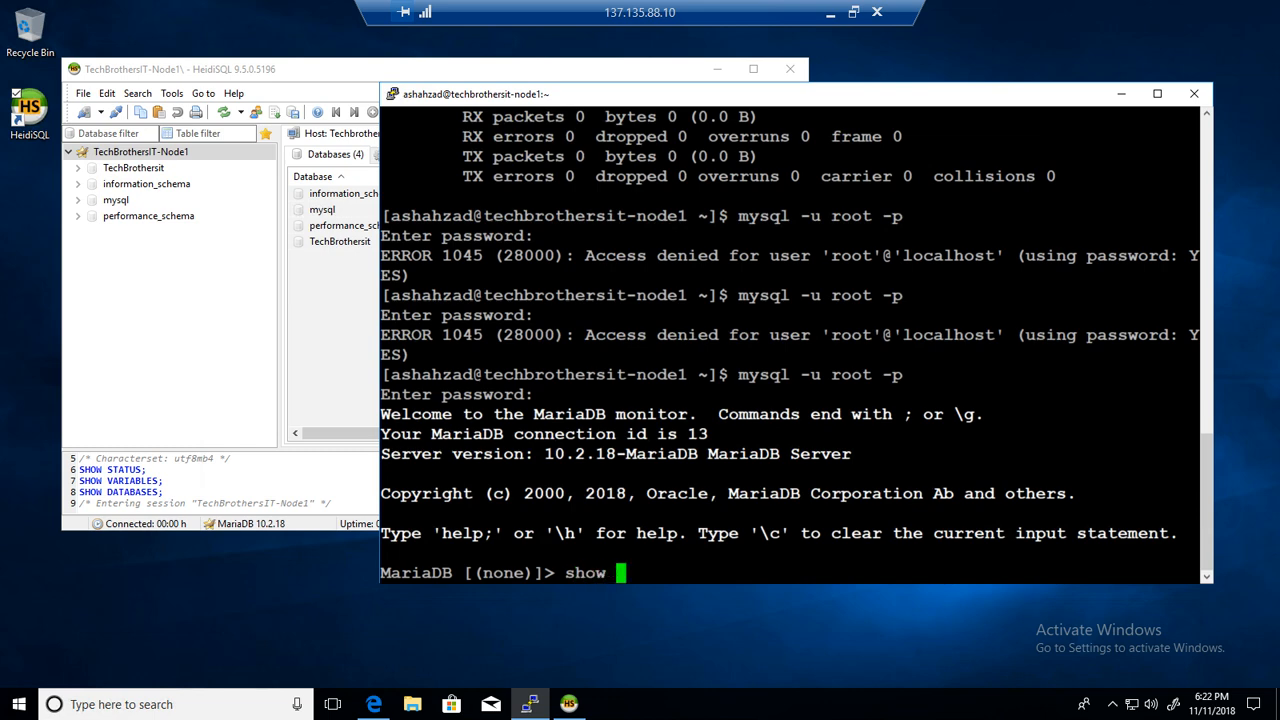
pyautogui.write('databases')
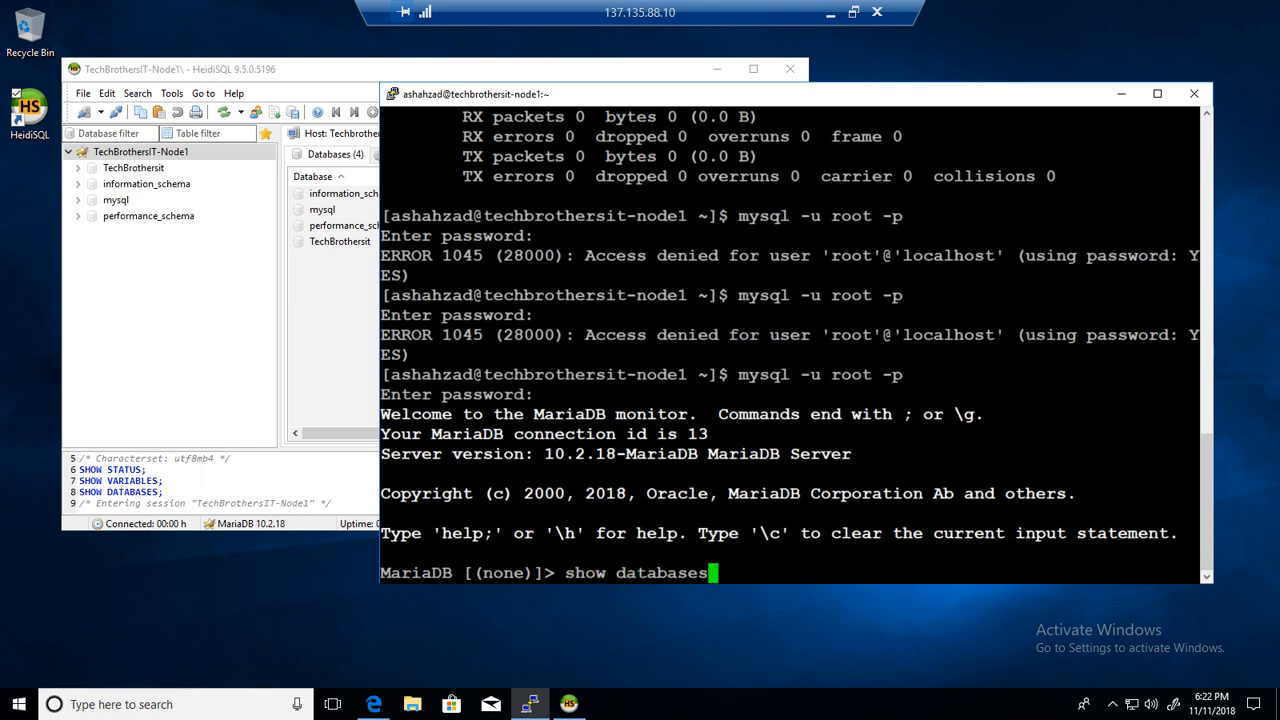
pyautogui.press('Return')
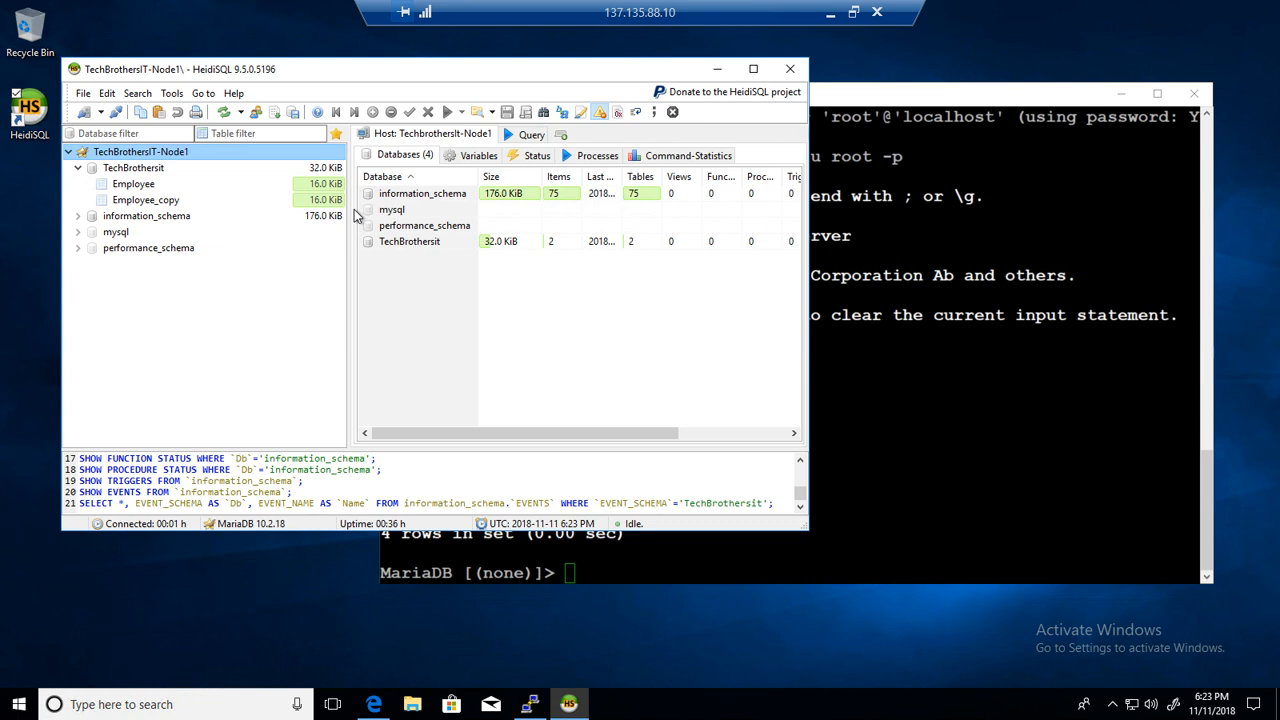
pyautogui.moveTo(300, 92)
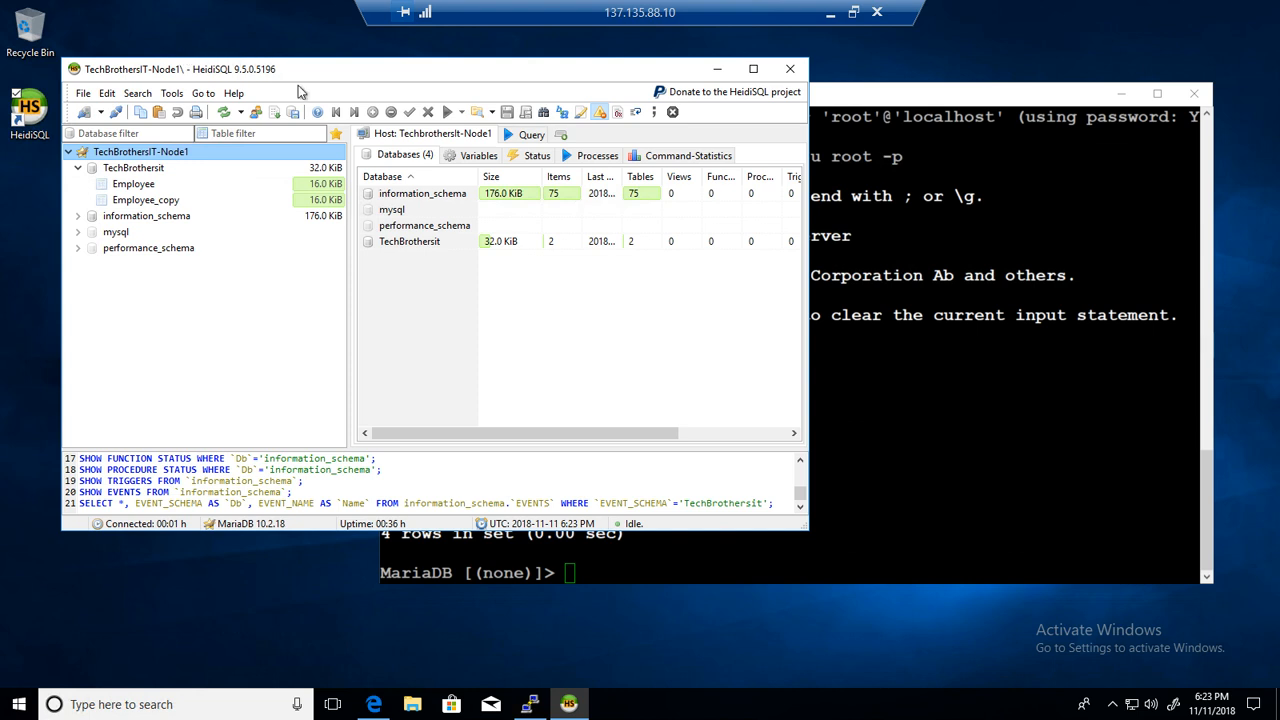